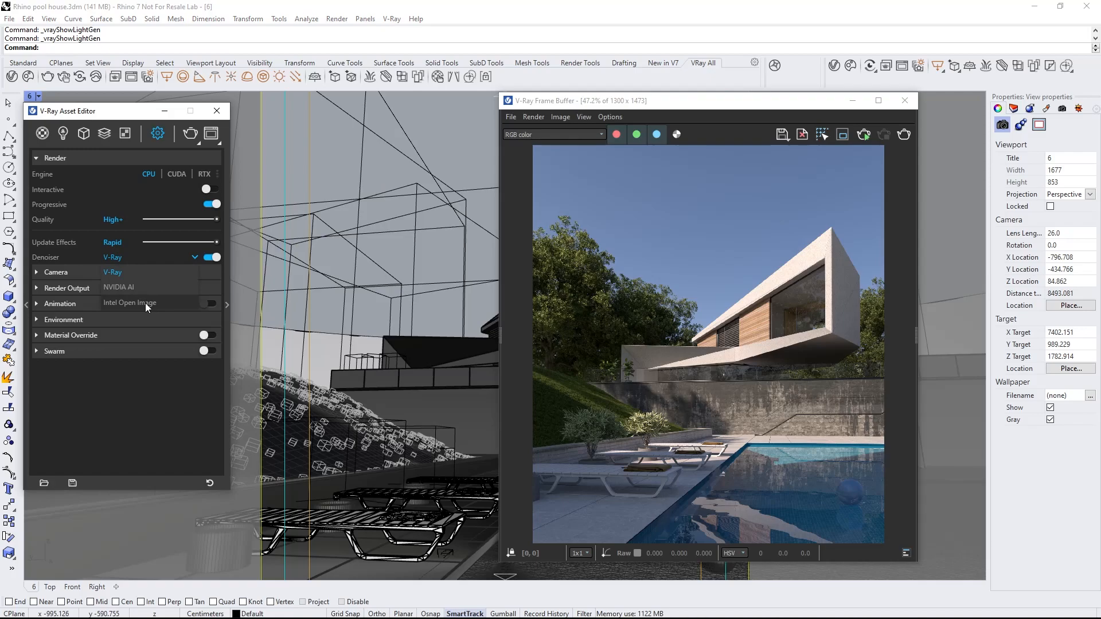
- Switch the V-Ray denoiser to Intel Open Image
left_click(130, 303)
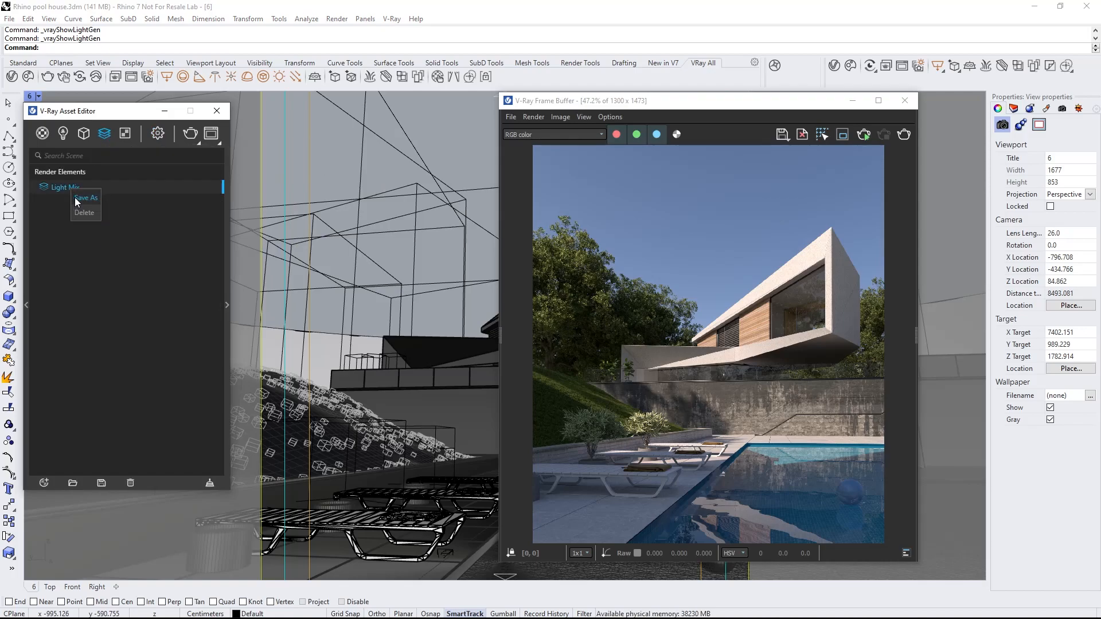
- Select Rhino Document Sun in the scene lights list and start an interactive render
left_click(41, 133)
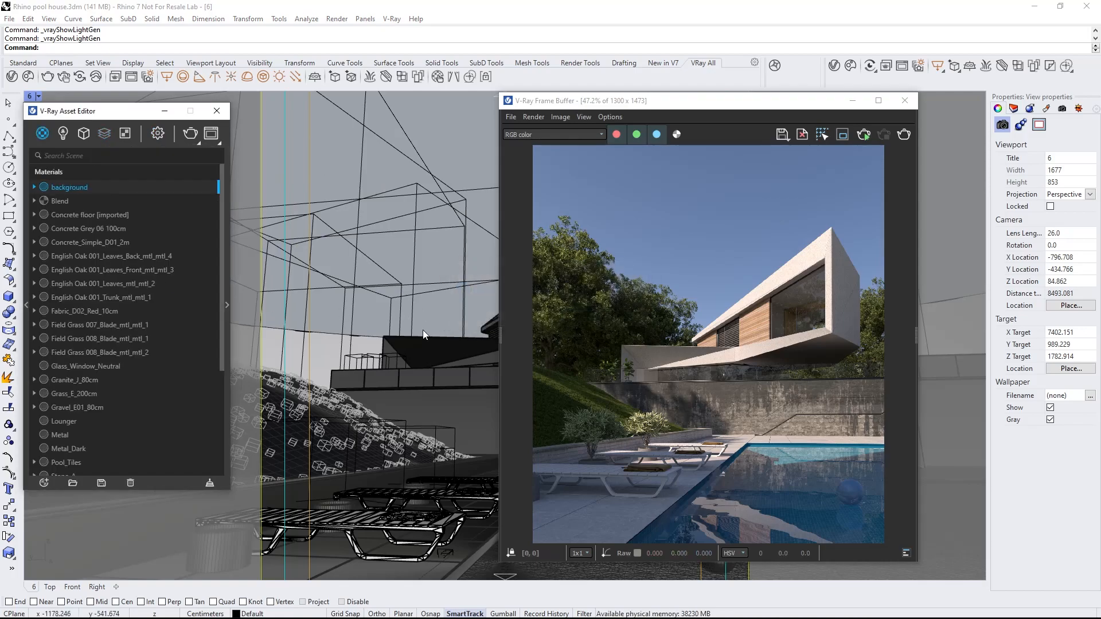
left_click(63, 134)
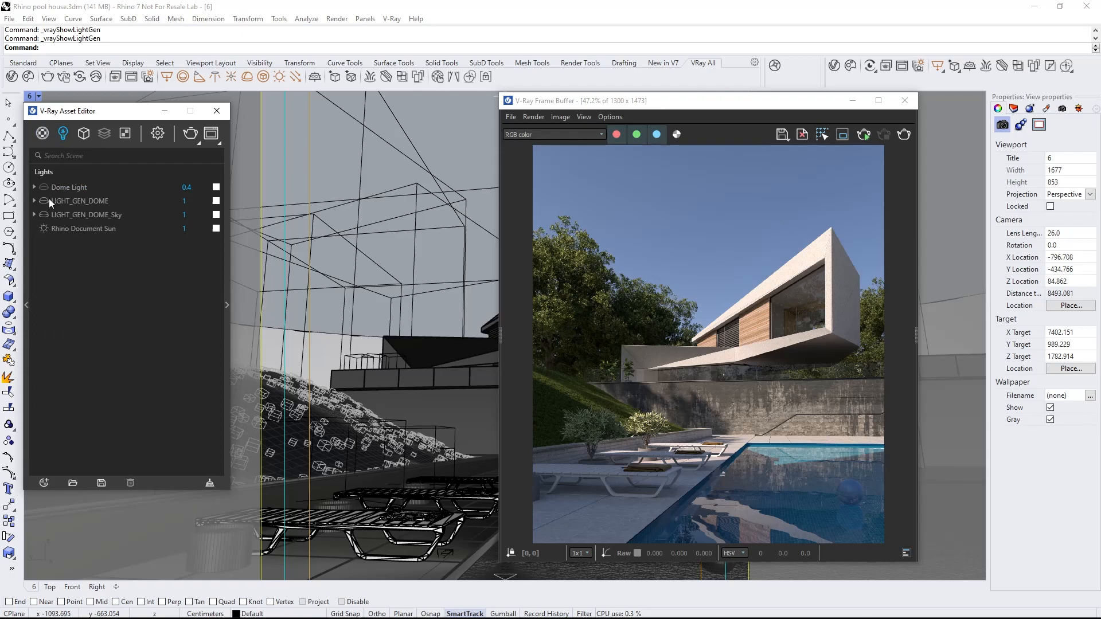
left_click(86, 214)
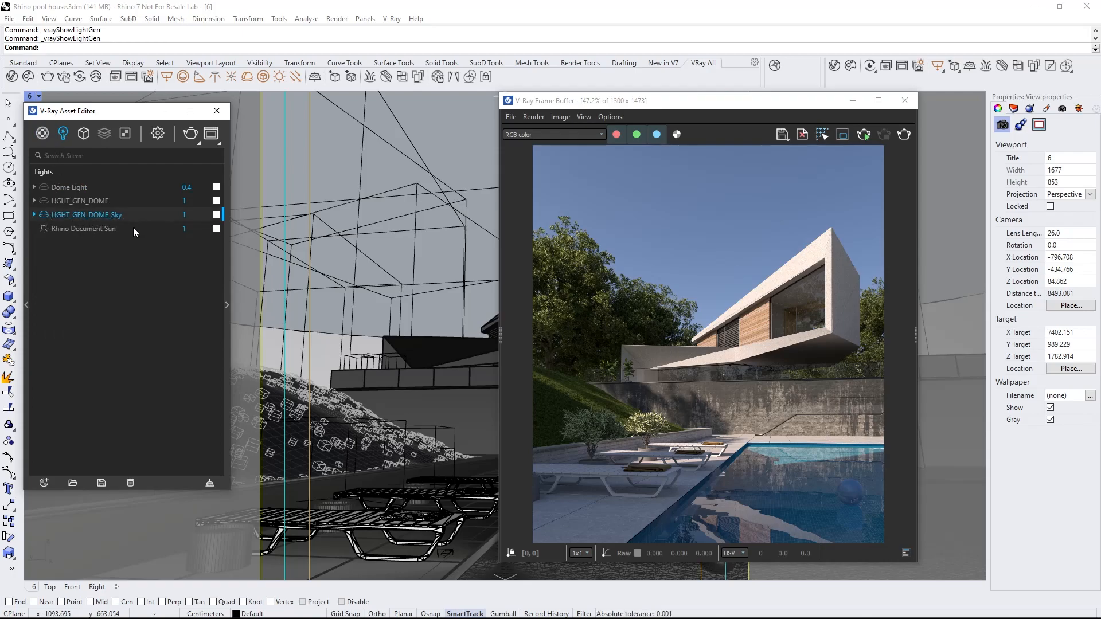
left_click(84, 228)
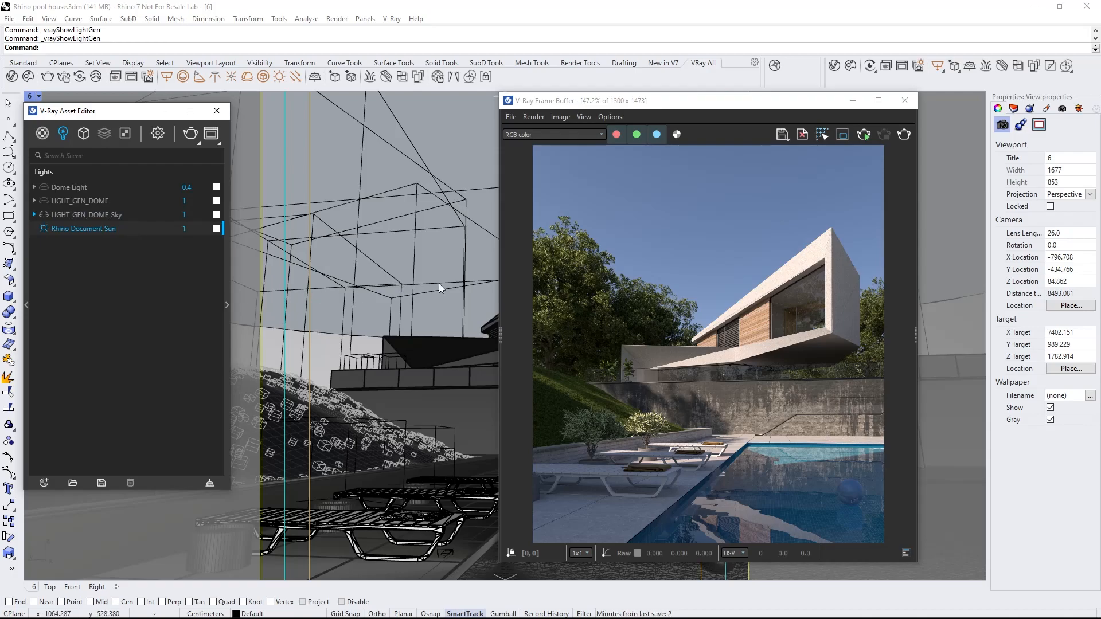
left_click(863, 135)
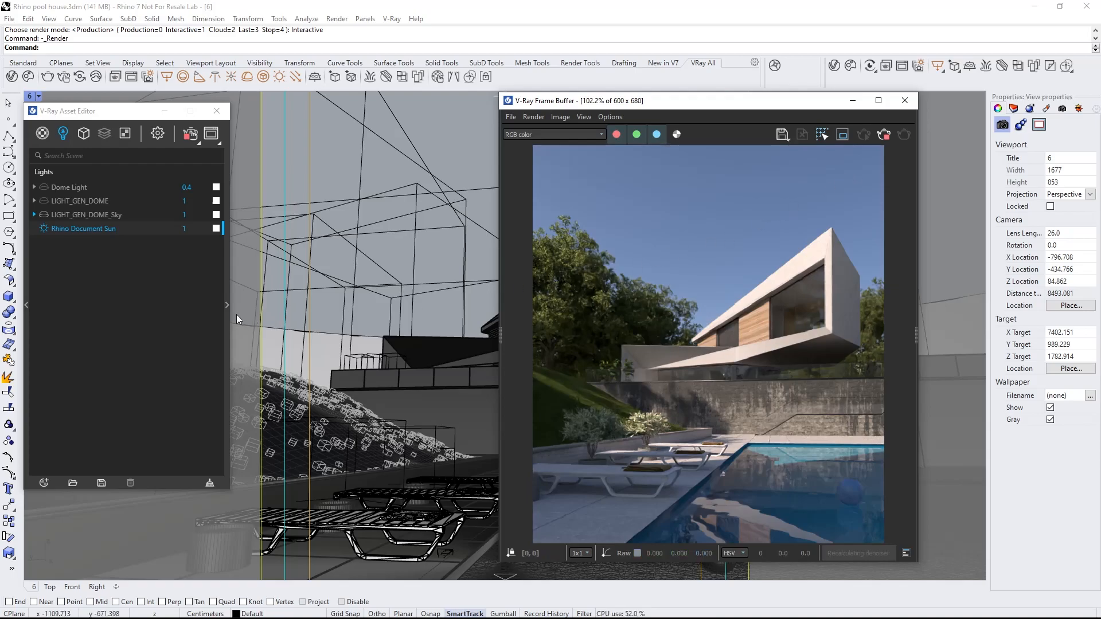
- Lower the document sun to a vertical angle of 0 and tint it pale blue
left_click(83, 228)
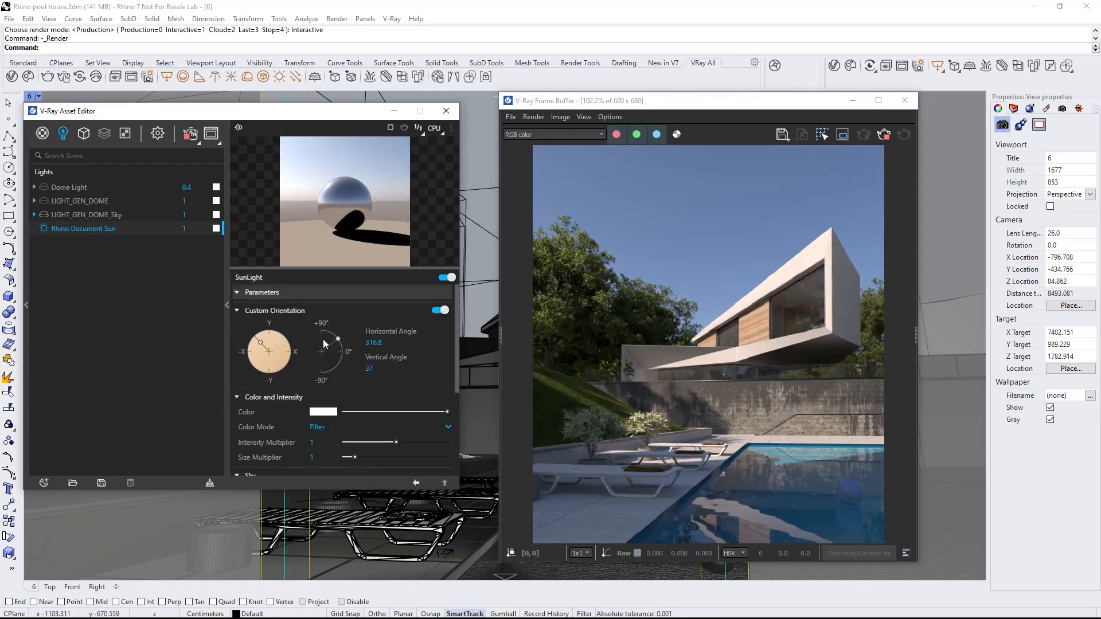
left_click_drag(338, 337, 344, 353)
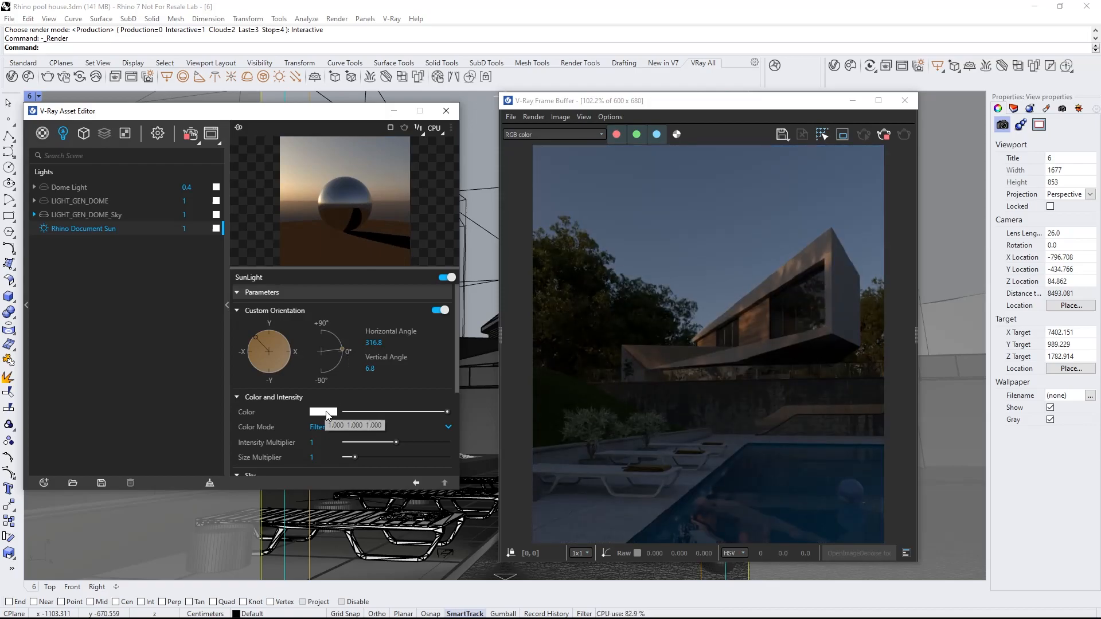
left_click(323, 412)
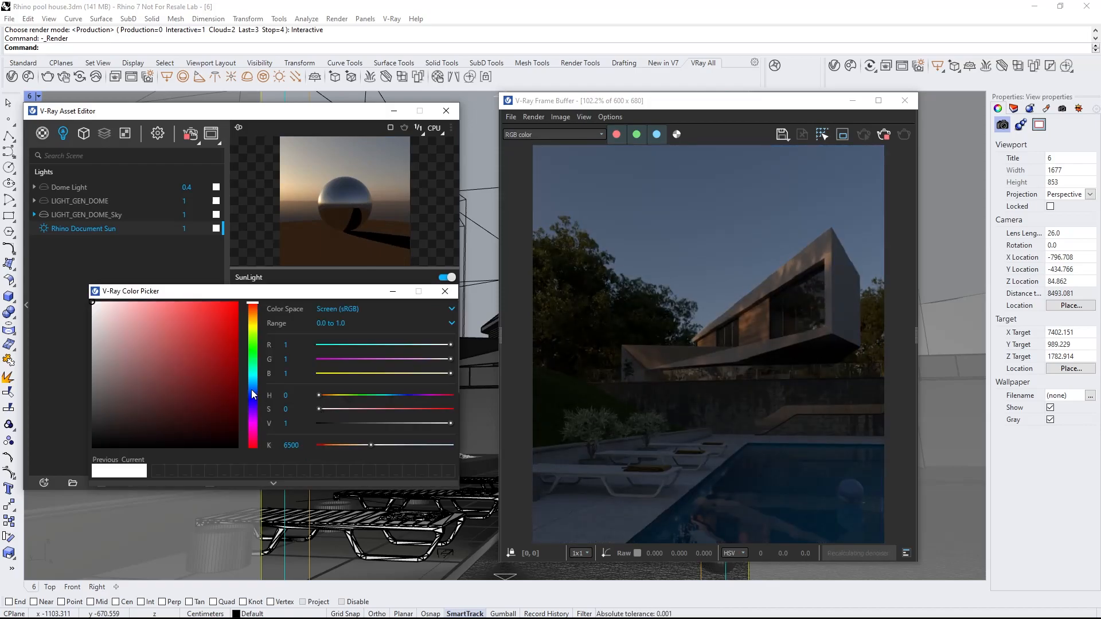
left_click(148, 337)
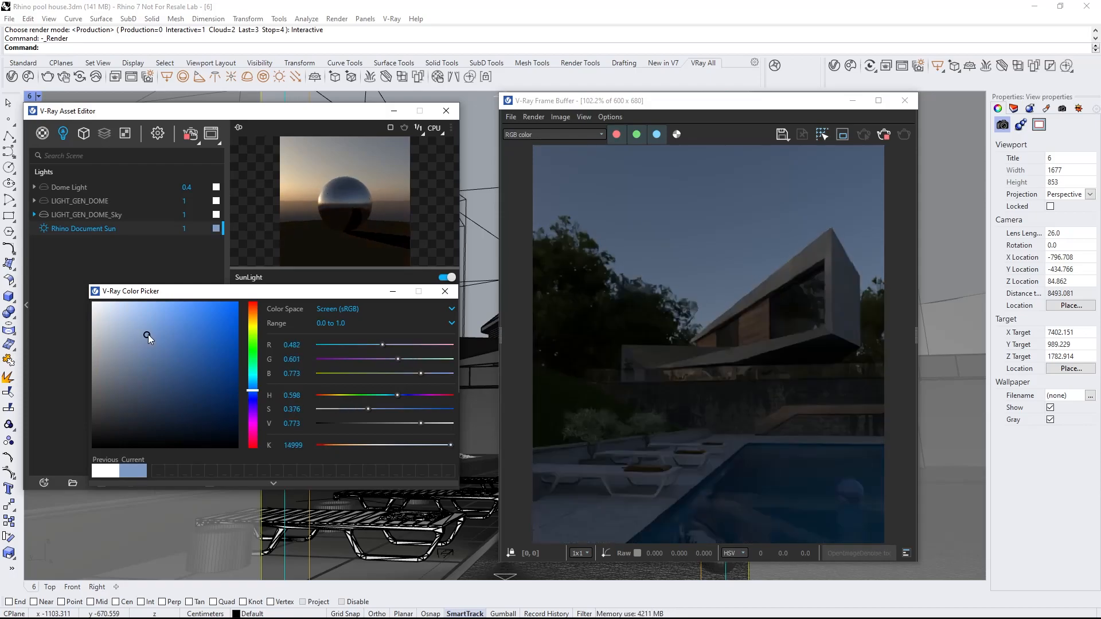
left_click(444, 292)
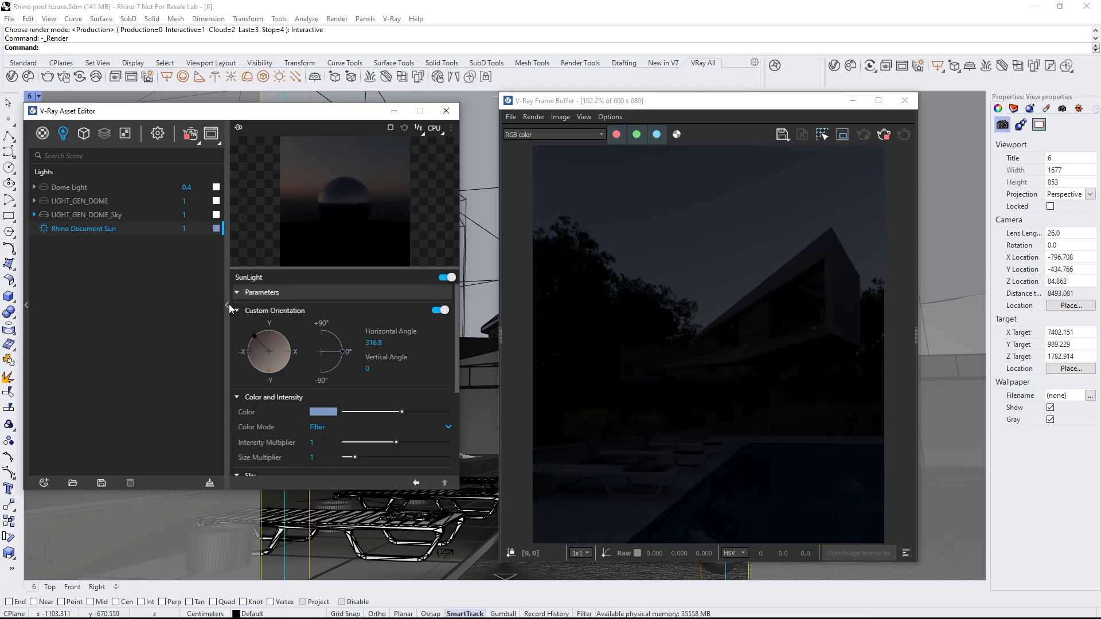
- Enable camera exposure in the render settings and close the Asset Editor
left_click(157, 133)
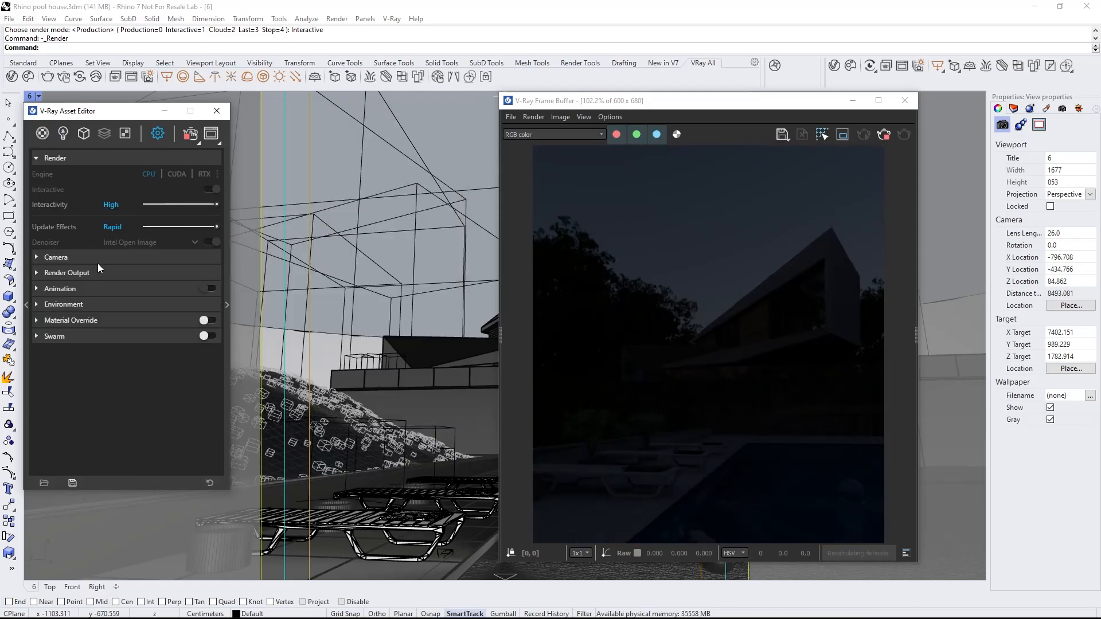
left_click(55, 257)
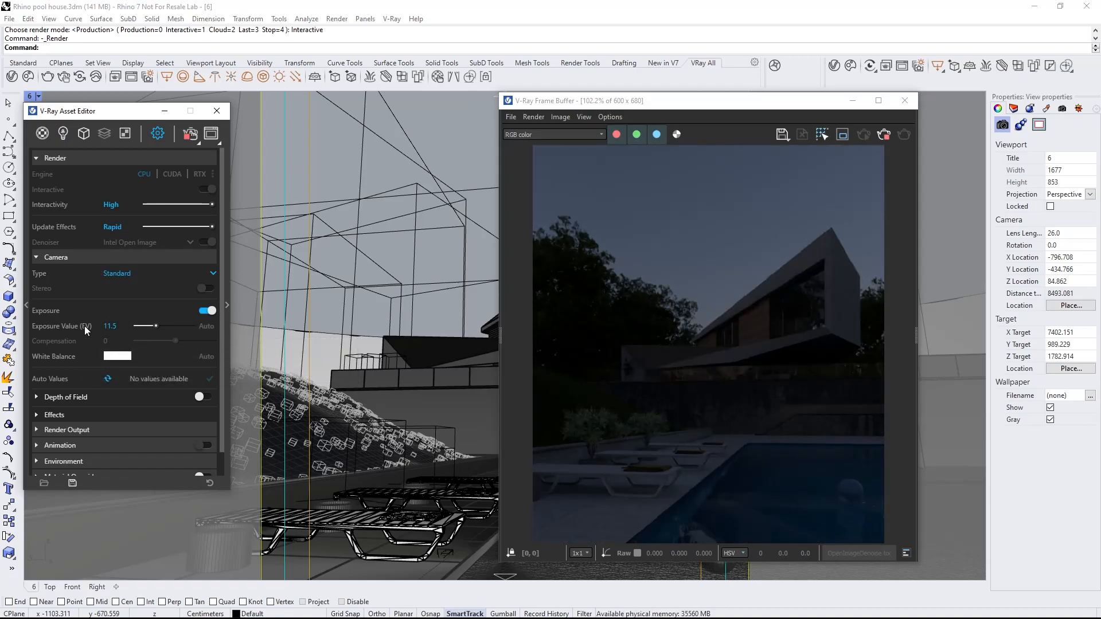
mouse_move(216, 110)
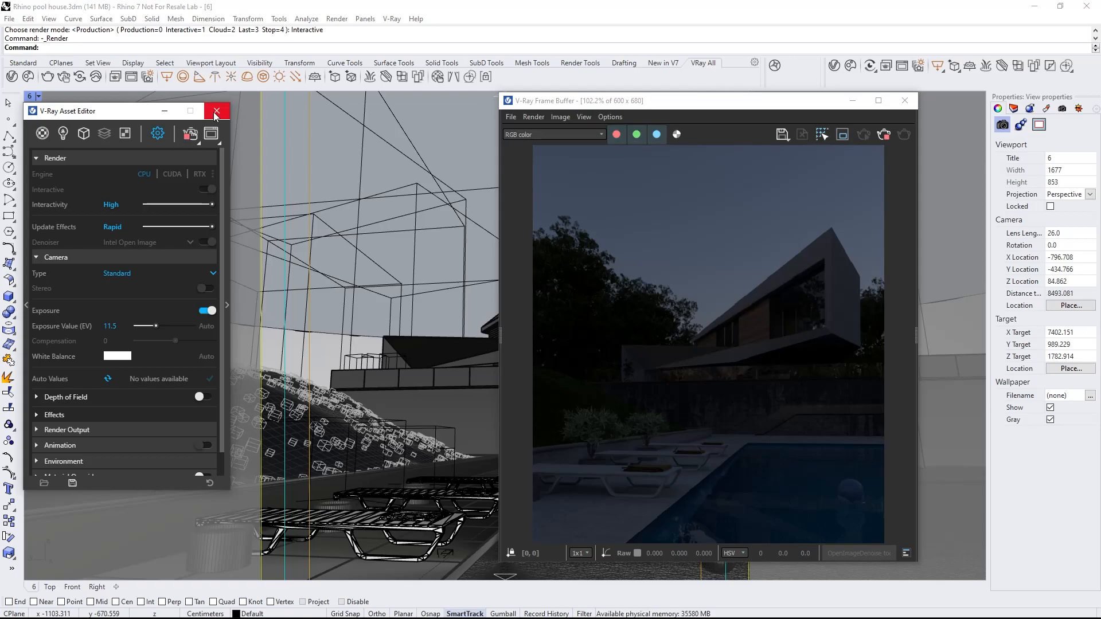
left_click(217, 111)
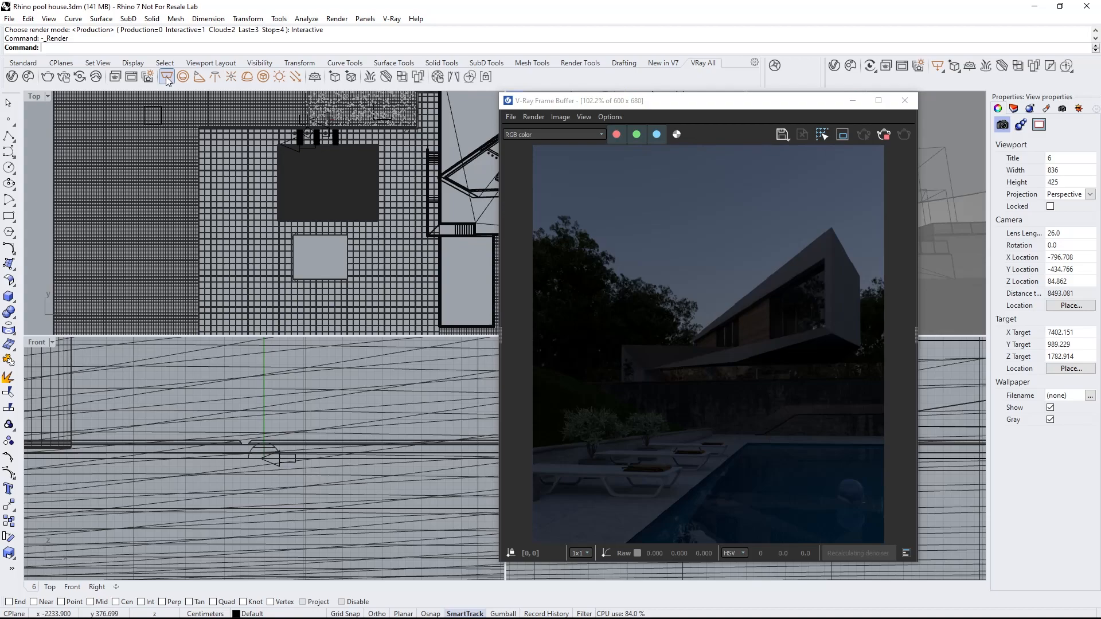
- Place a rectangle light and limit rendering to a region around the lit upper window
left_click(167, 76)
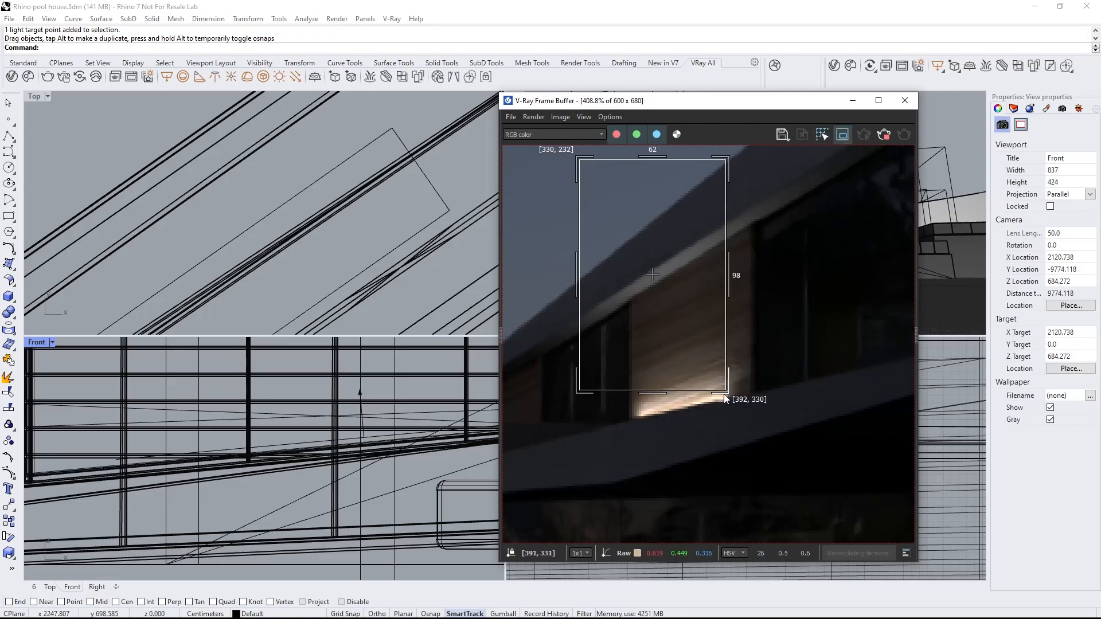
left_click_drag(726, 399, 803, 491)
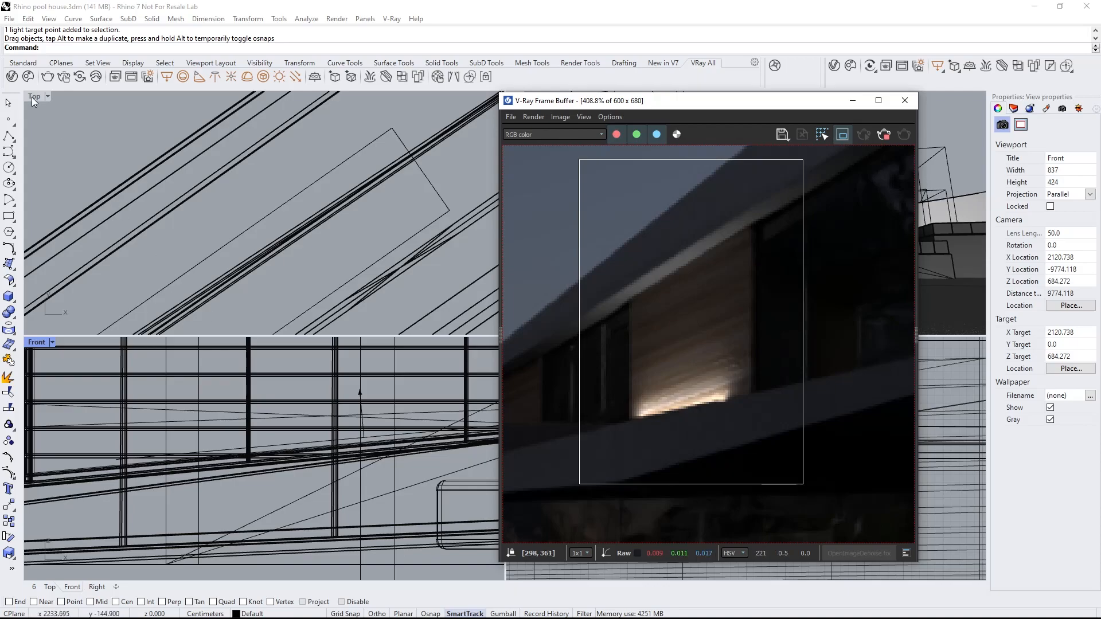
left_click(12, 76)
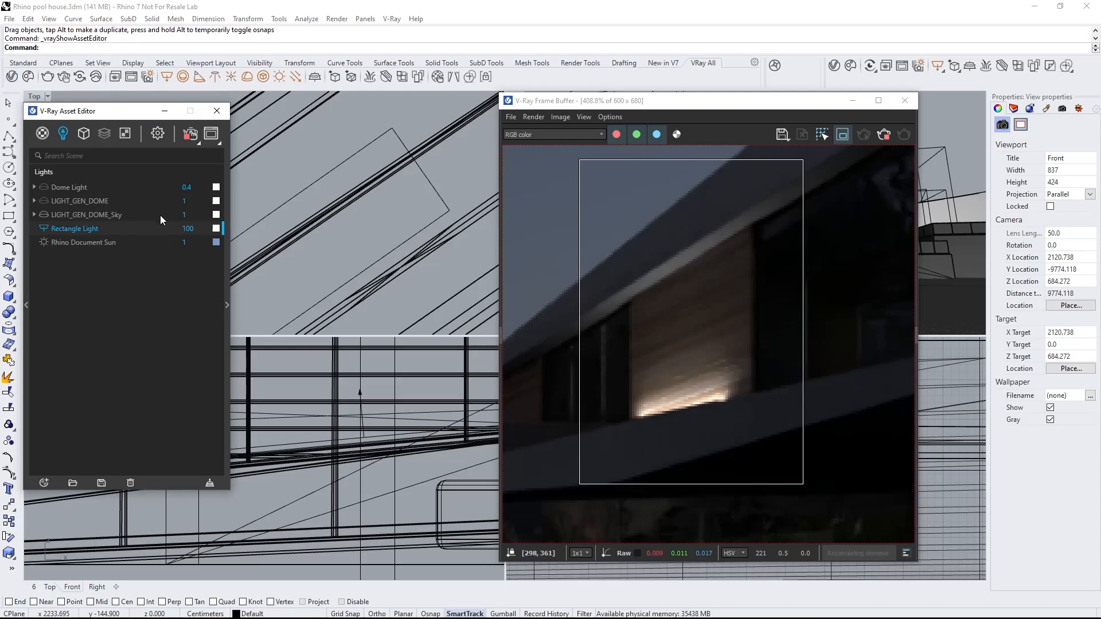
- Set the rectangle light intensity to 80 with a wider size and low directionality
double_click(188, 228)
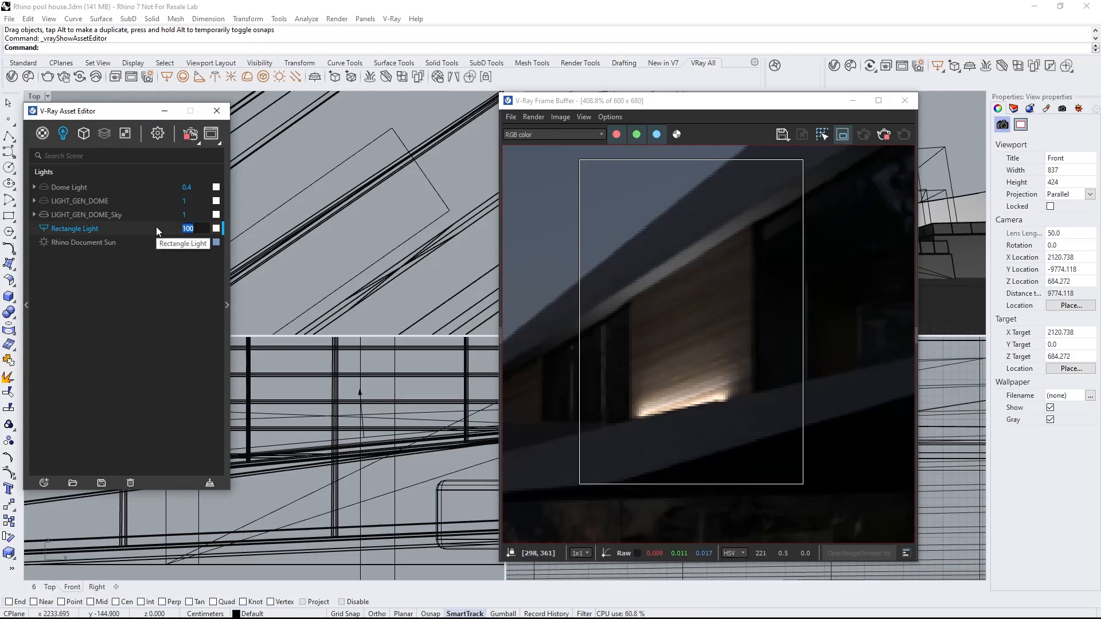
type("80")
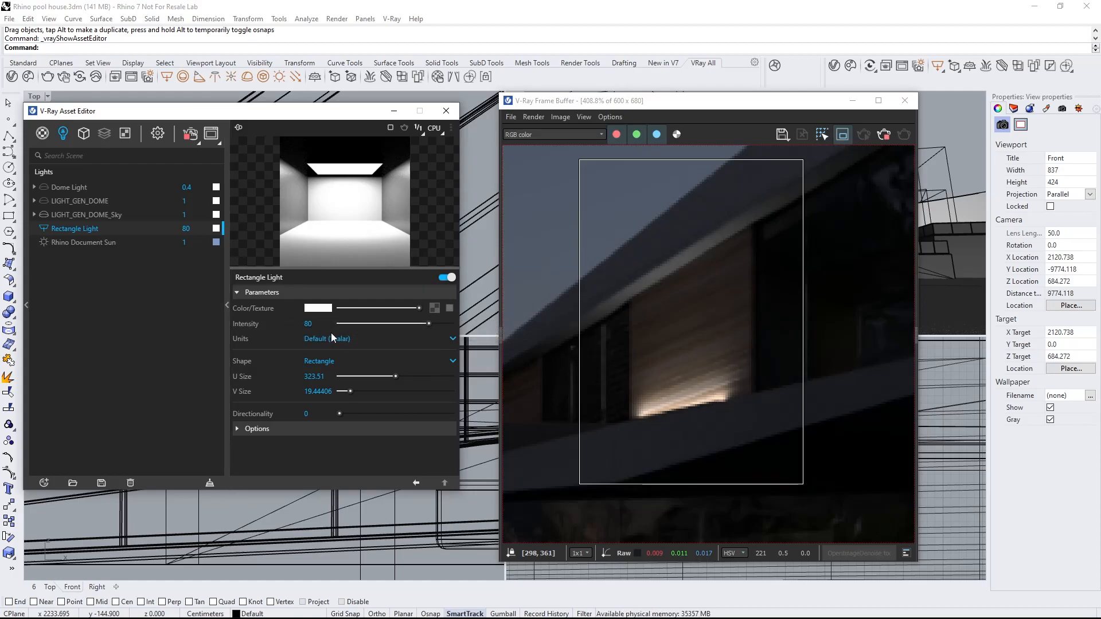
left_click_drag(394, 377, 374, 378)
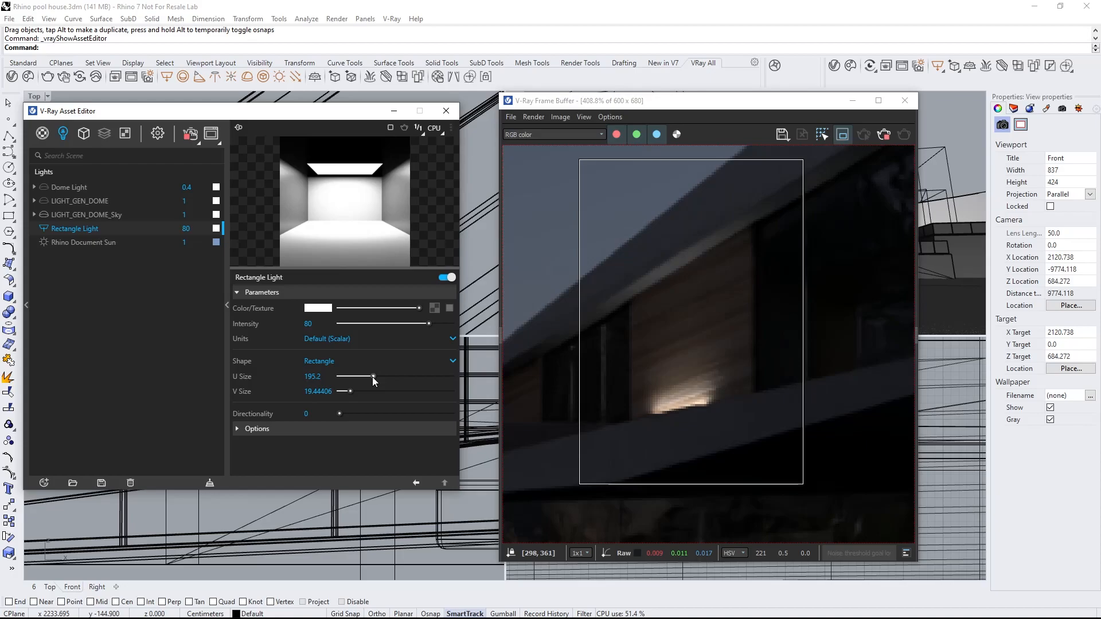
left_click_drag(339, 413, 374, 414)
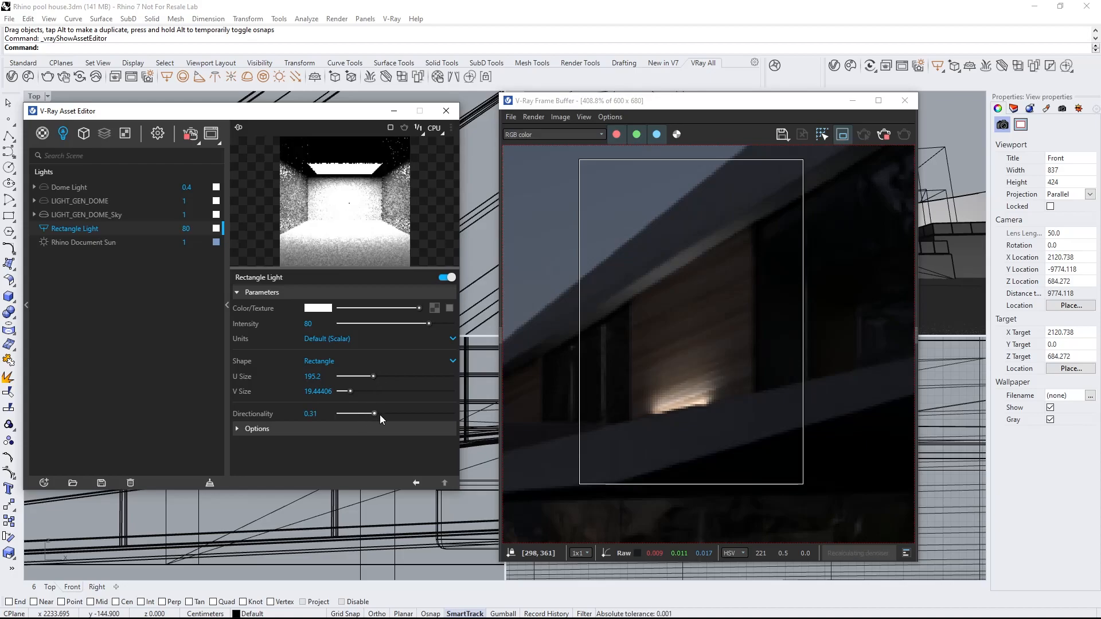
left_click_drag(374, 413, 435, 414)
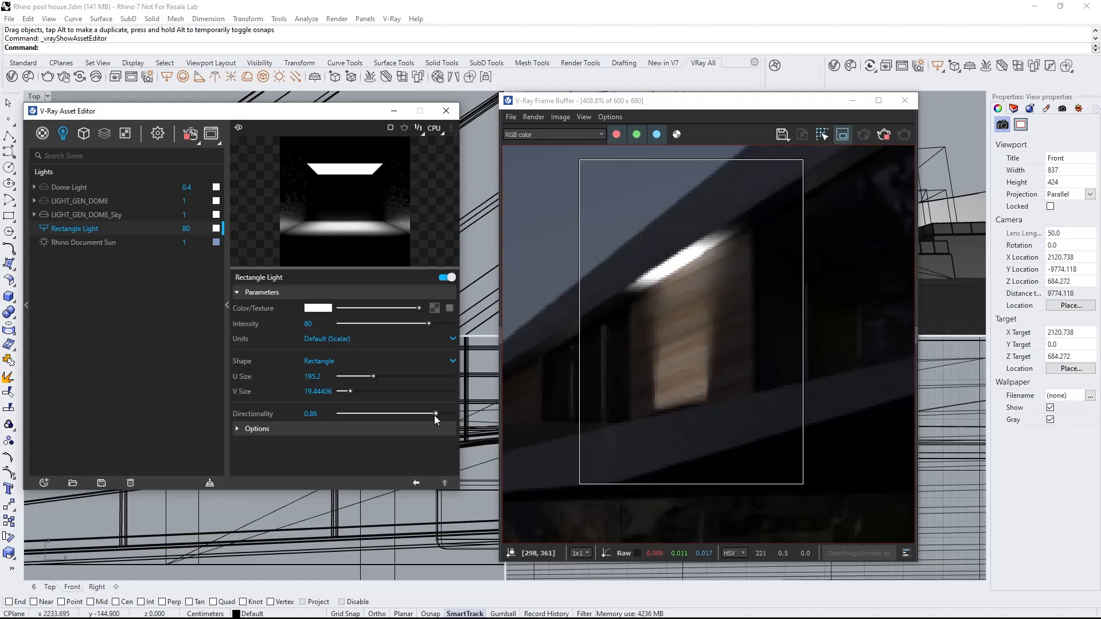
left_click_drag(436, 414, 359, 414)
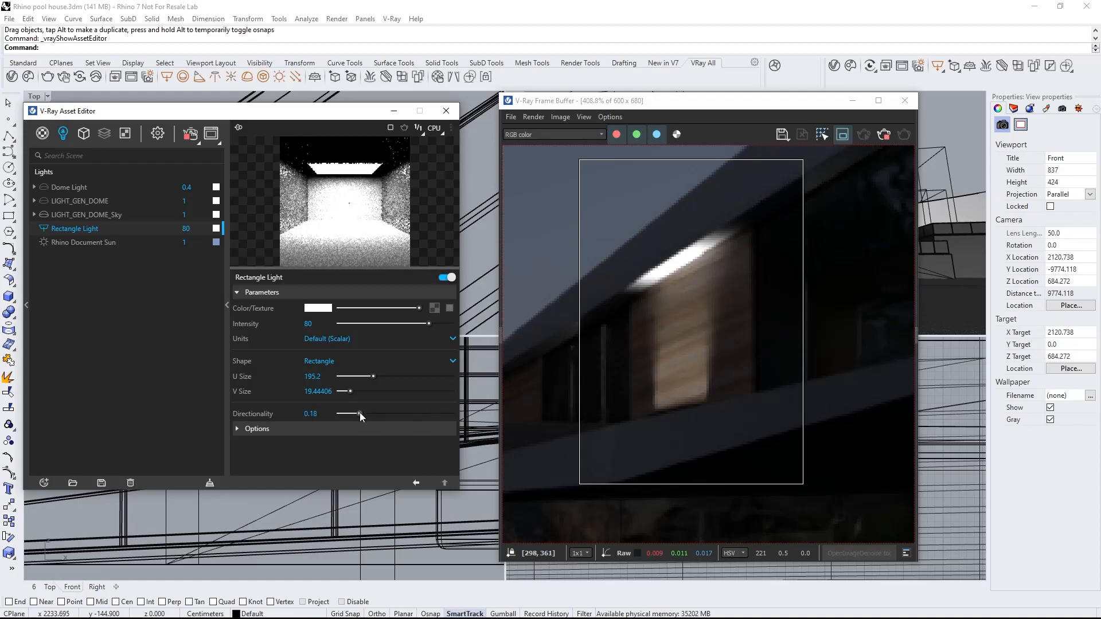
left_click_drag(356, 377, 395, 378)
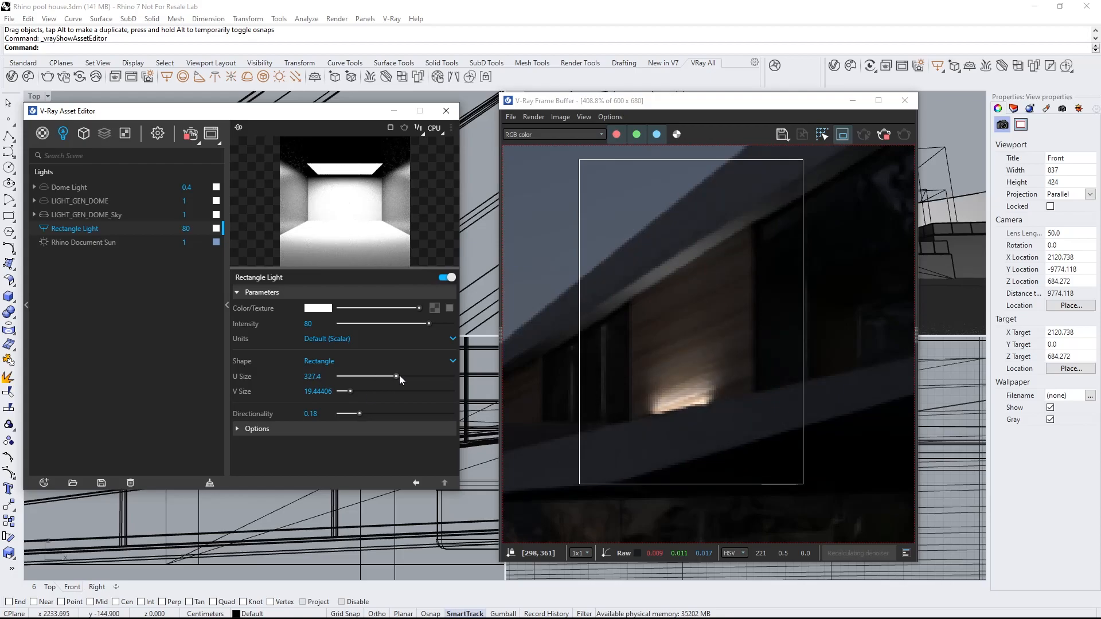
left_click_drag(395, 378, 415, 378)
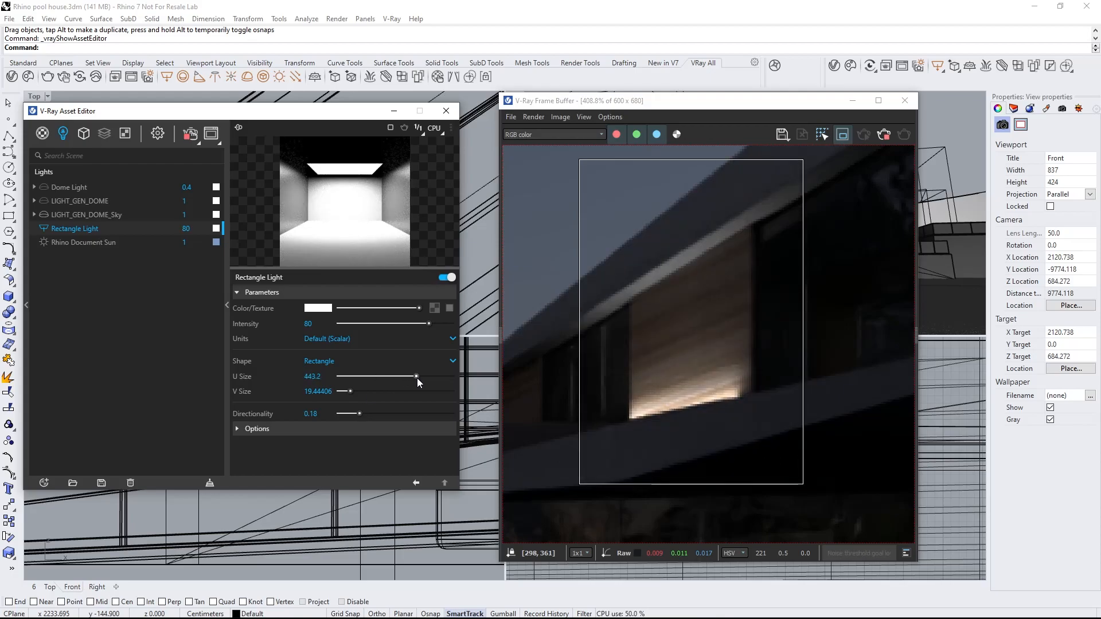
left_click_drag(414, 376, 309, 376)
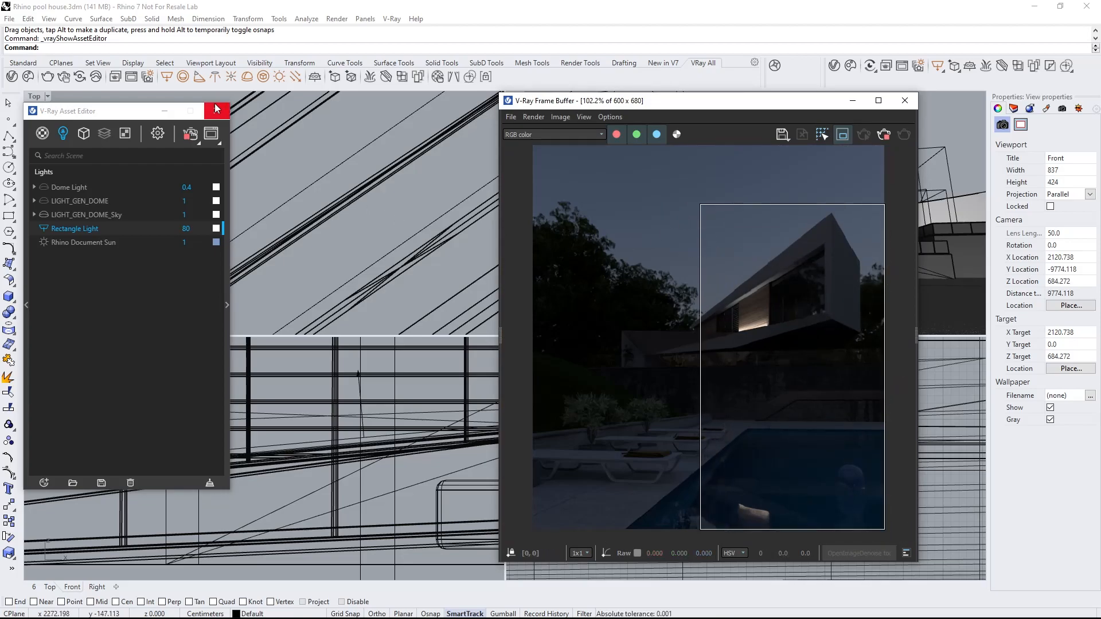
- Close the Asset Editor's lights list before adding the interior light
left_click(216, 111)
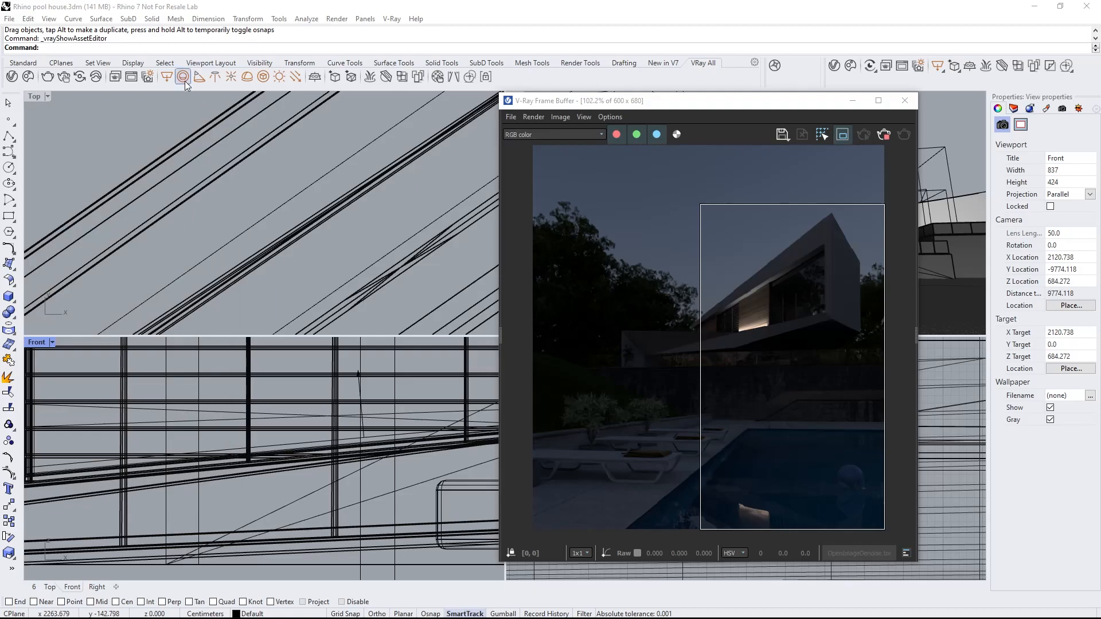
mouse_move(185, 83)
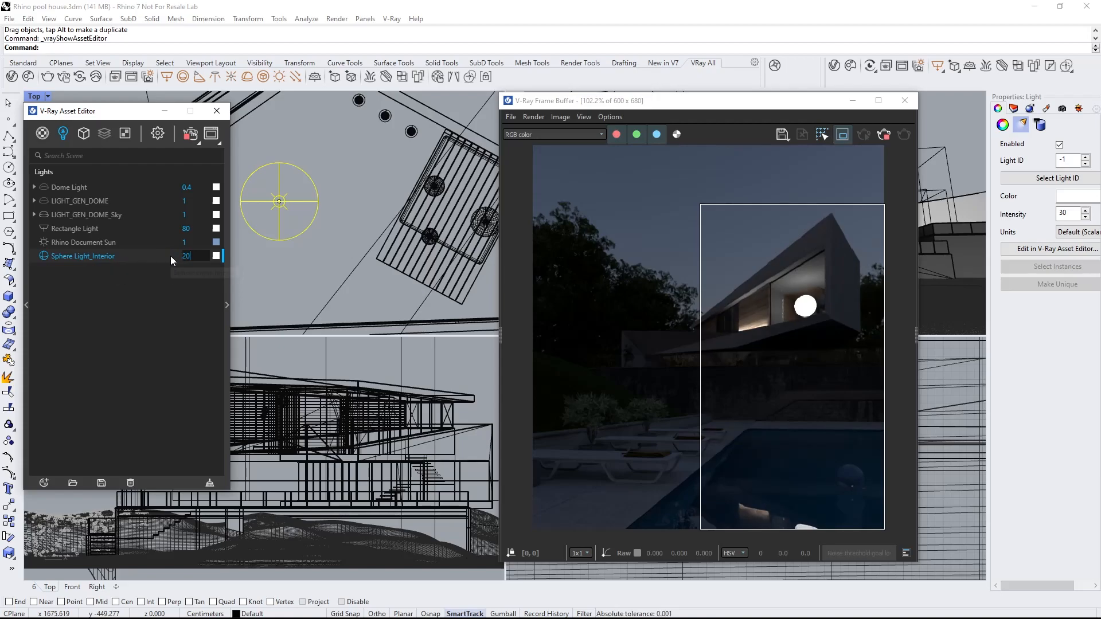
- Give Sphere Light_Interior intensity 200, size about 149.2, and make it invisible
type("200")
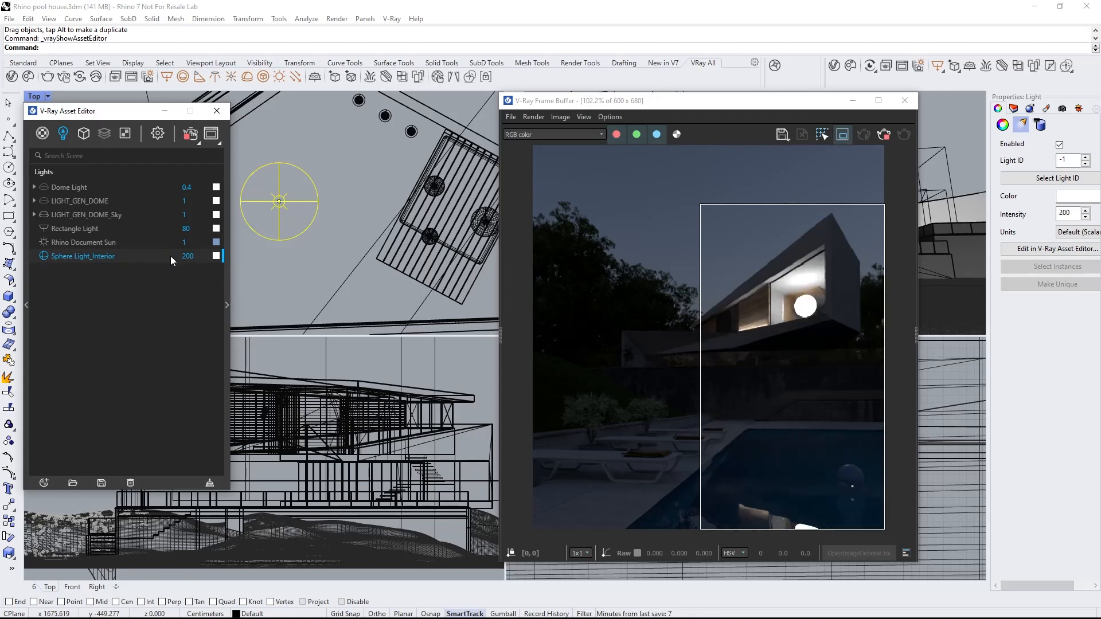
double_click(82, 256)
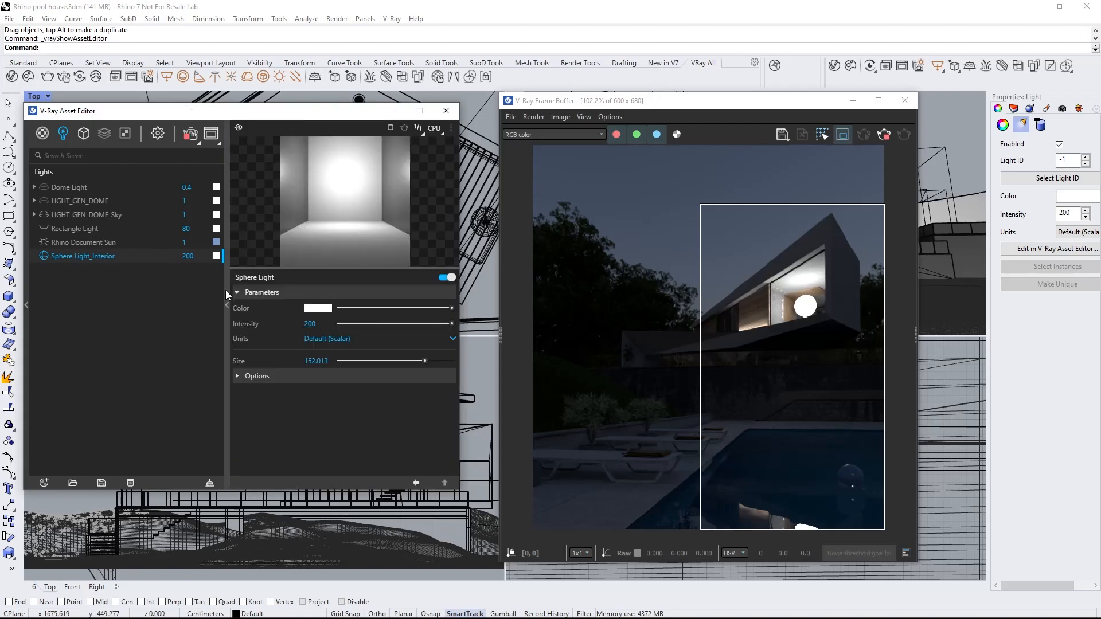
left_click_drag(426, 360, 413, 360)
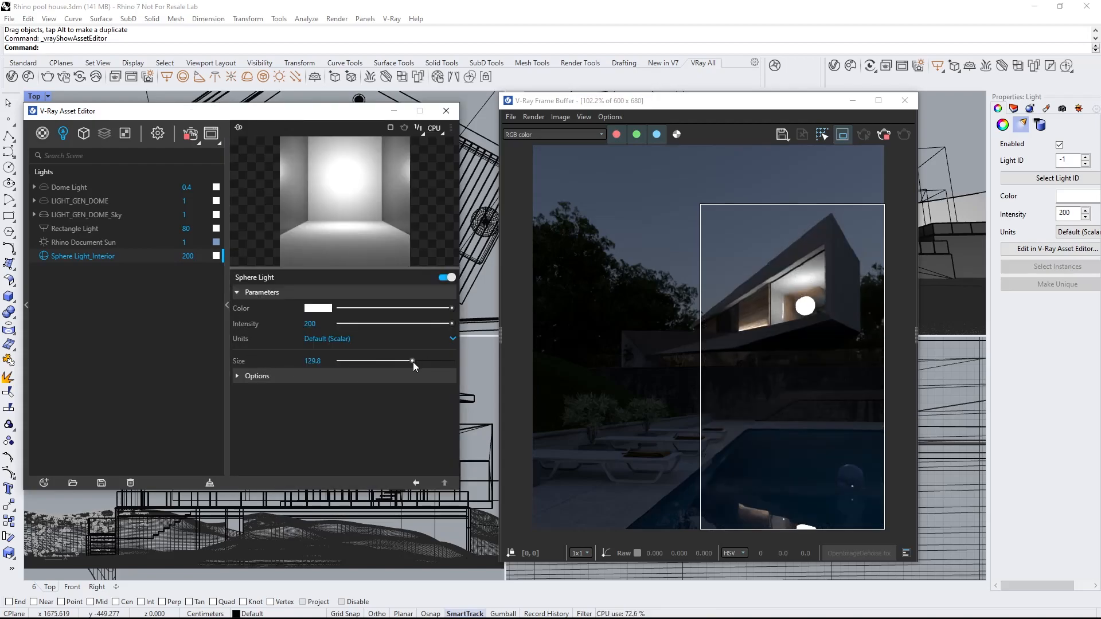
left_click_drag(413, 360, 424, 360)
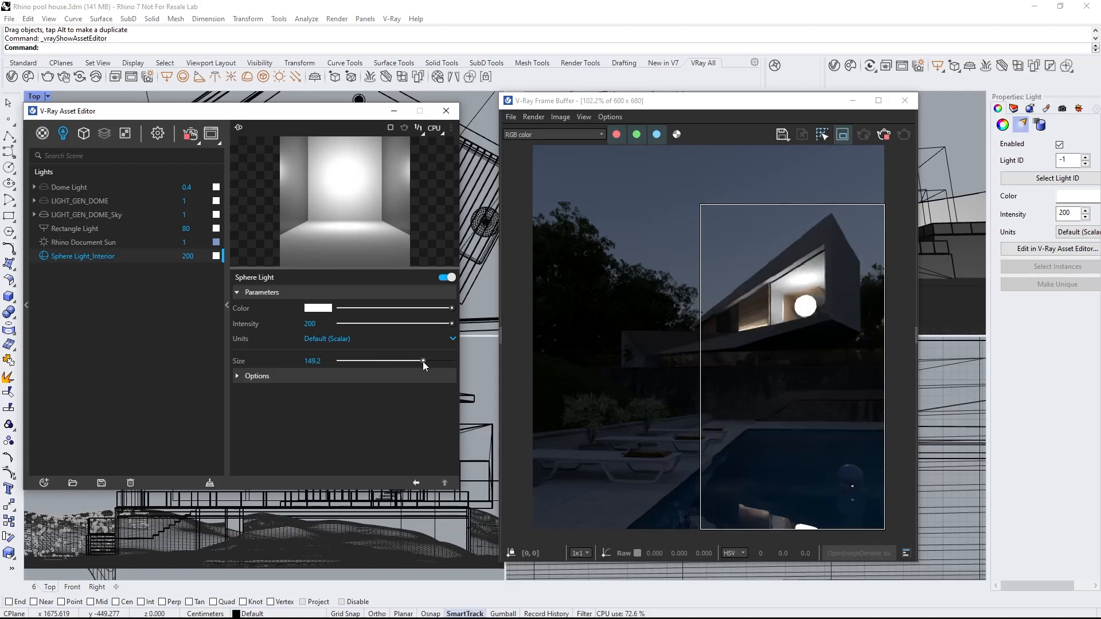
left_click(257, 376)
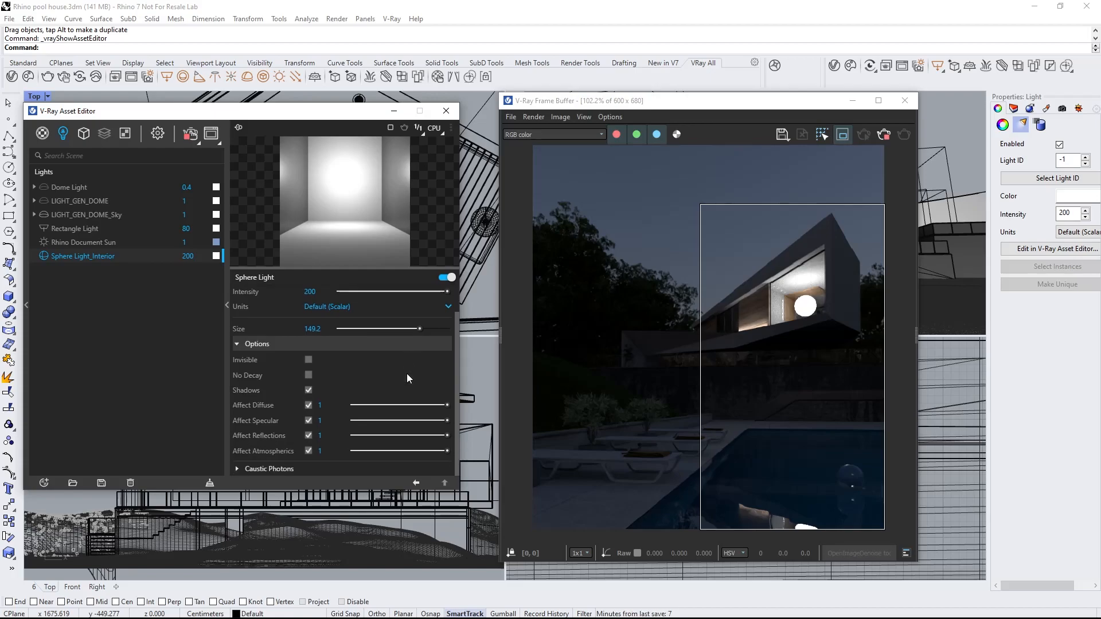
left_click(308, 359)
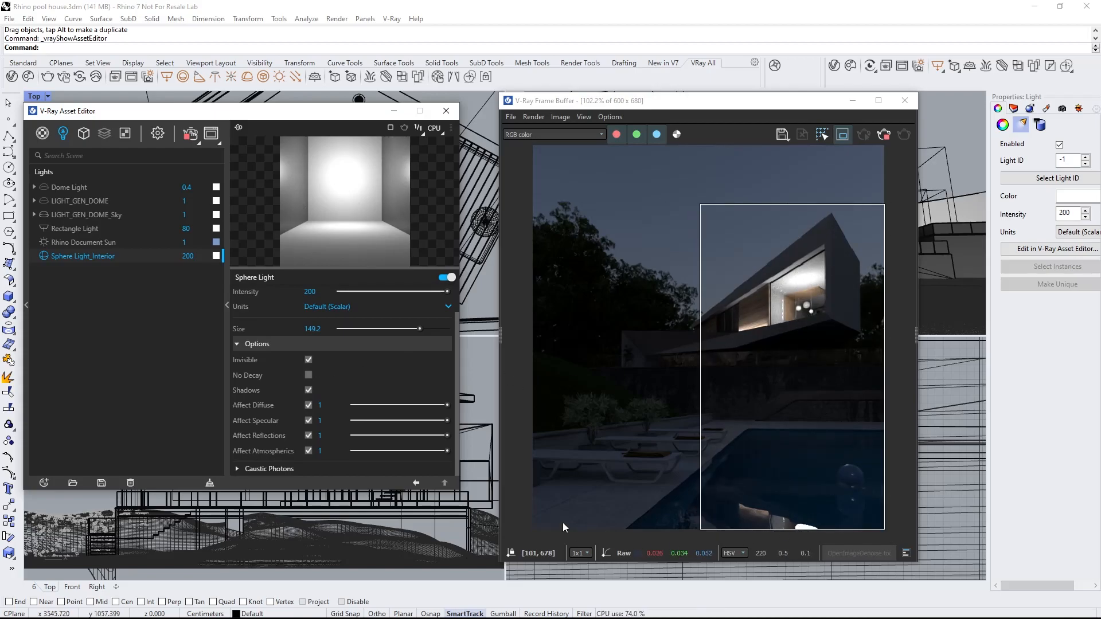
left_click(308, 435)
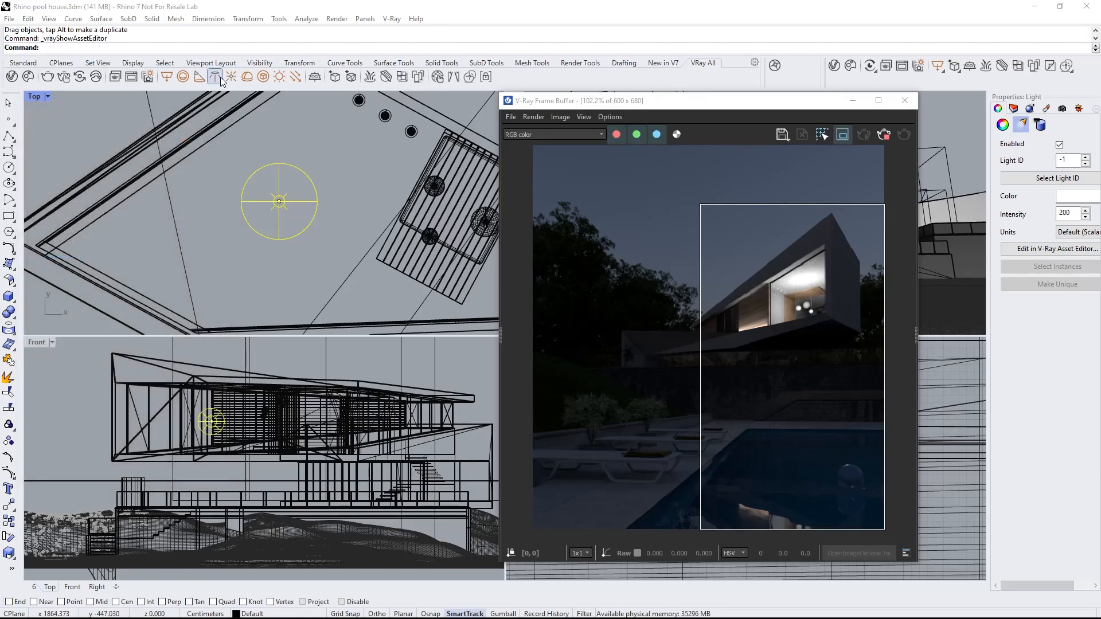
mouse_move(215, 75)
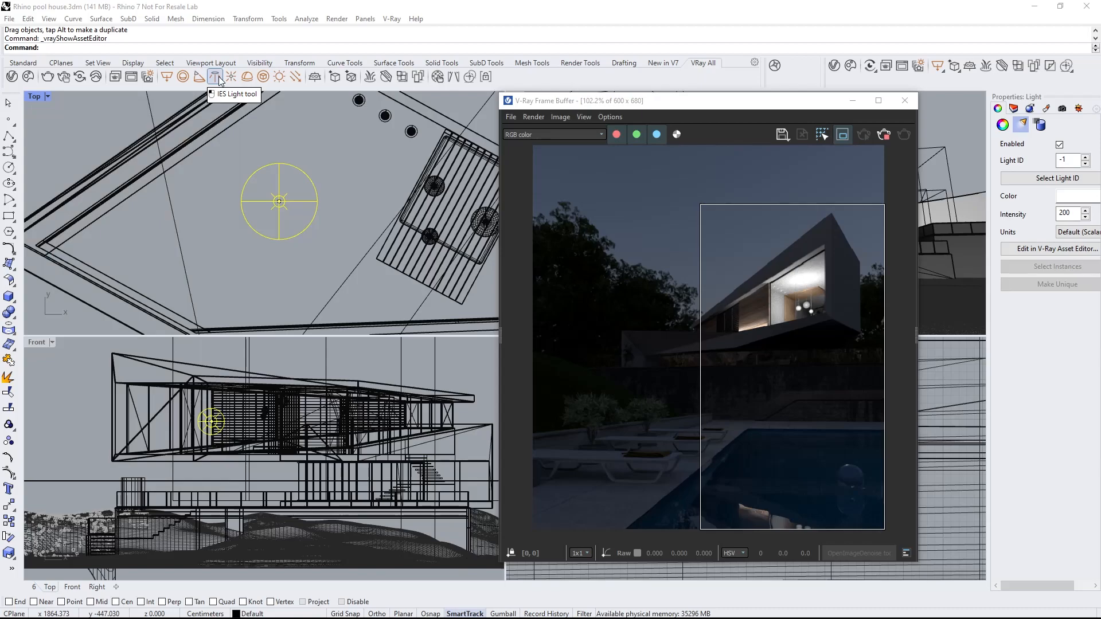
- Start an IES light using the Real-IES_bold.ies profile
left_click(218, 76)
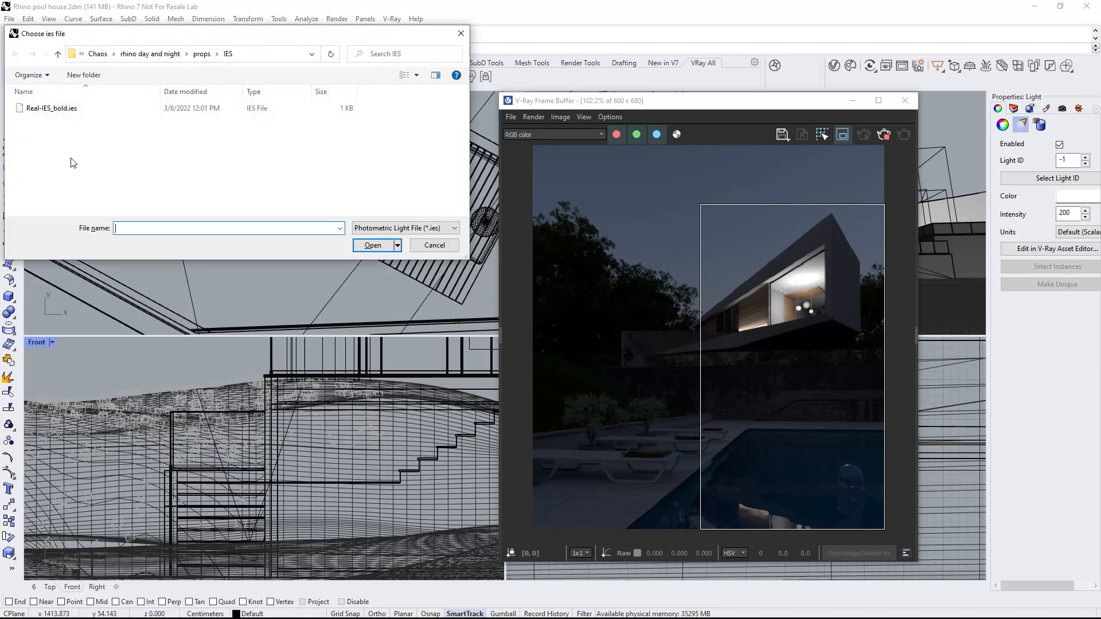
left_click(51, 108)
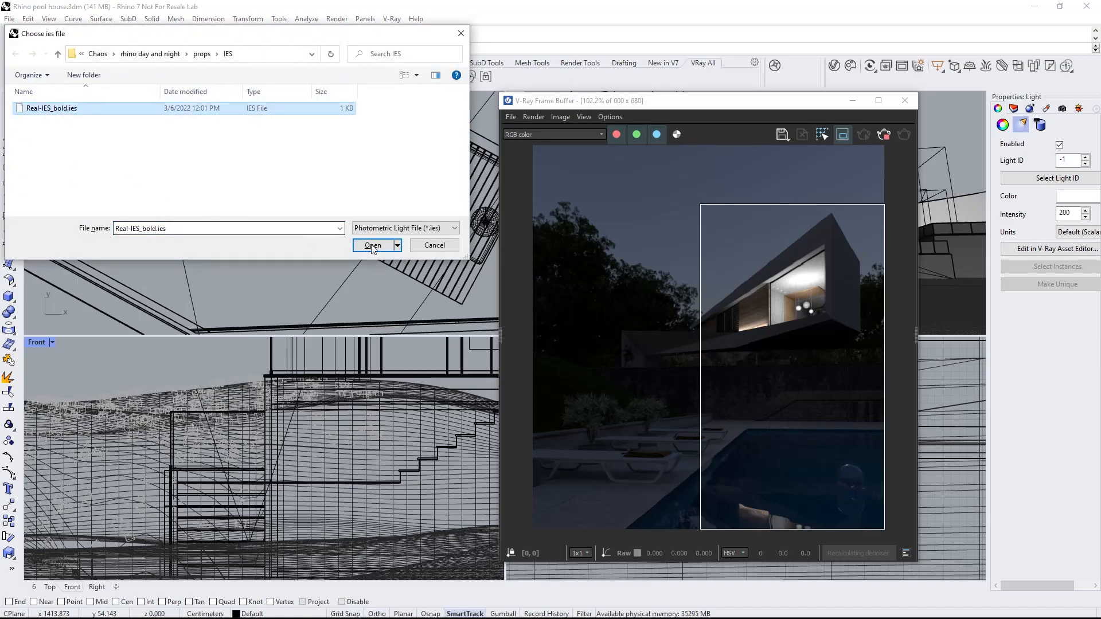
left_click(373, 244)
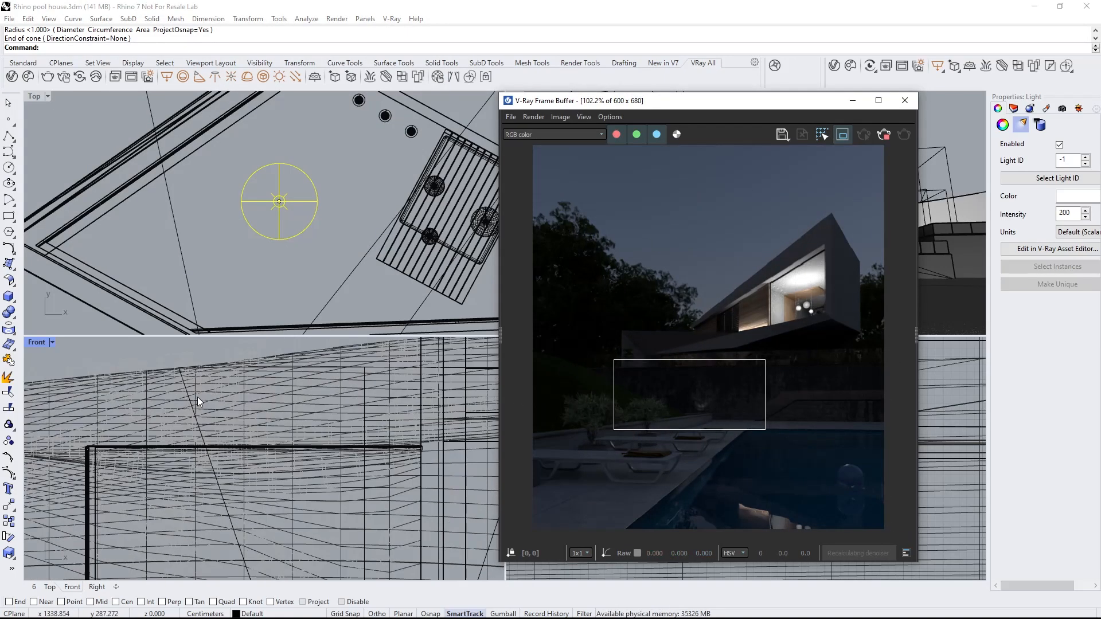
- Place the IES light and override its intensity to 4000 lumens
left_click(12, 76)
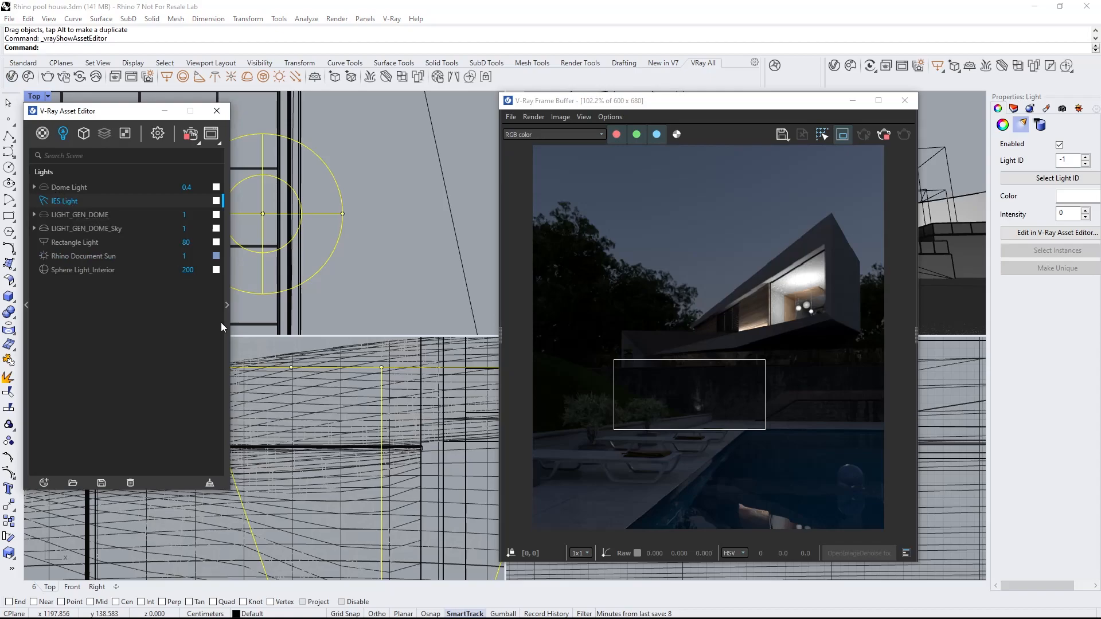
left_click(65, 201)
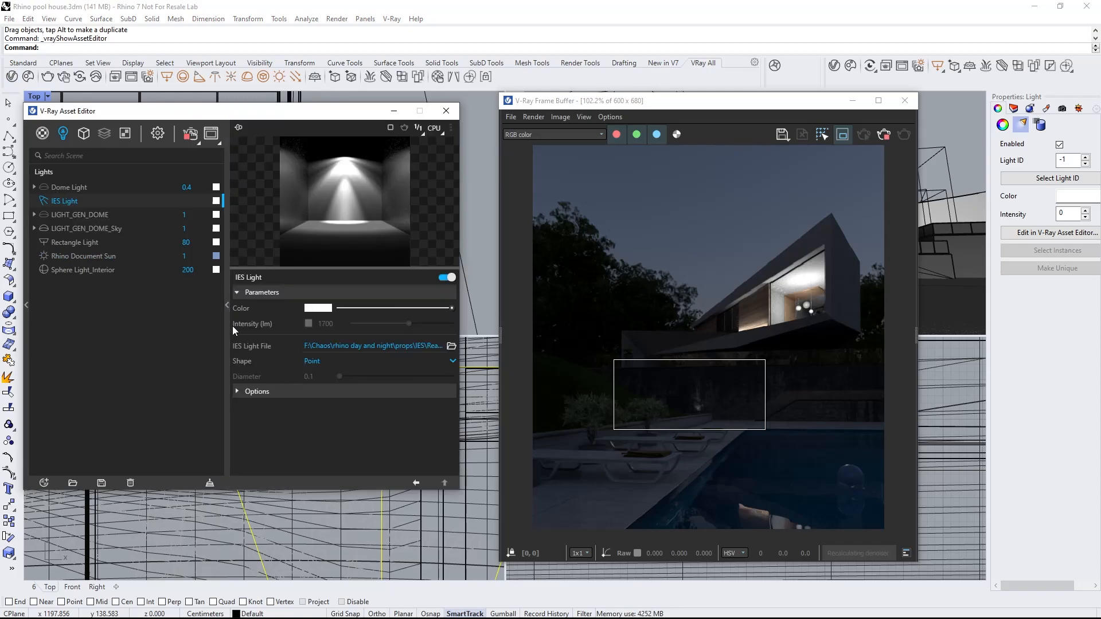
left_click(308, 323)
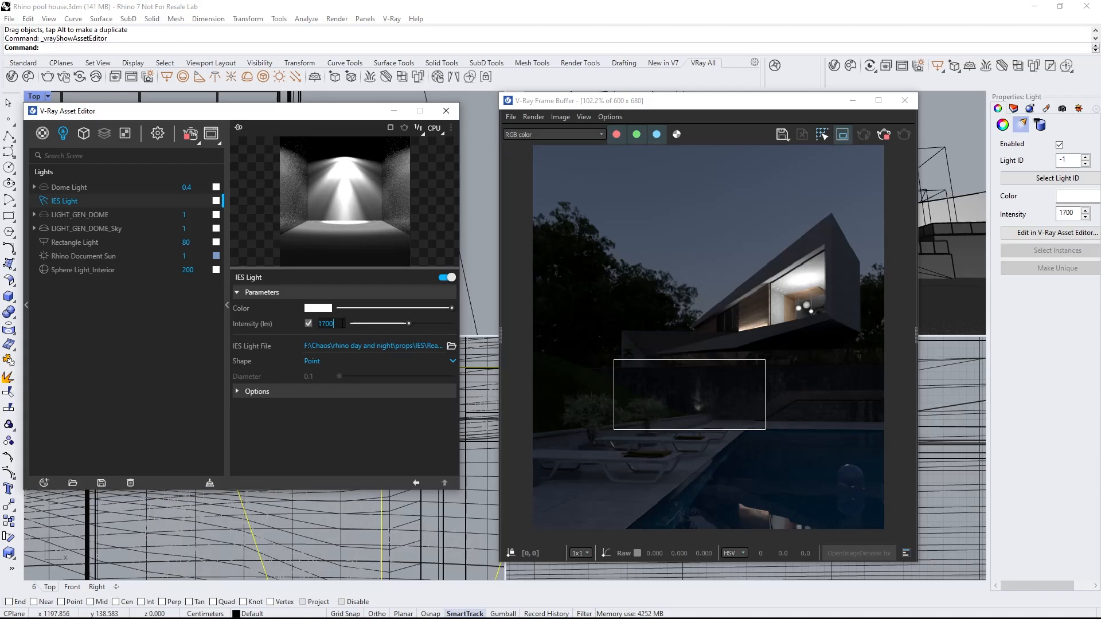
type("3000")
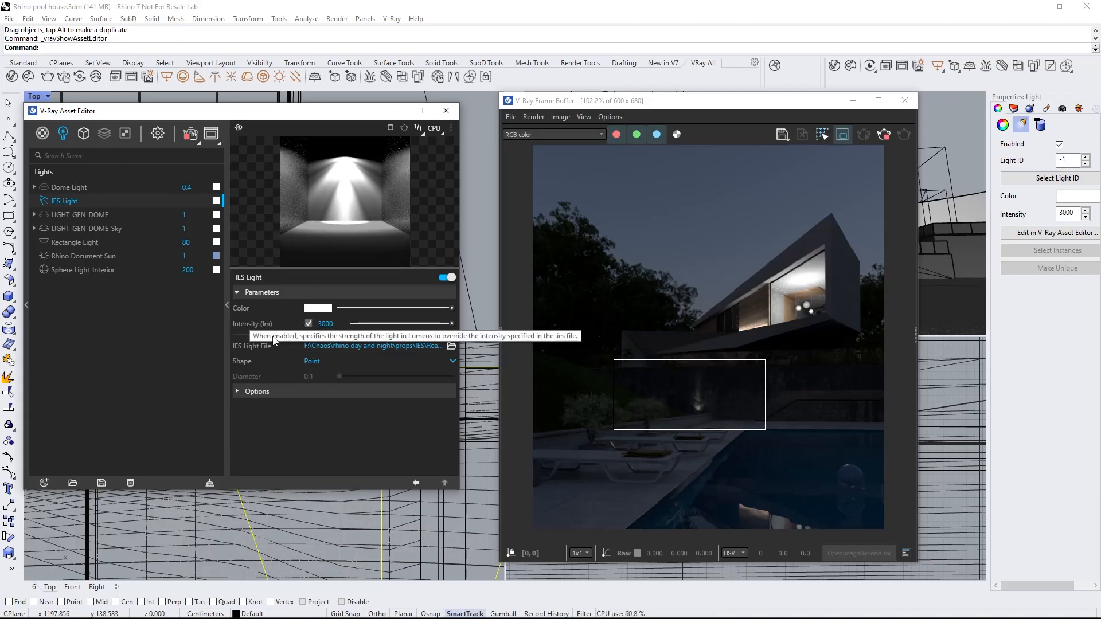
type("4000")
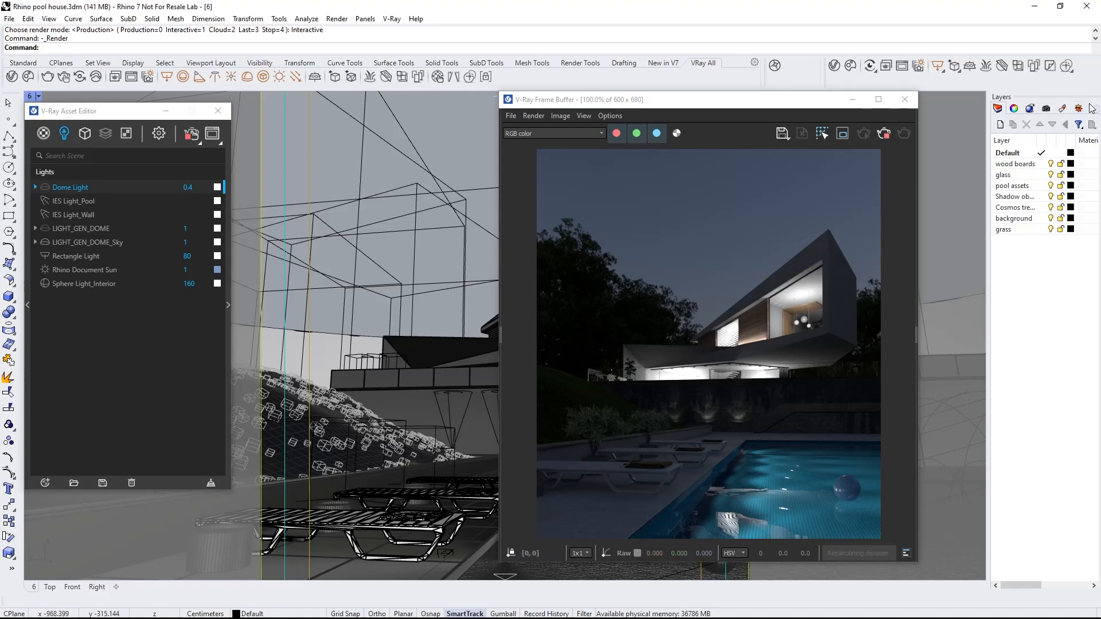
- Show the Snapshots panel and save all scene settings as snapshot Night 01
left_click(1091, 107)
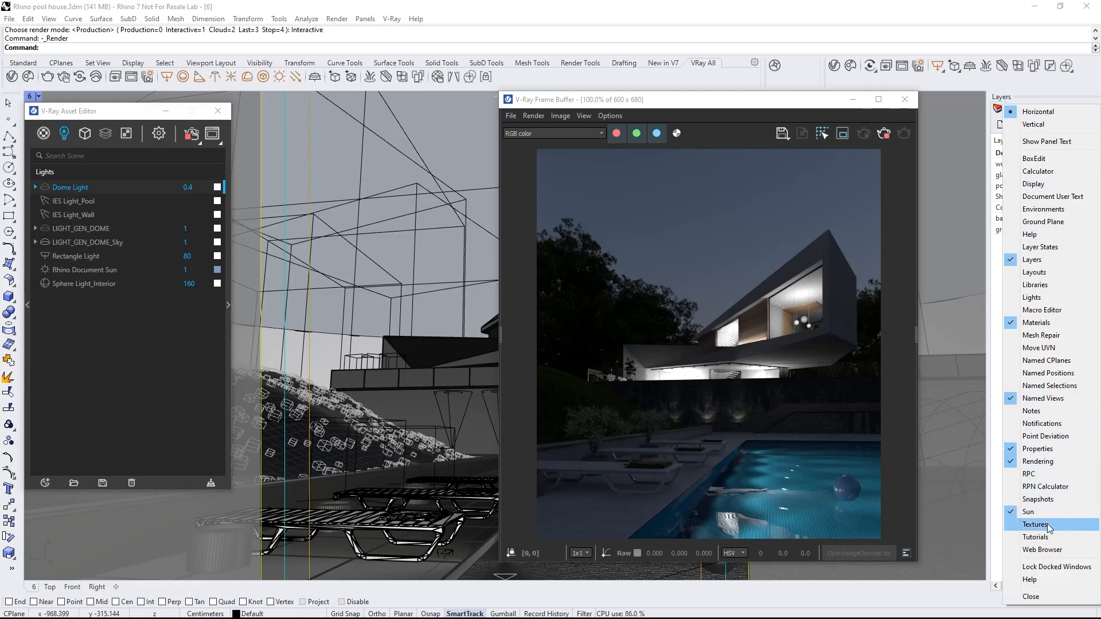
mouse_move(1038, 499)
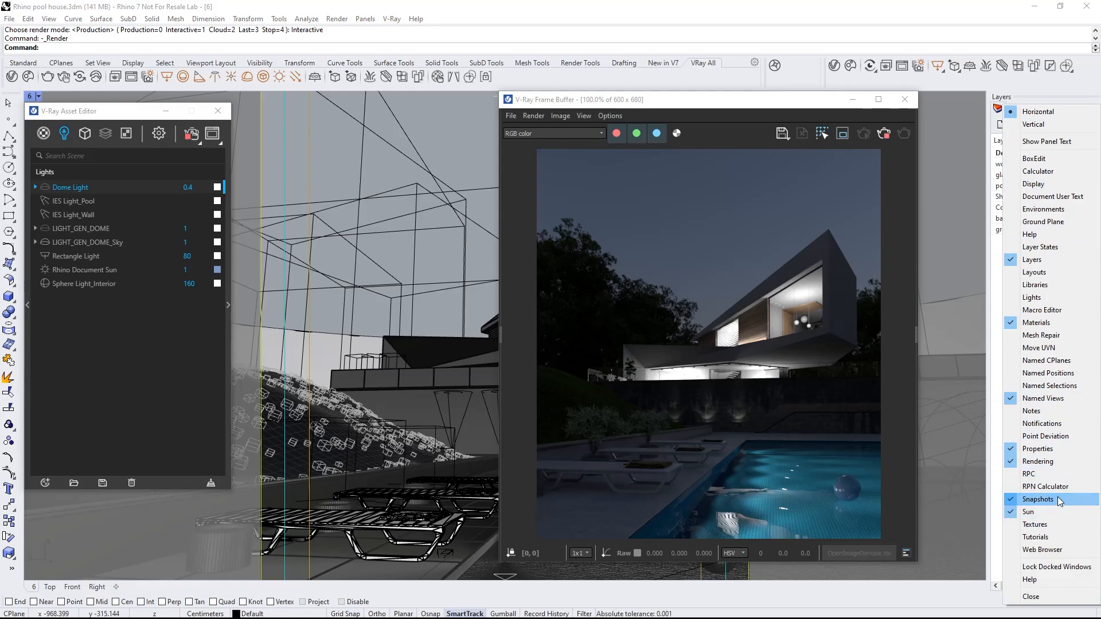
left_click(1038, 499)
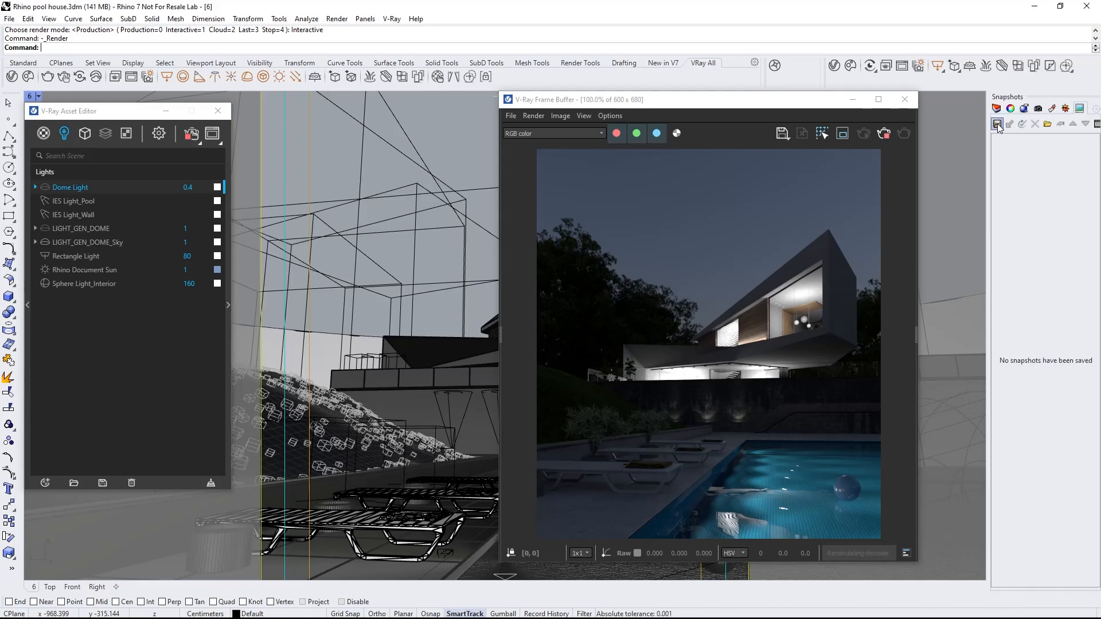
left_click(997, 125)
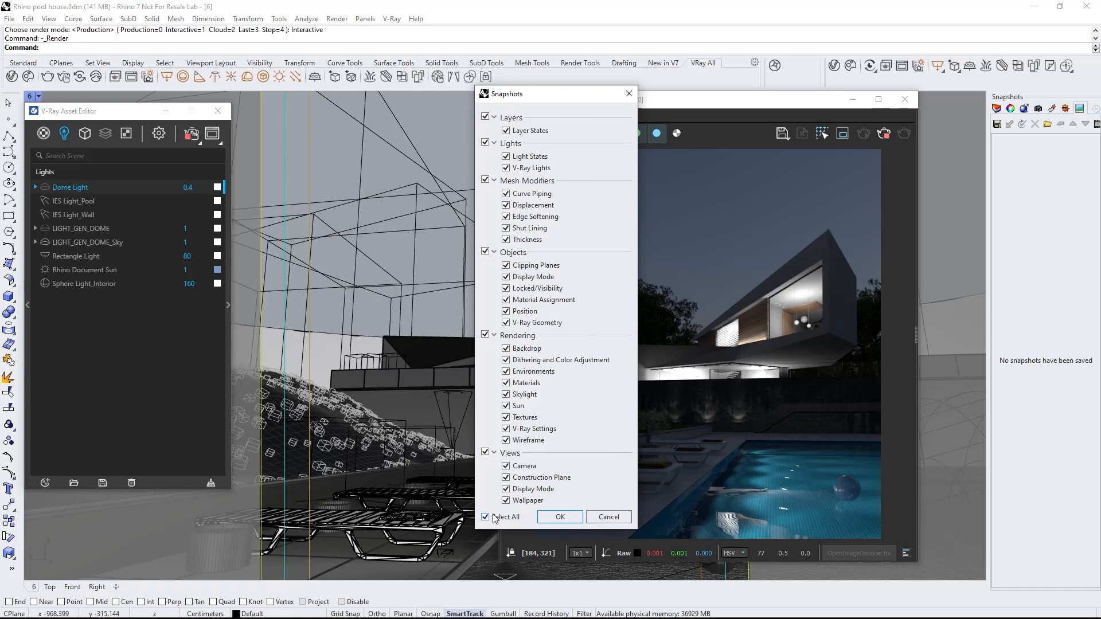
left_click(560, 517)
type("Night 01")
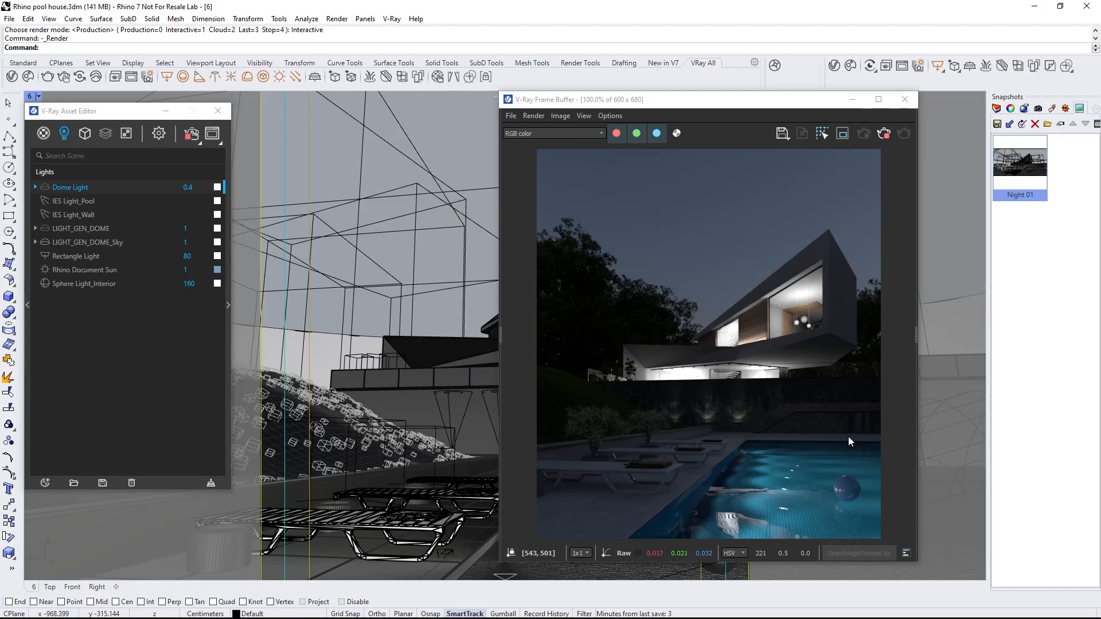
mouse_move(654, 422)
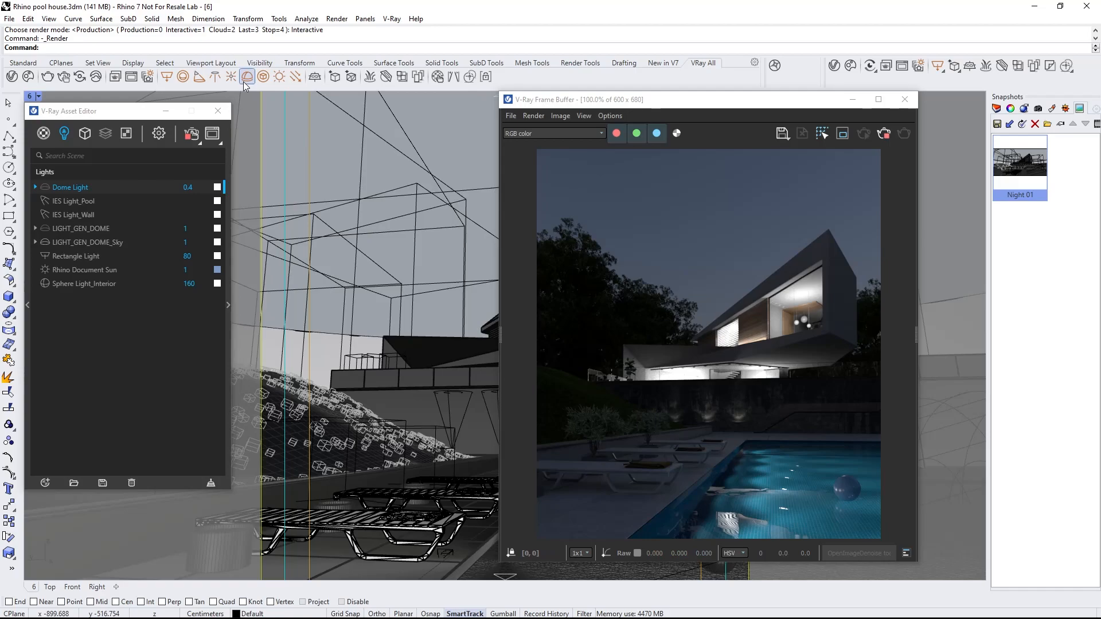
- Add Dome Light_Night at 0.3 intensity, mapped with the Sun 038 dusk sky image
left_click(246, 76)
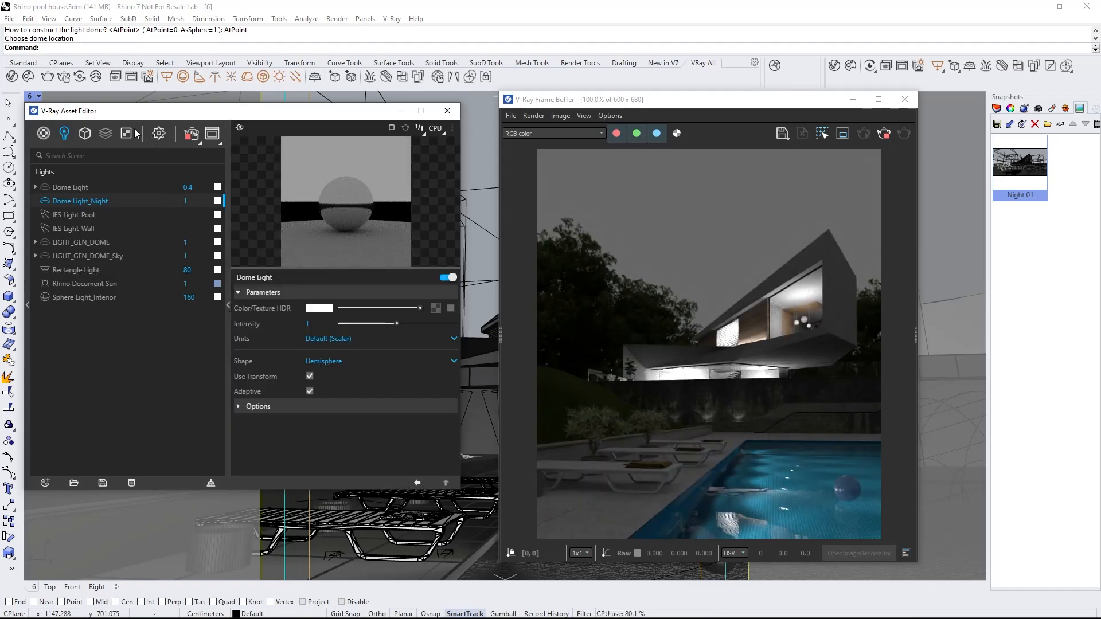
left_click(126, 134)
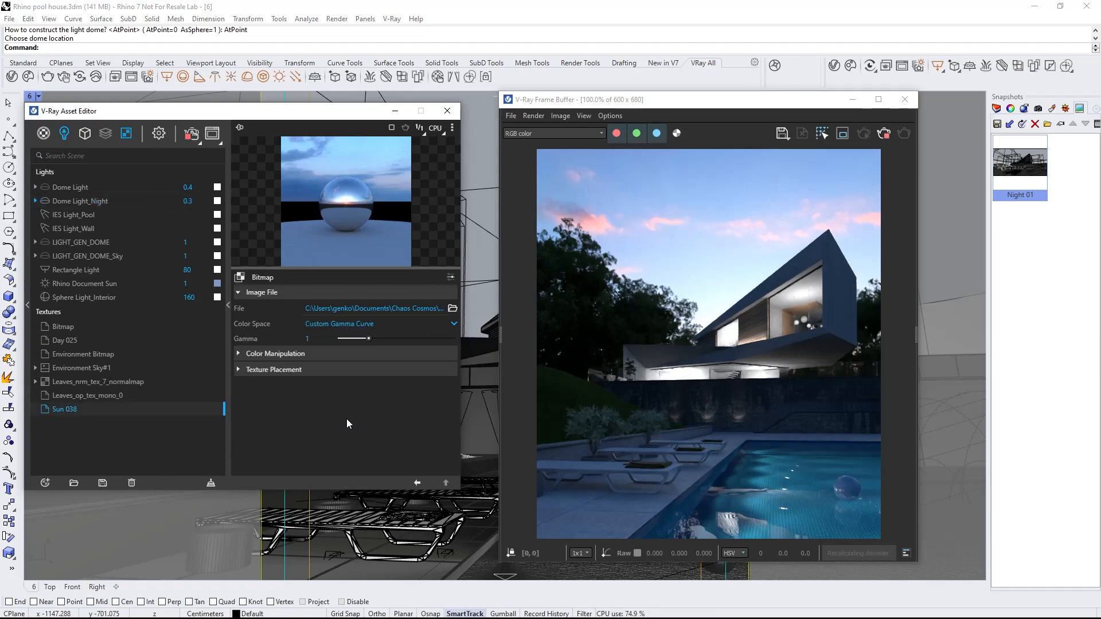
- Rotate the Sun 038 sky map horizontally to 40, then stop the interactive render
left_click(308, 400)
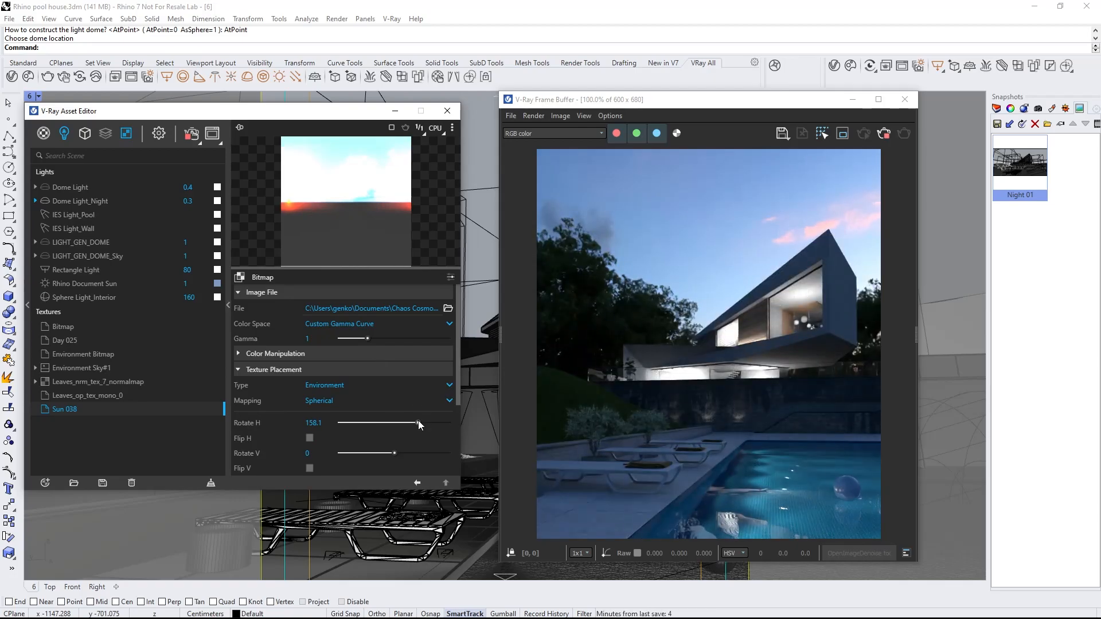
double_click(313, 423)
type("40")
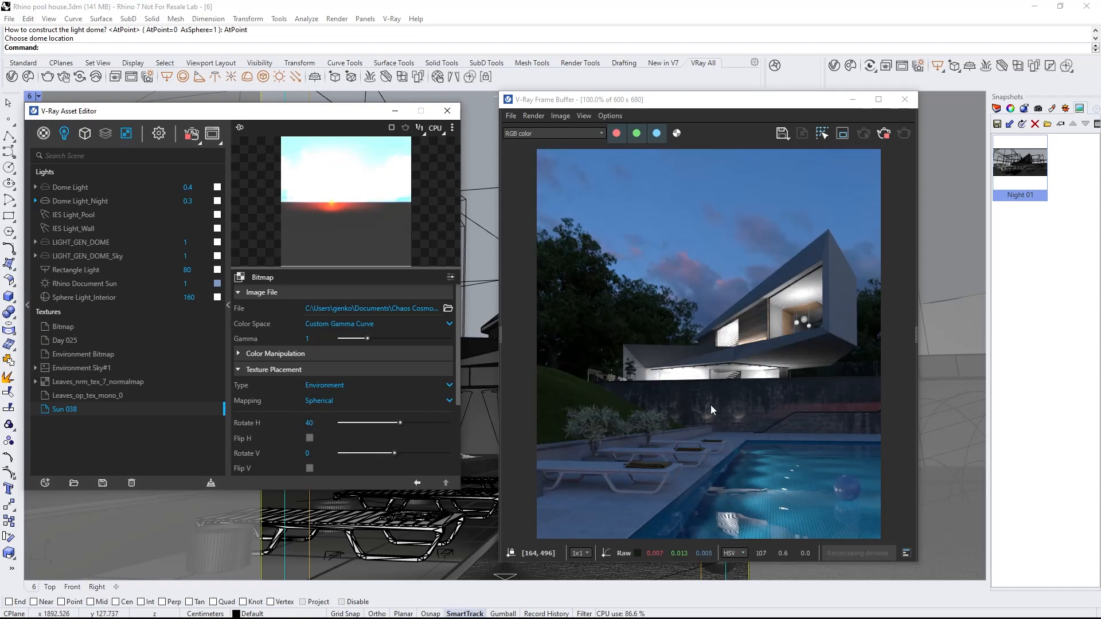
left_click(883, 134)
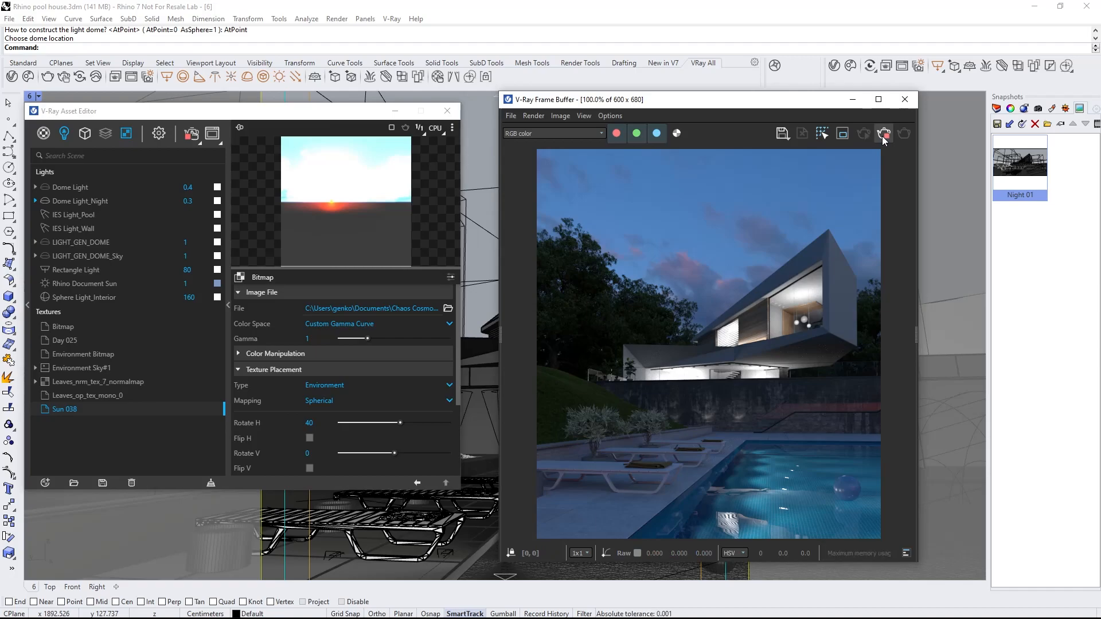
- Save the deep-blue twilight setup as snapshot Night 02, accepting its stored properties
left_click(883, 134)
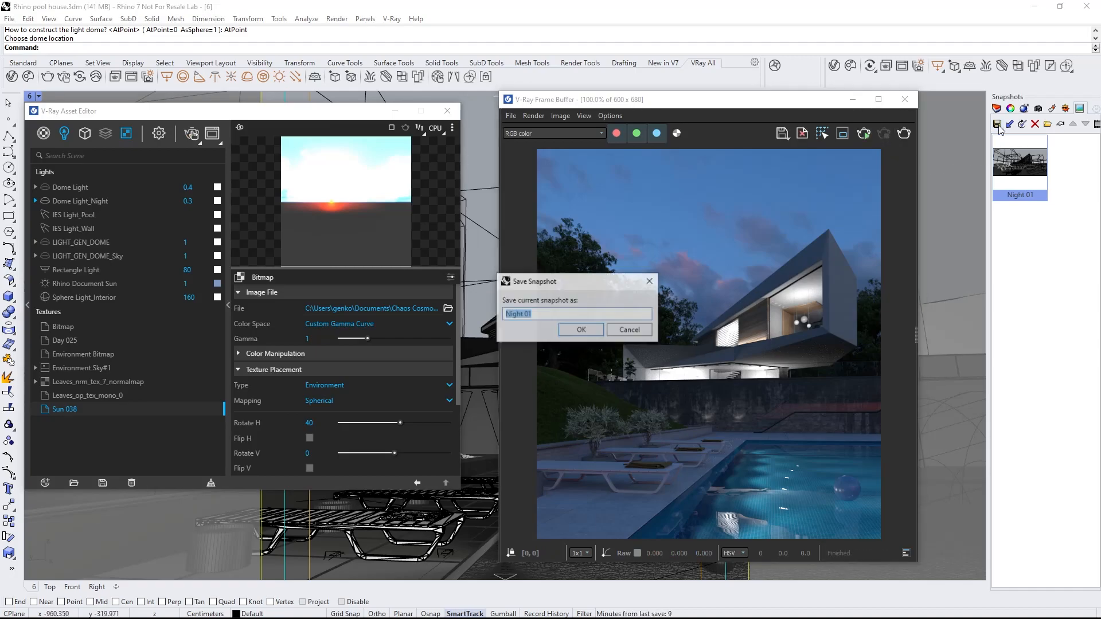
left_click(576, 314)
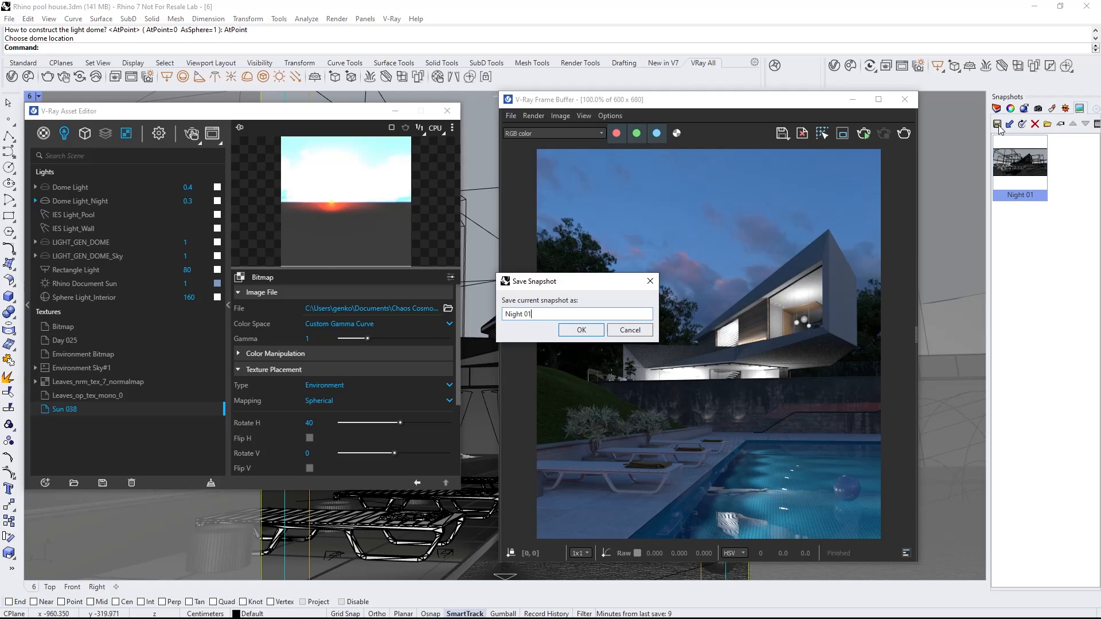
left_click(581, 331)
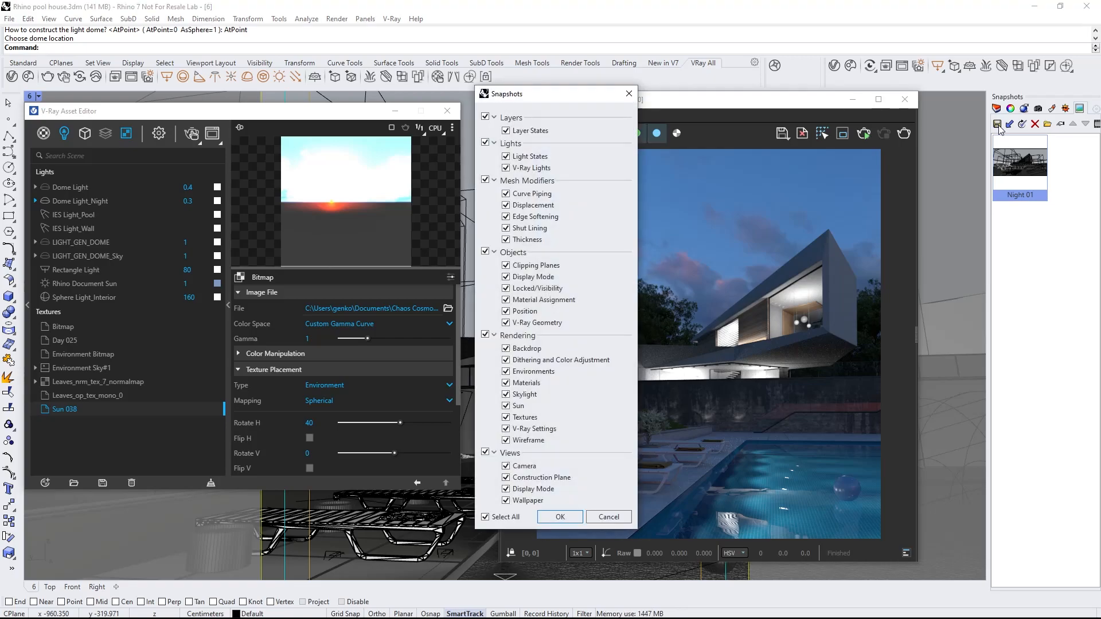
left_click(560, 517)
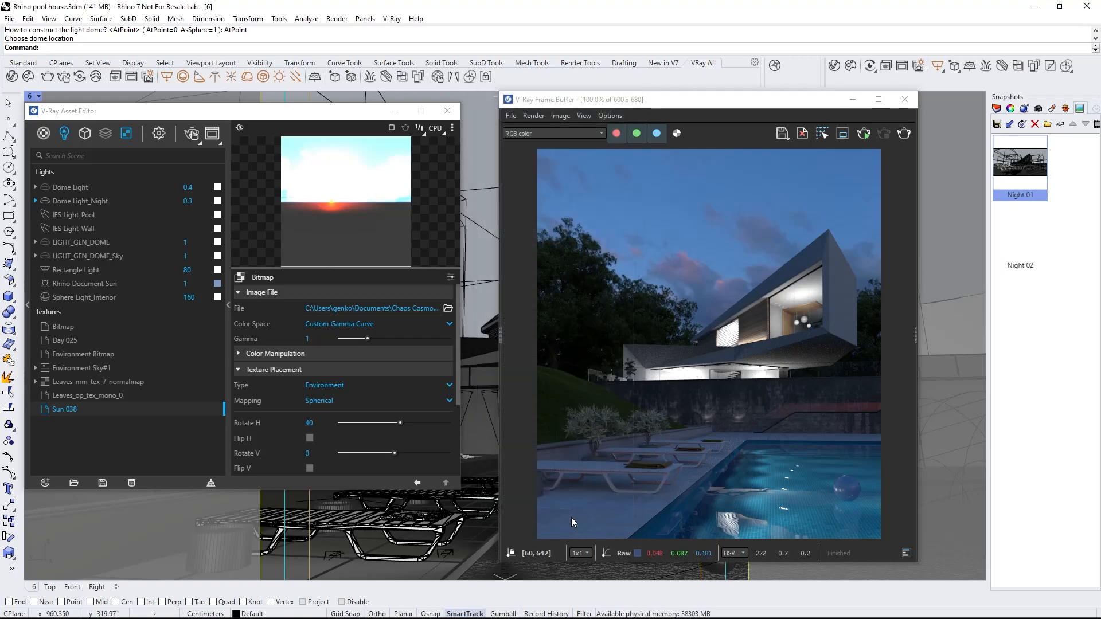
left_click(1020, 232)
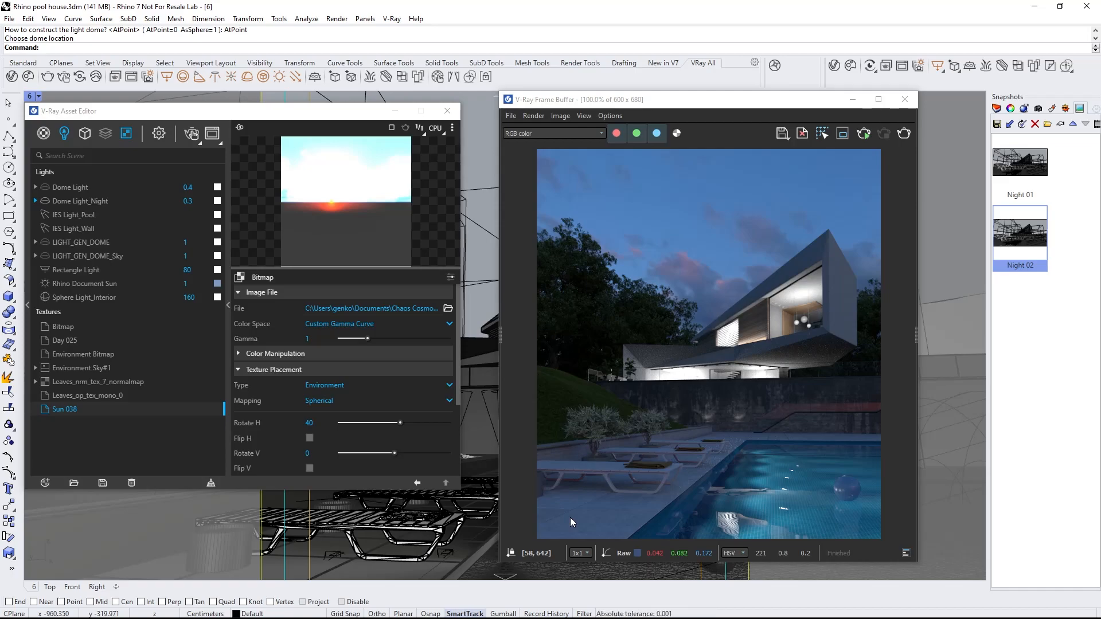
- Generate 36 Light Gen lighting variants from a custom HDR image folder
left_click(151, 76)
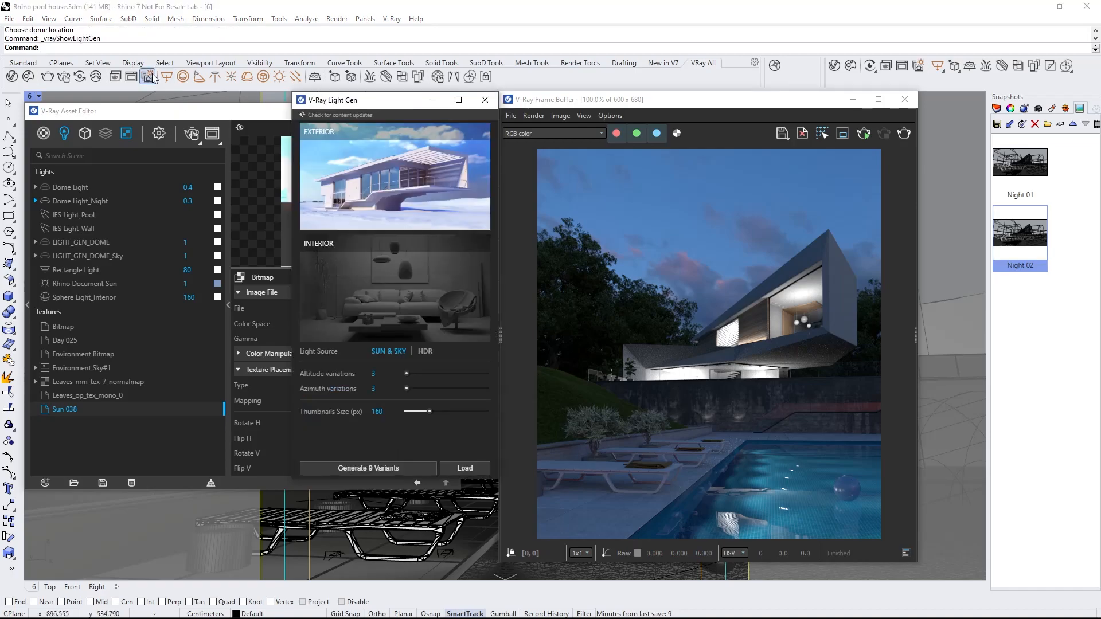
left_click(425, 351)
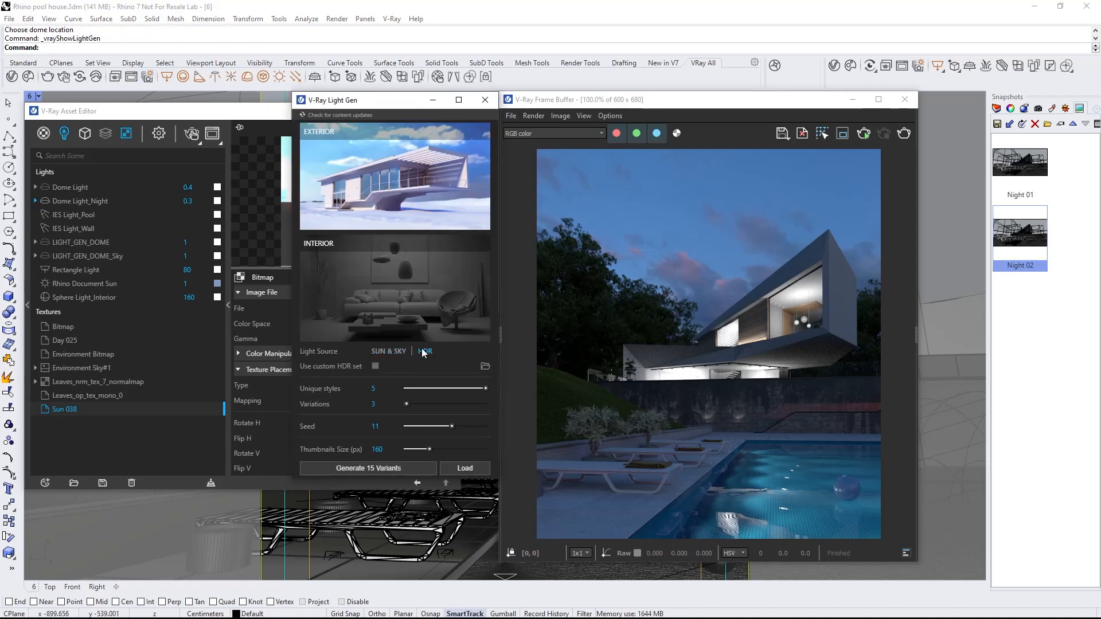
left_click(375, 366)
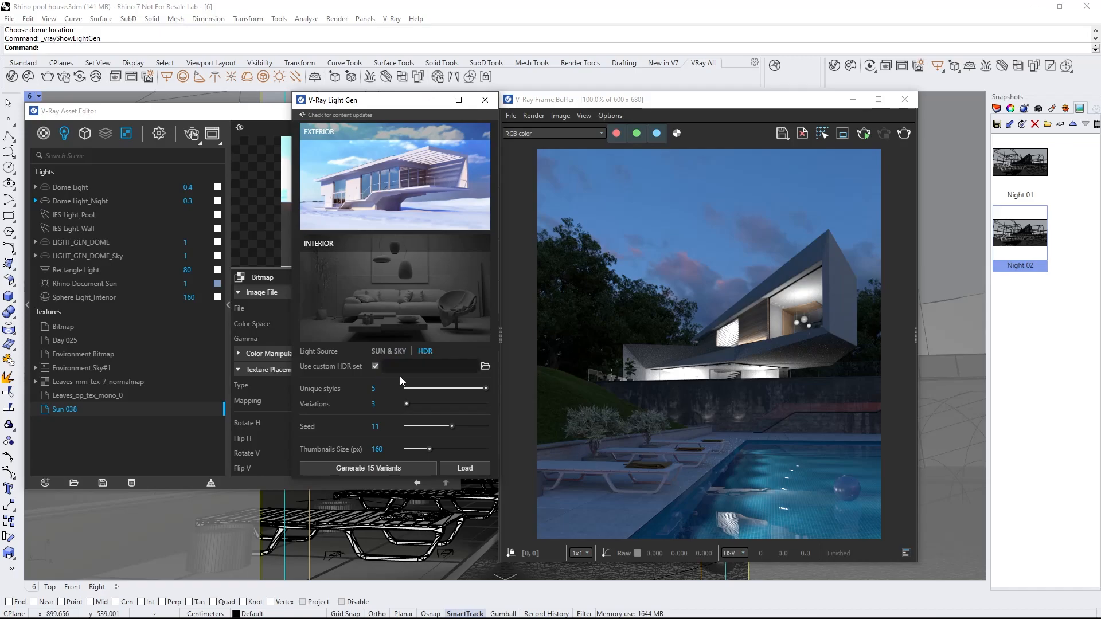
left_click(485, 366)
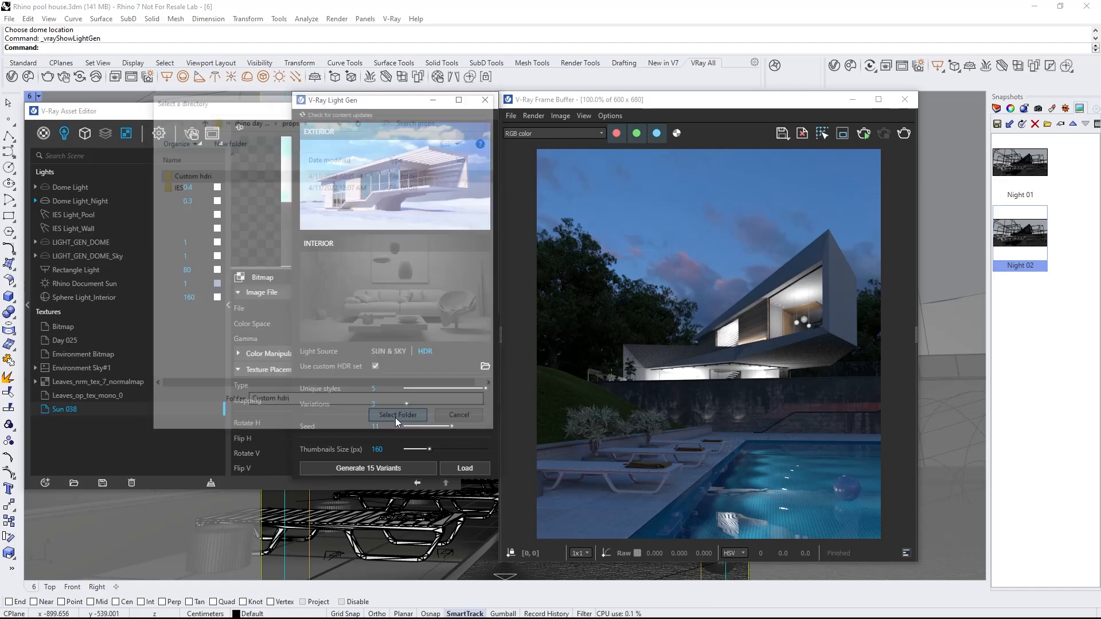
left_click(397, 414)
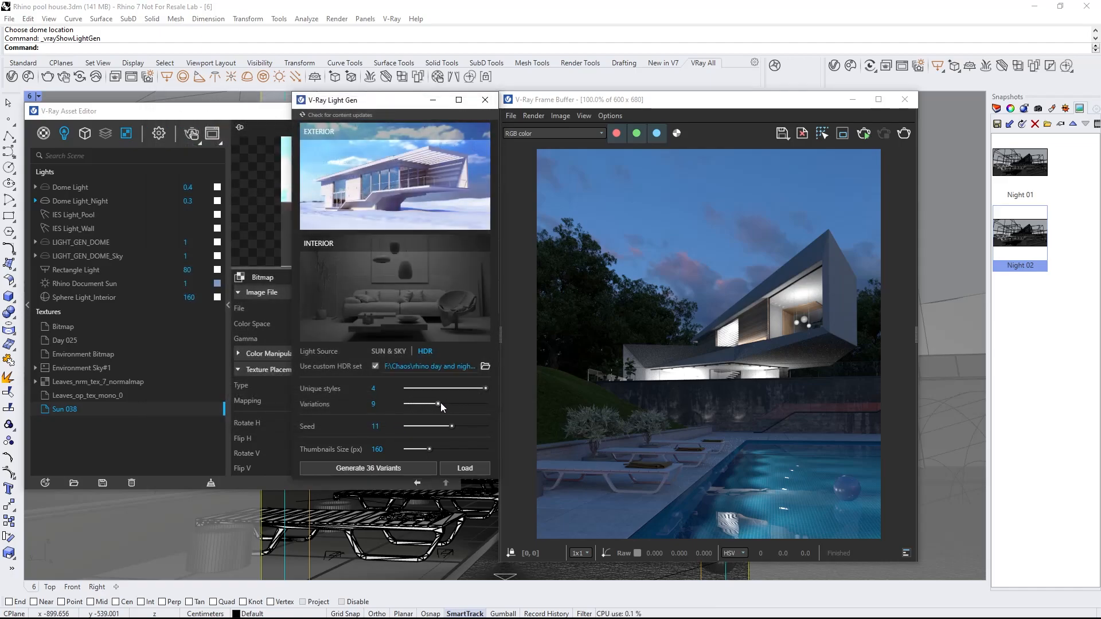
left_click(368, 469)
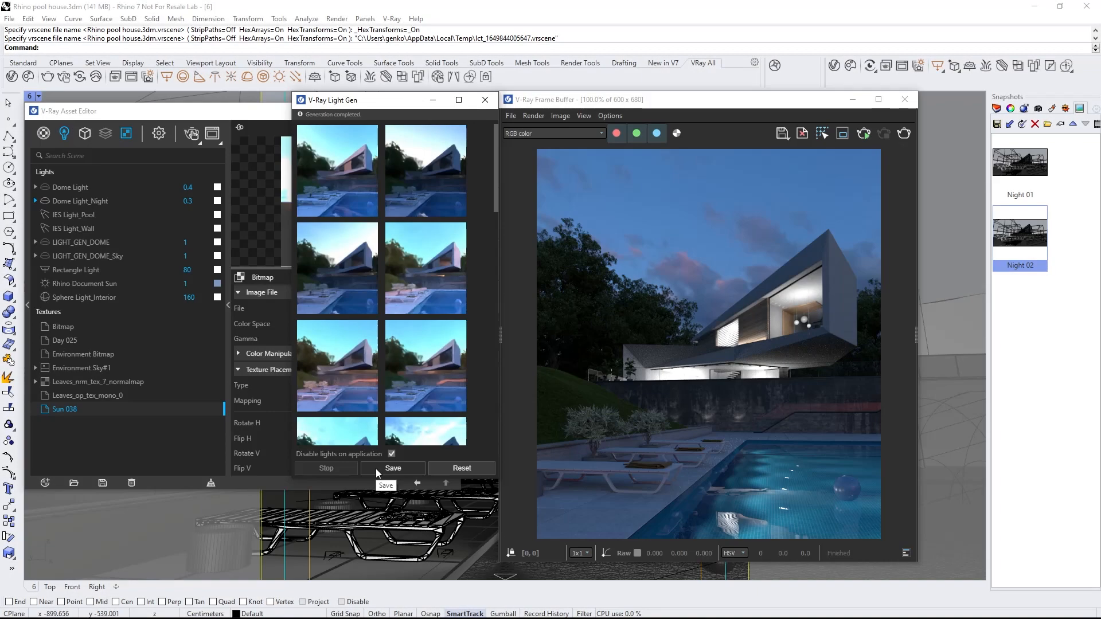
mouse_move(614, 386)
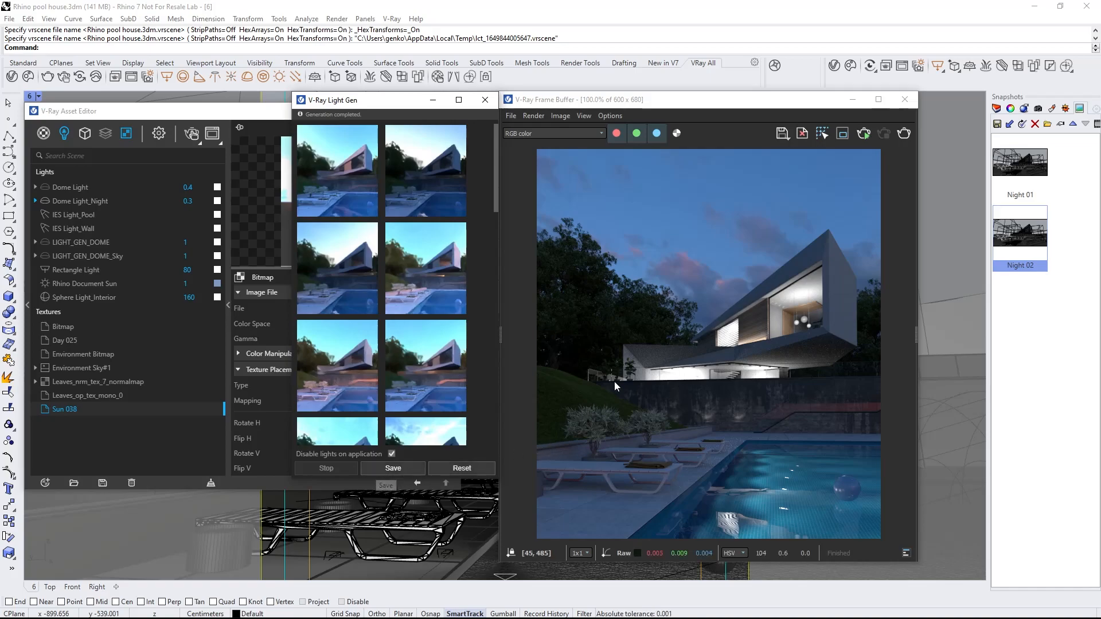
- Restart the interactive render and turn off Disable lights on application in Light Gen
left_click(864, 133)
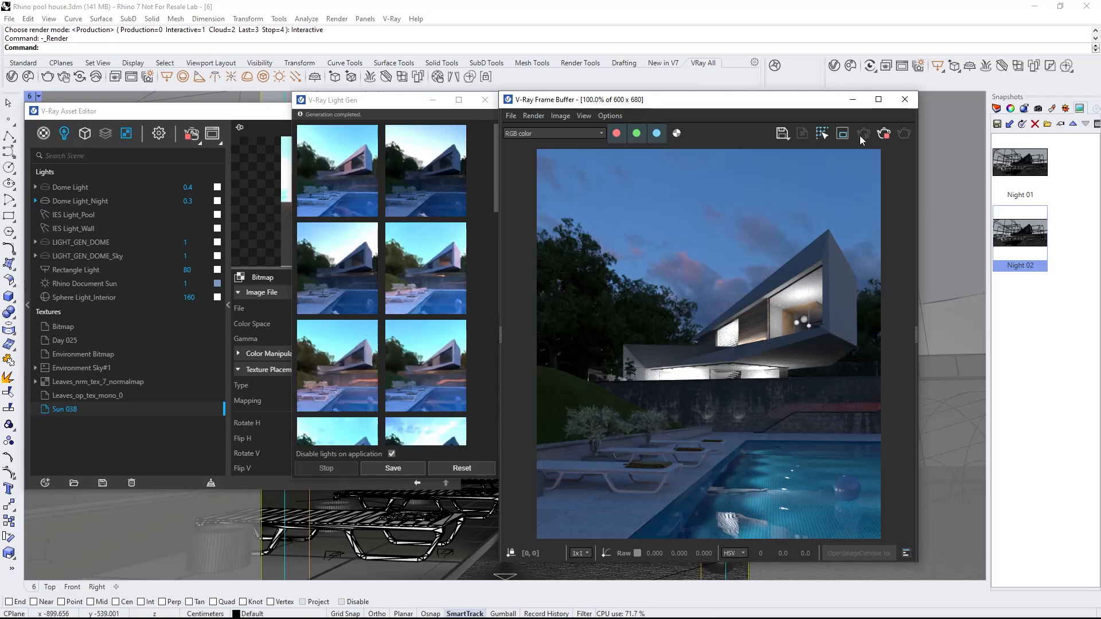
mouse_move(475, 372)
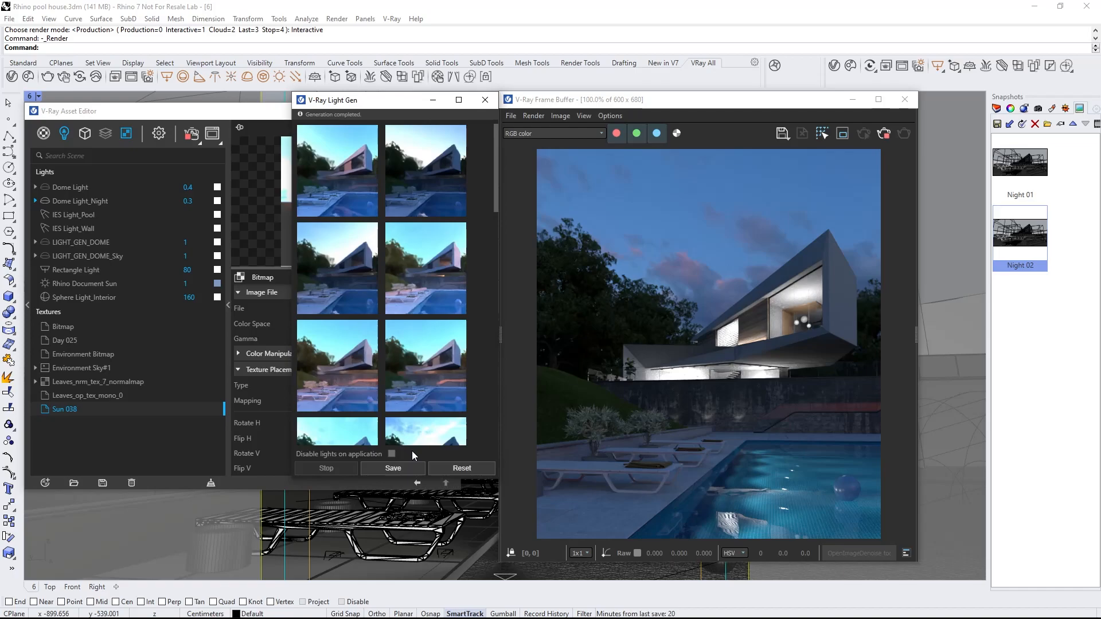
left_click(425, 365)
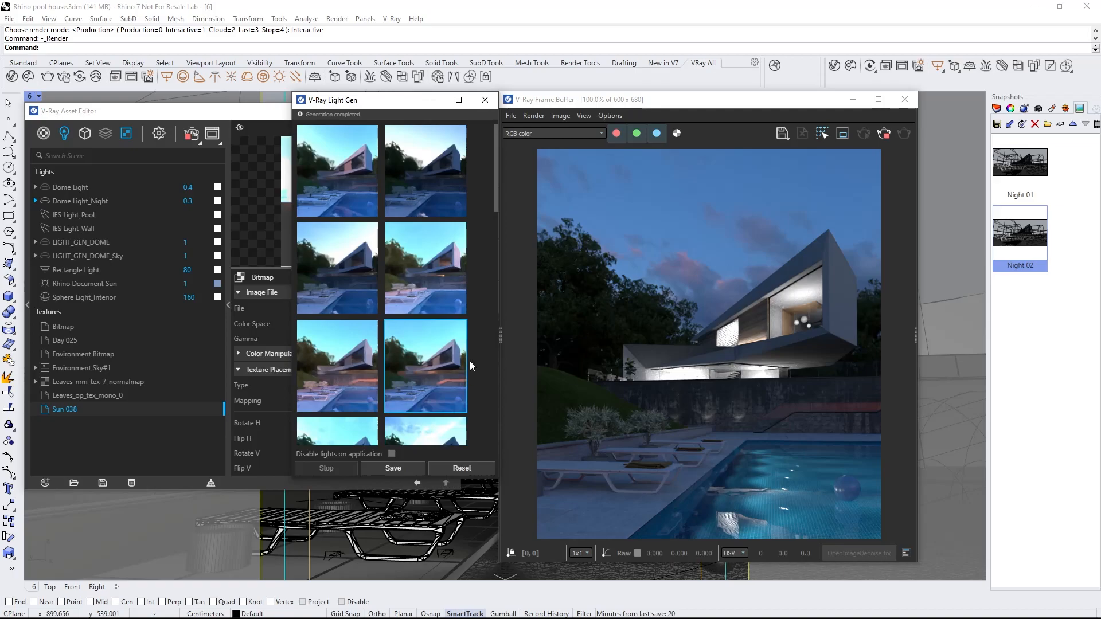
scroll("down", 3)
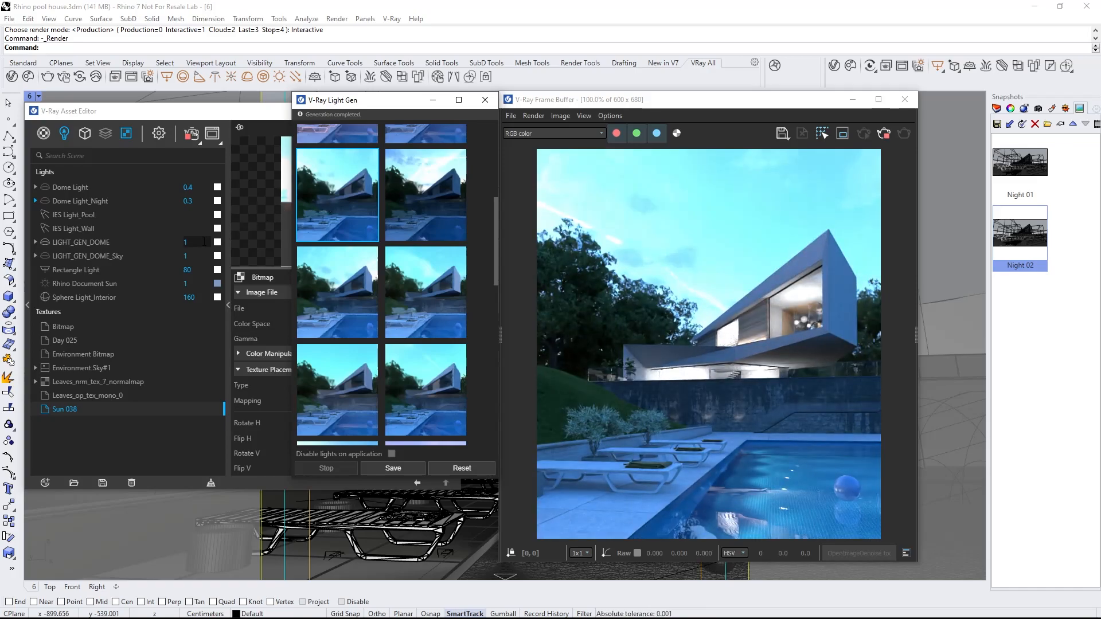
- Dim LIGHT_GEN_DOME to 0.3 intensity and save it as snapshot Night 03
left_click(81, 242)
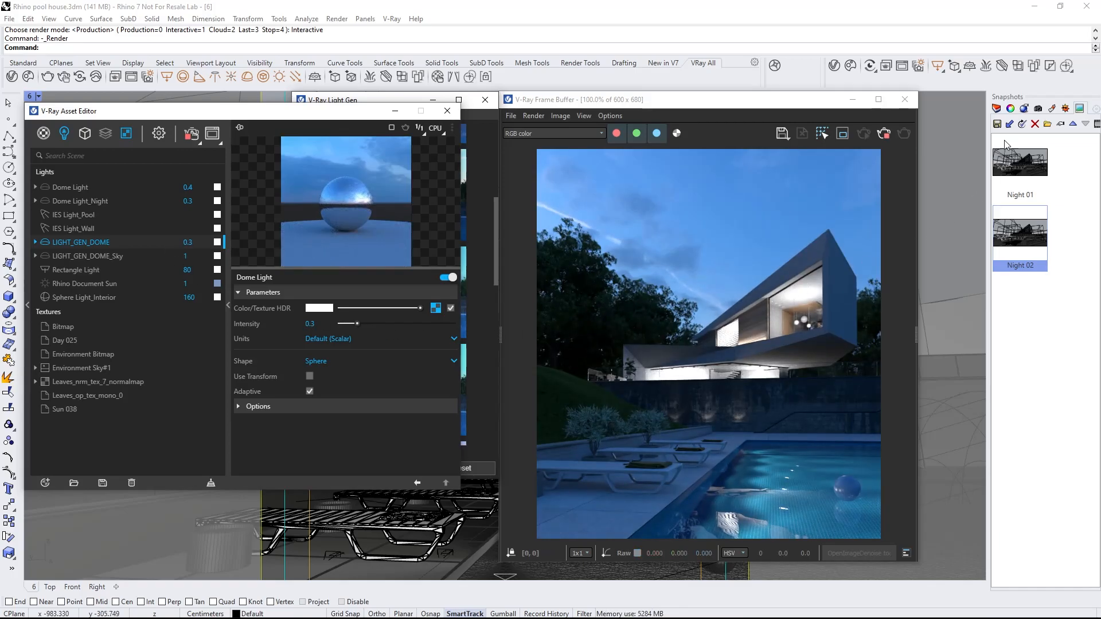
left_click(996, 124)
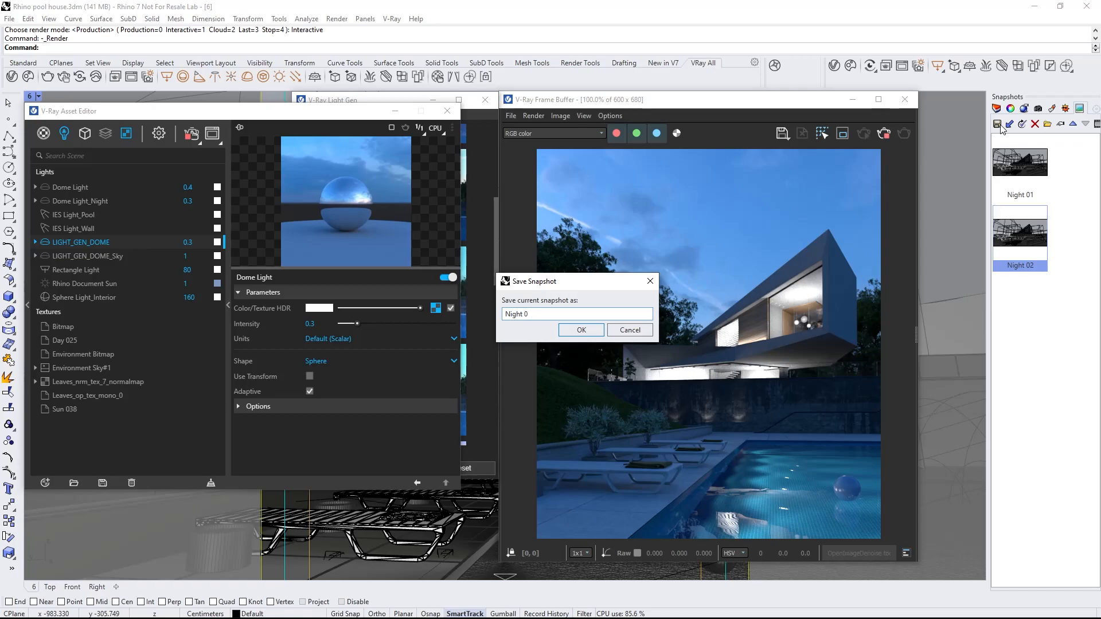
left_click(581, 331)
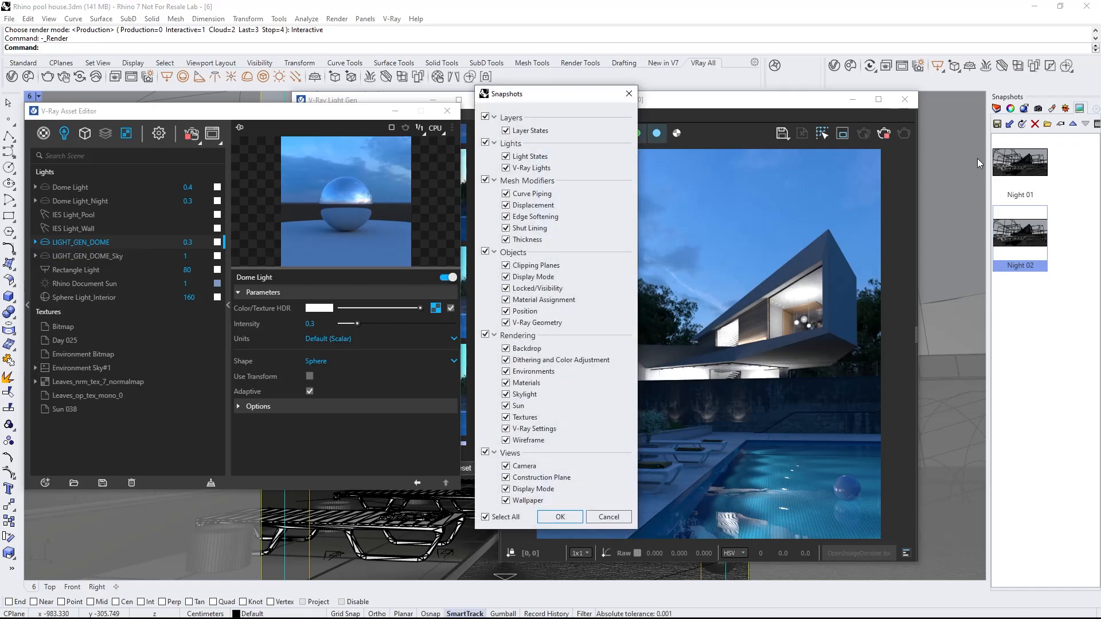
left_click(559, 517)
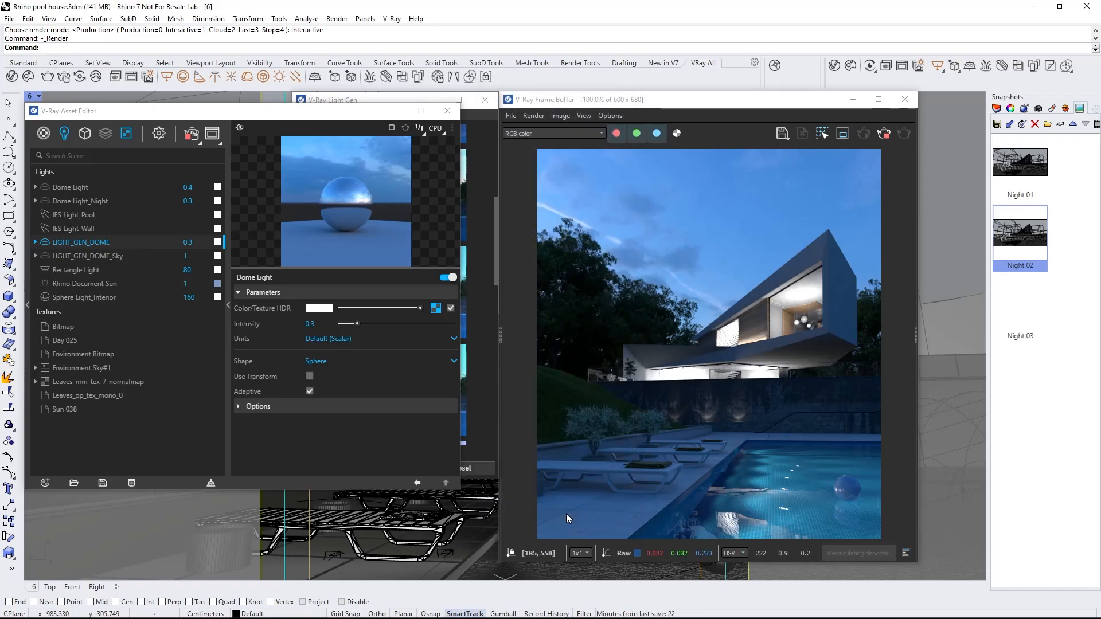
left_click(1020, 301)
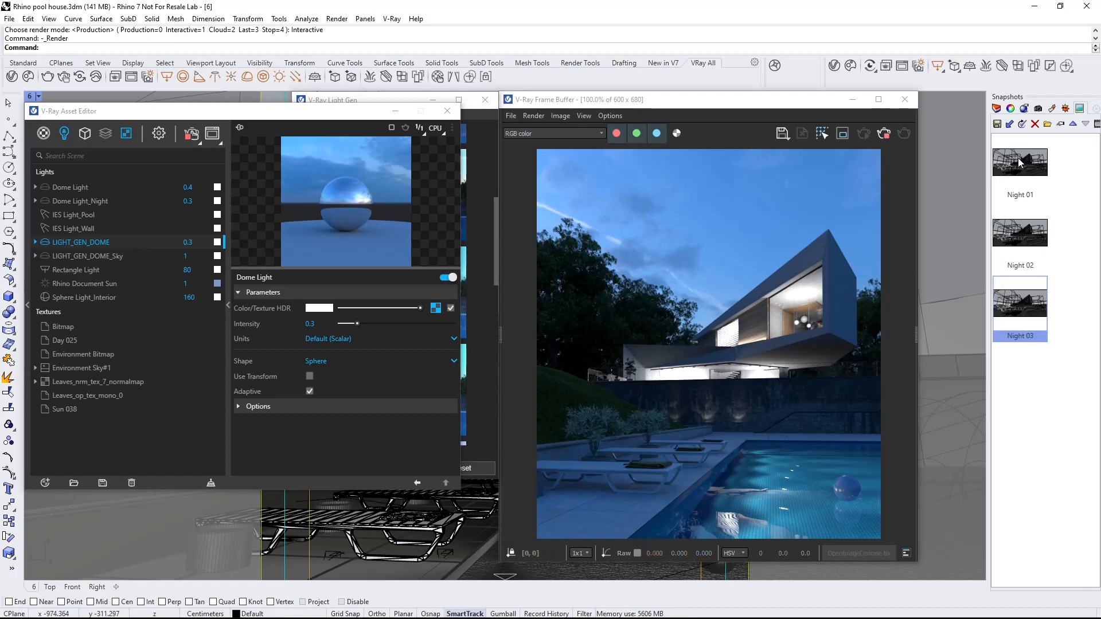
- Restore the Night 01 and Night 02 snapshots to compare their lighting
left_click(1020, 161)
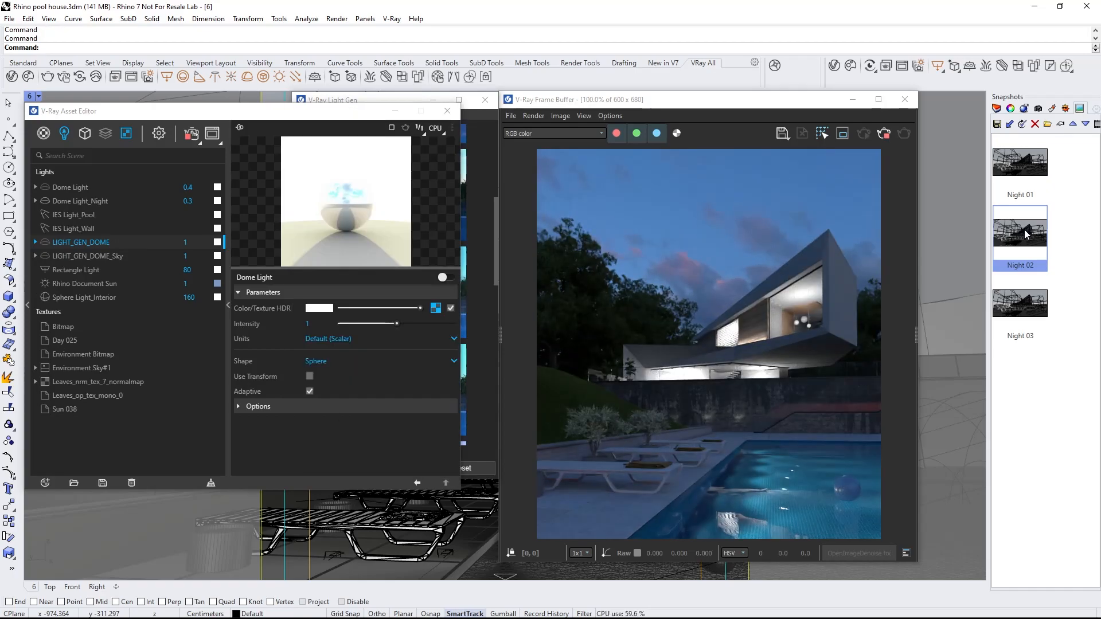
left_click(1019, 302)
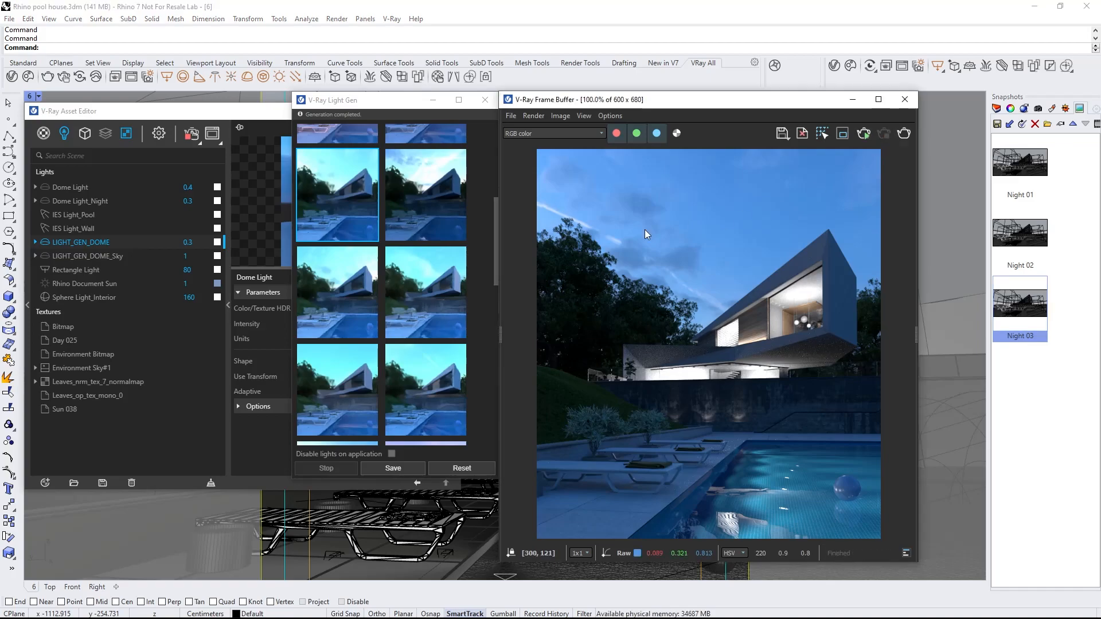
- Switch the denoiser to V-Ray and add a Light Mix render element
left_click(158, 134)
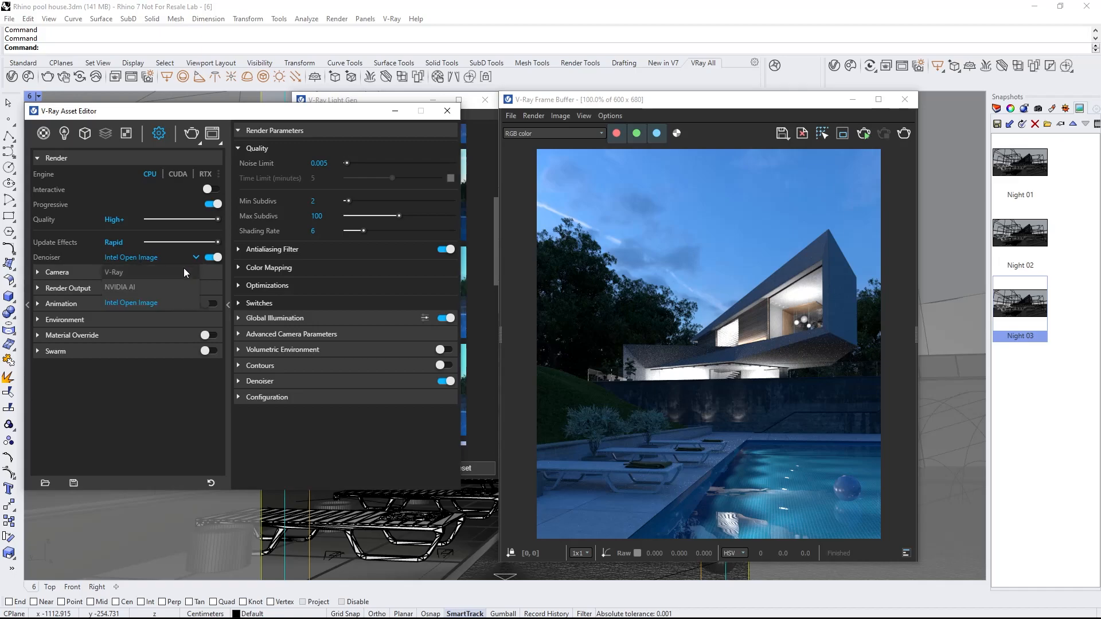
left_click(113, 272)
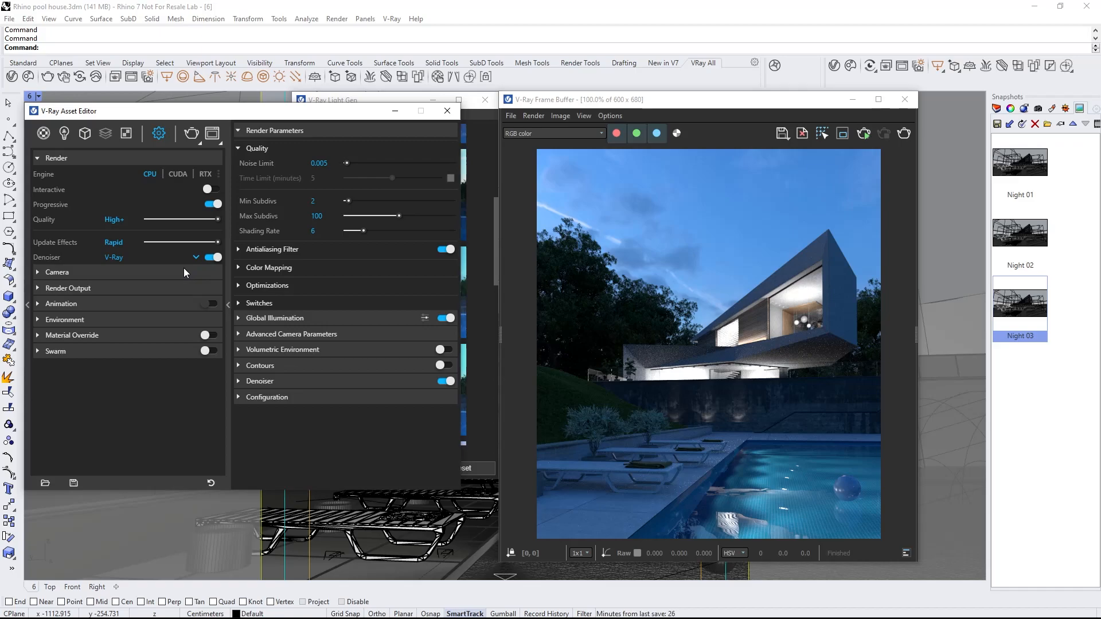
left_click(106, 133)
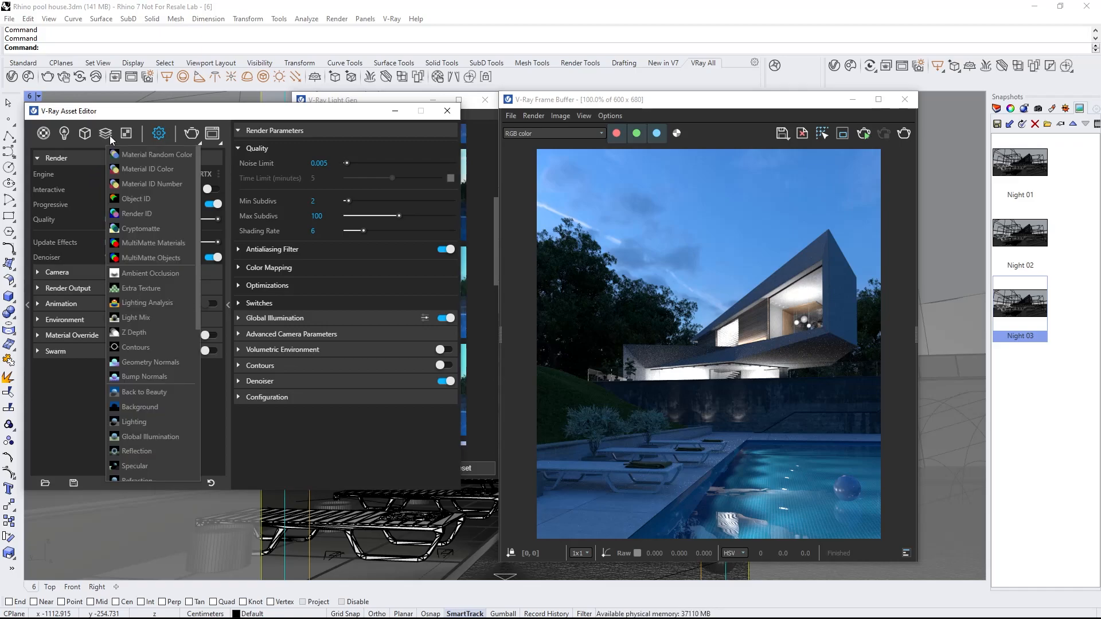
left_click(135, 318)
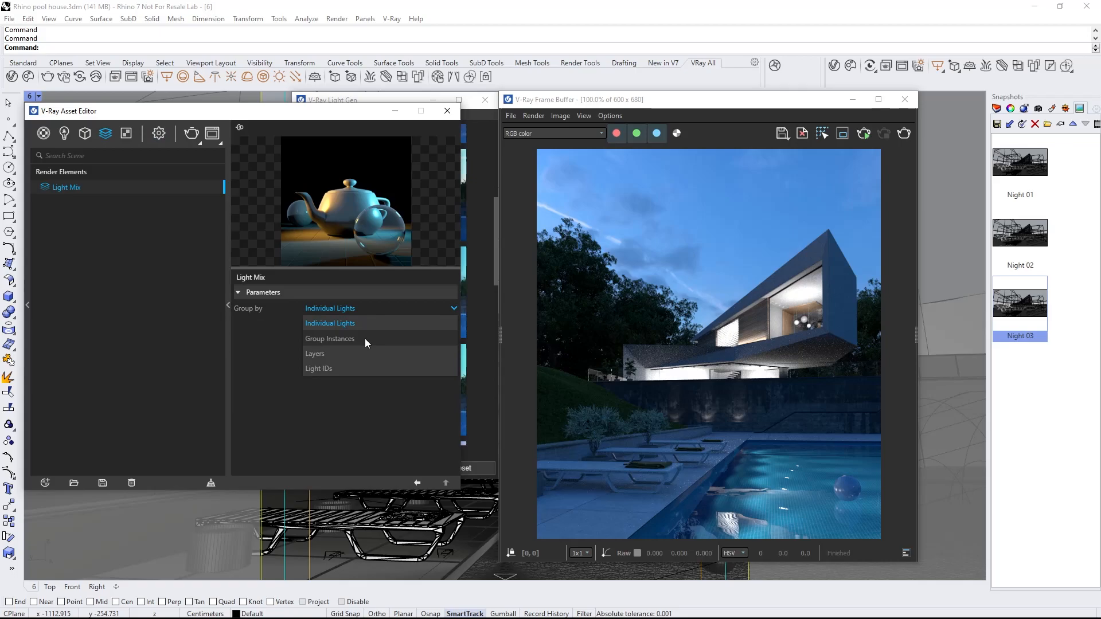
- Group Light Mix by individual lights and set the cloud job width to 1400
left_click(329, 339)
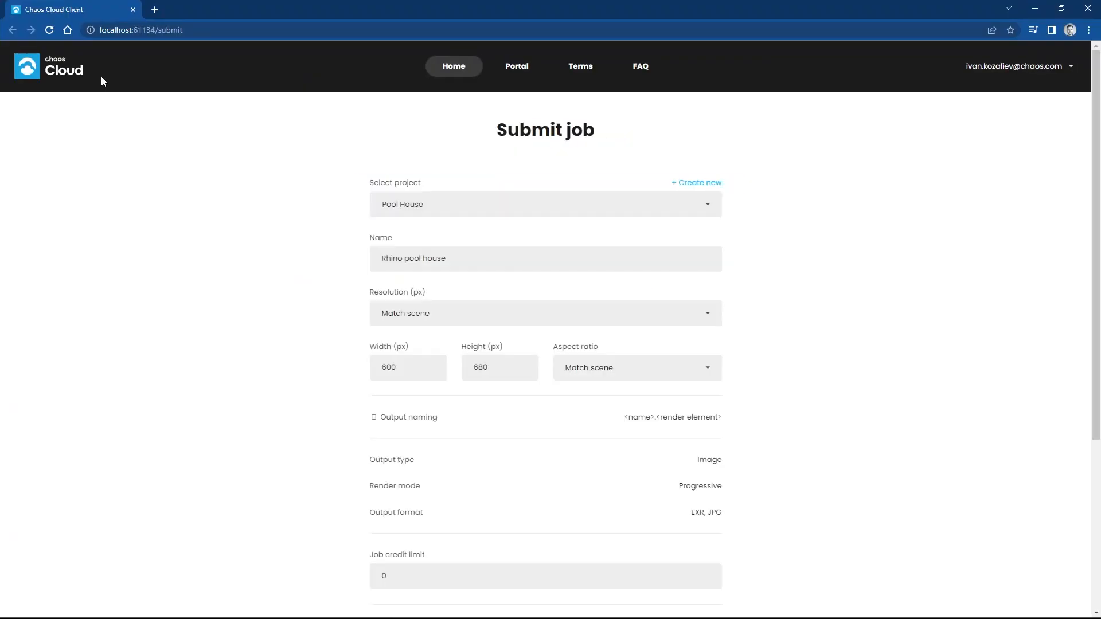
left_click(408, 367)
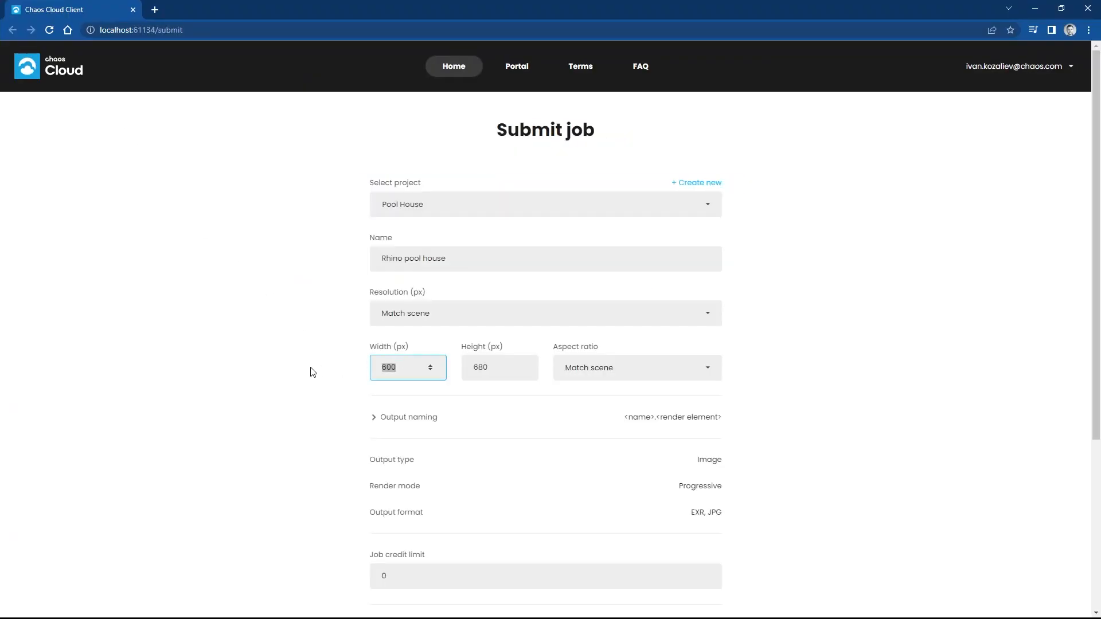
type("1400")
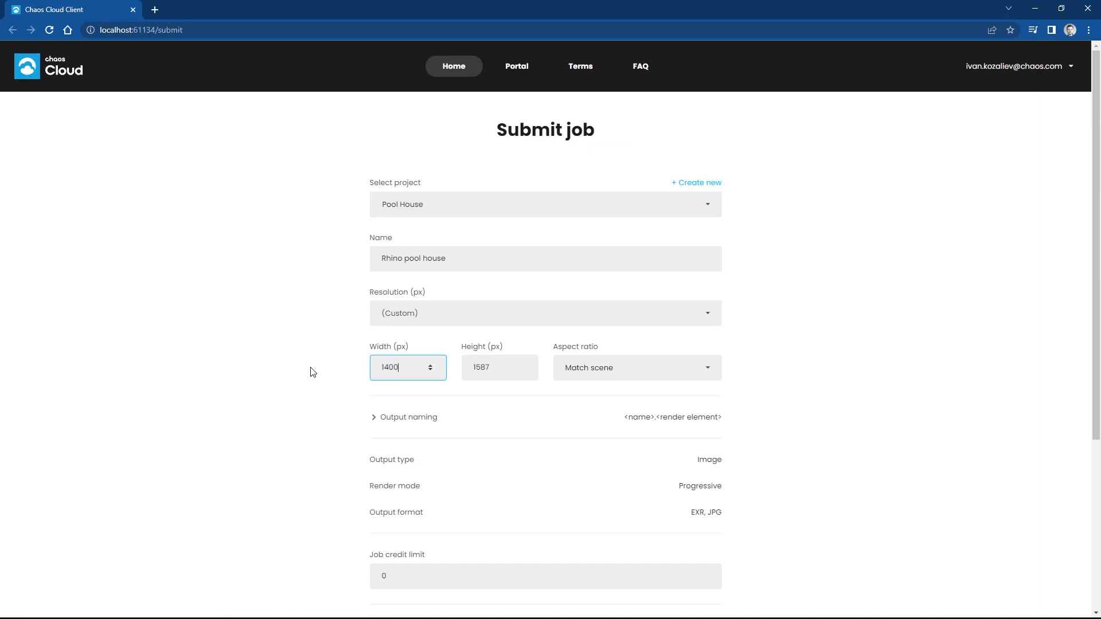
scroll("down", 3)
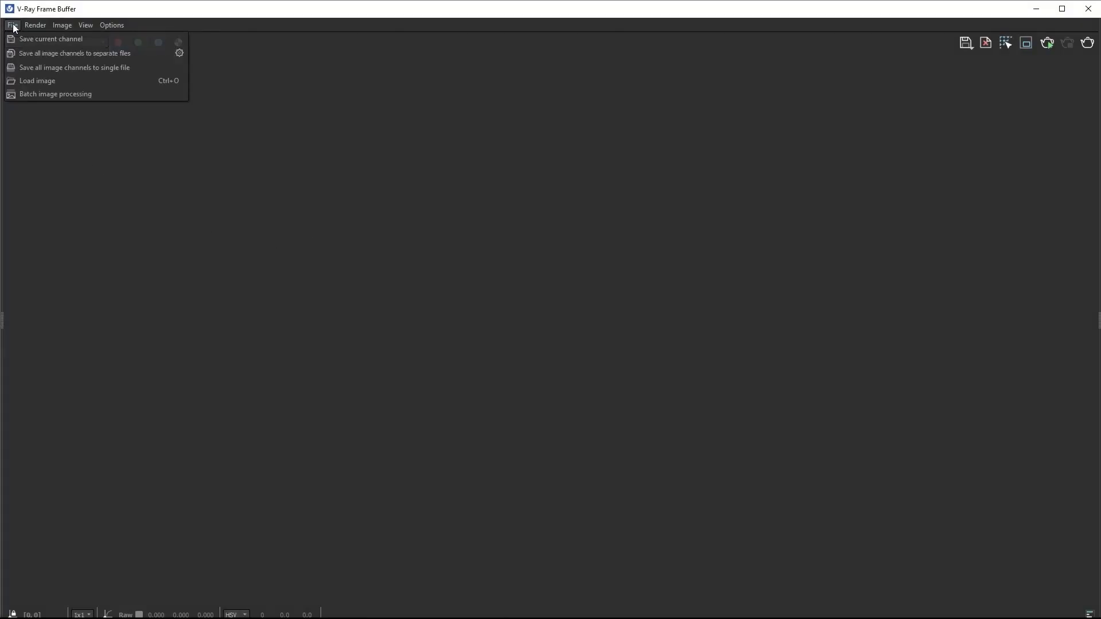
- Load Rhino pool house.exr from the Night folder into the Frame Buffer
left_click(37, 80)
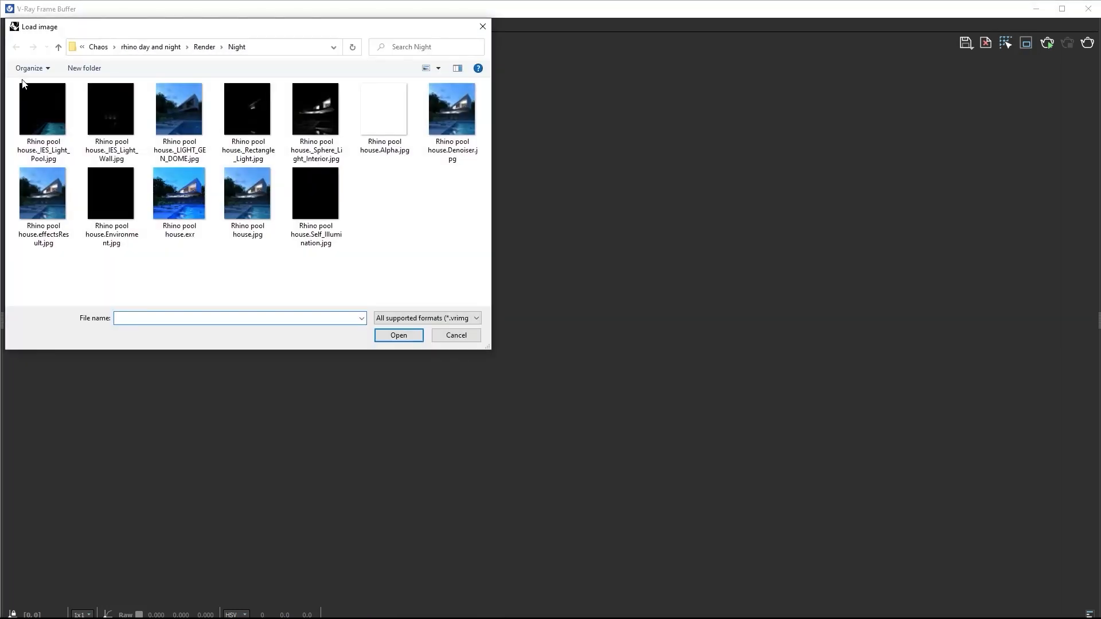
left_click(179, 195)
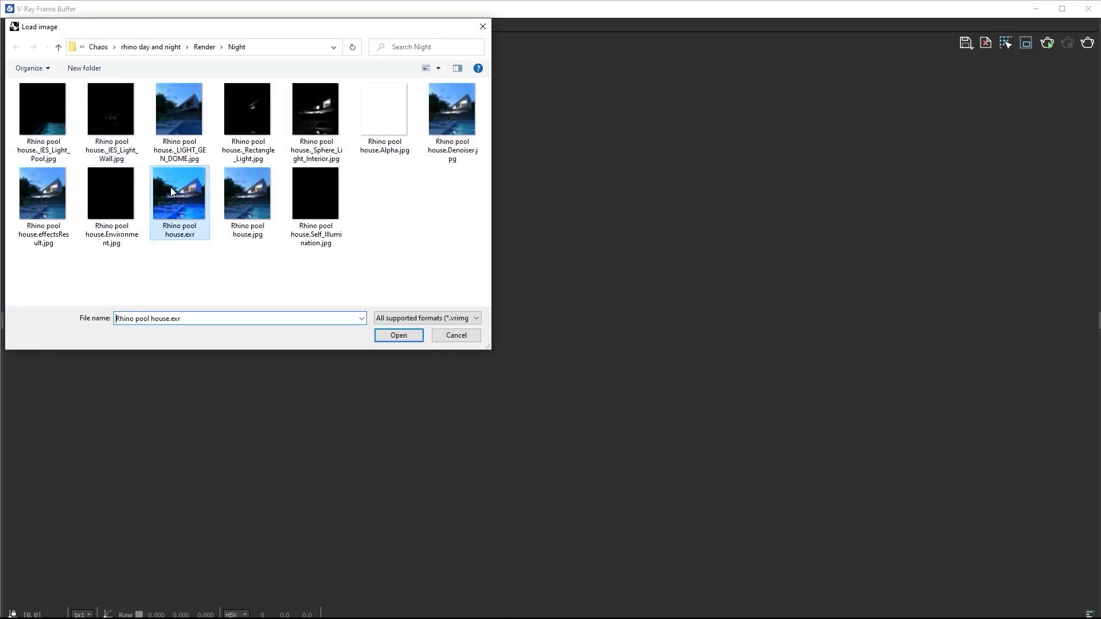
left_click(398, 335)
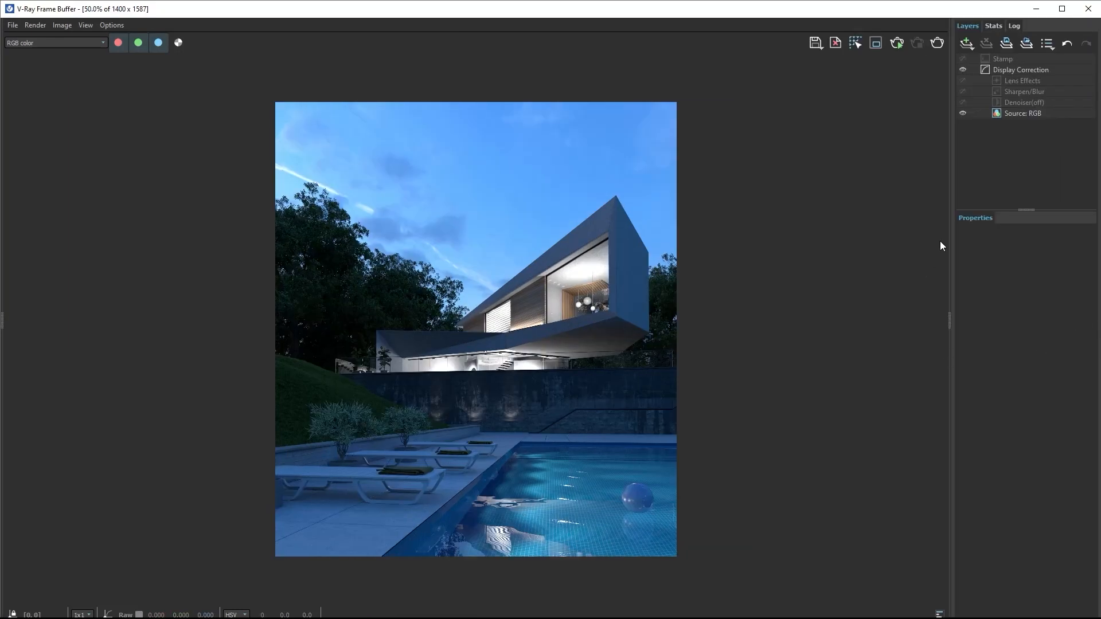
- Set the Source layer to LightMix and tint the Sphere Light_Interior a warm orange
left_click(1023, 113)
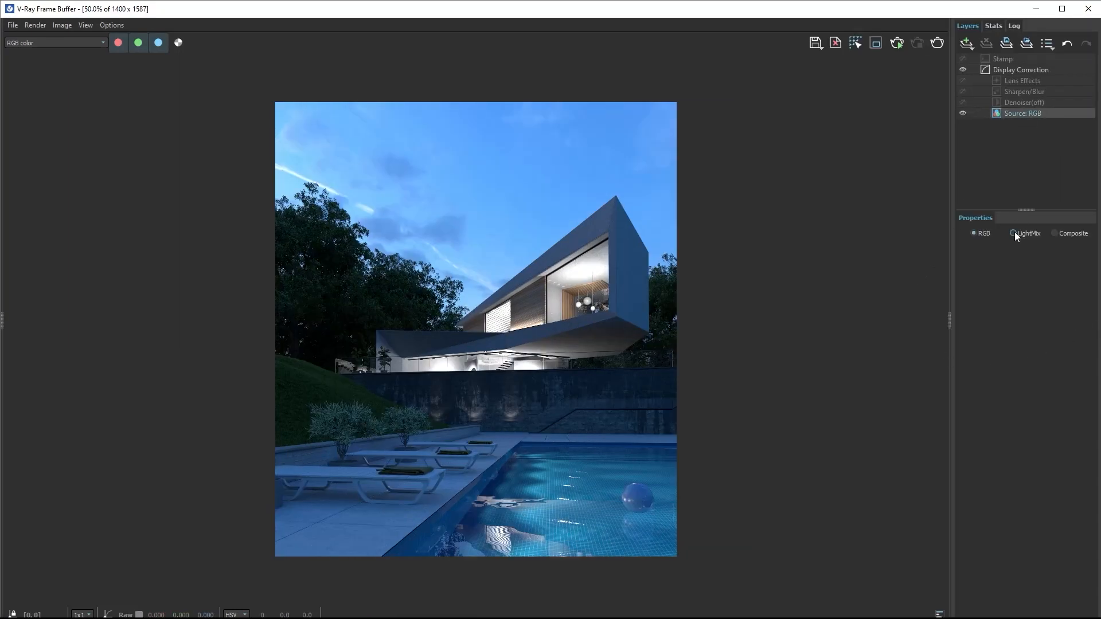
left_click(1015, 234)
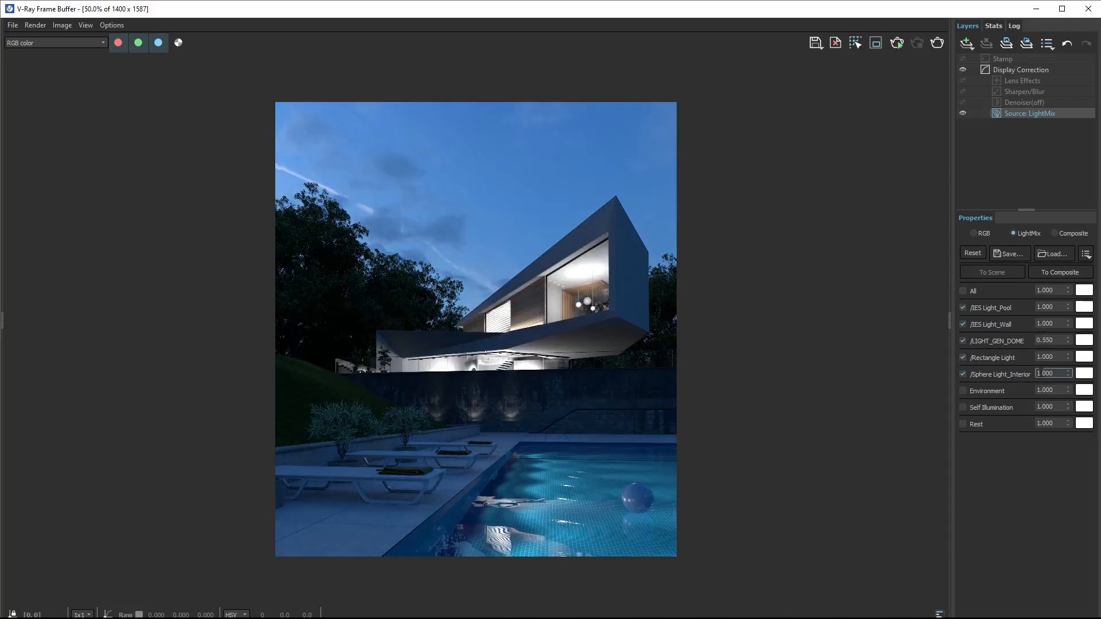
left_click(1085, 374)
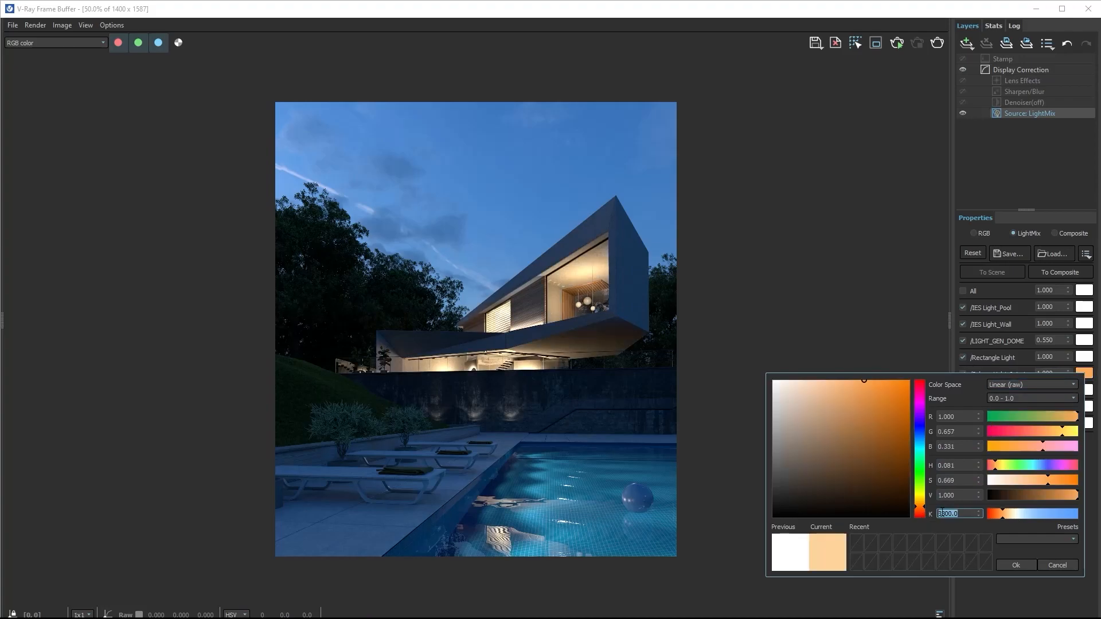
left_click(1016, 565)
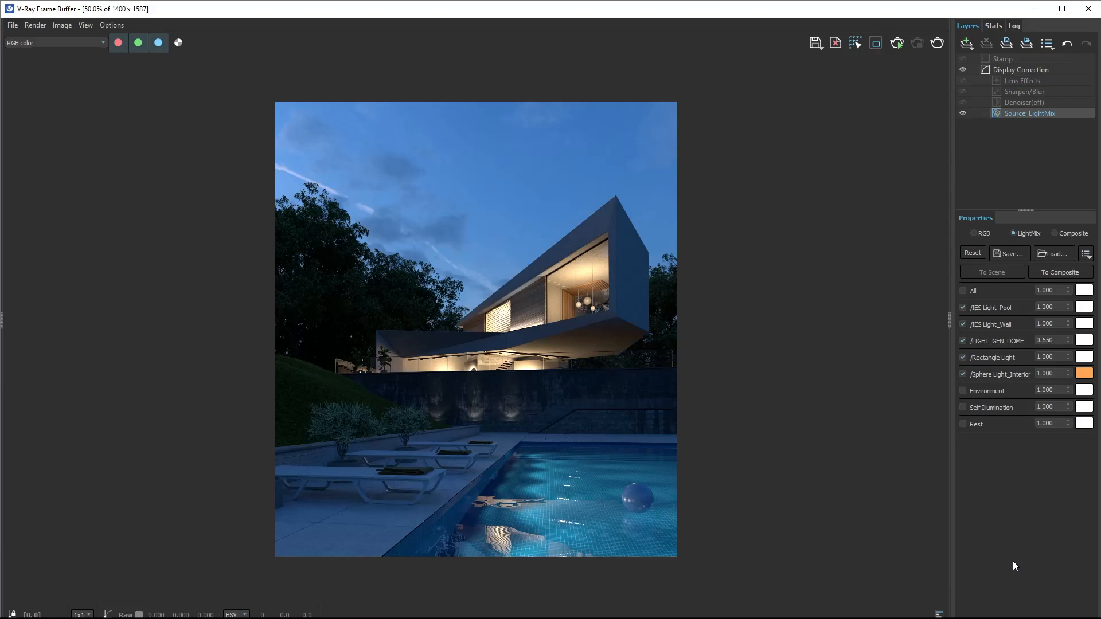
left_click(1023, 91)
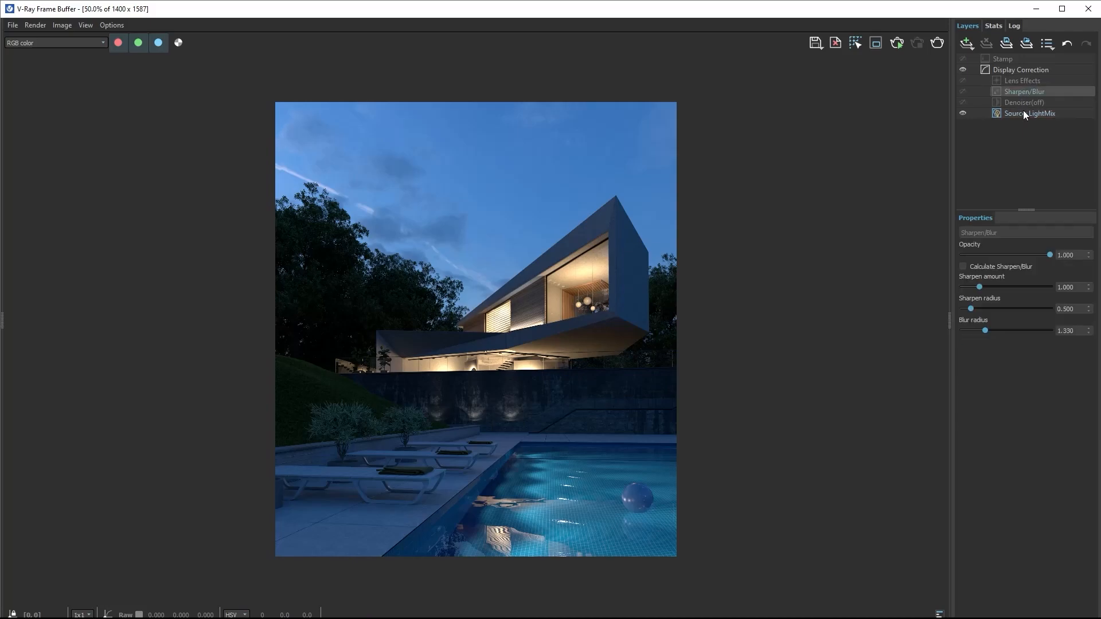
- Enable Calculate Sharpen/Blur and raise the Lens Effects glare intensity to 3.333
left_click(963, 266)
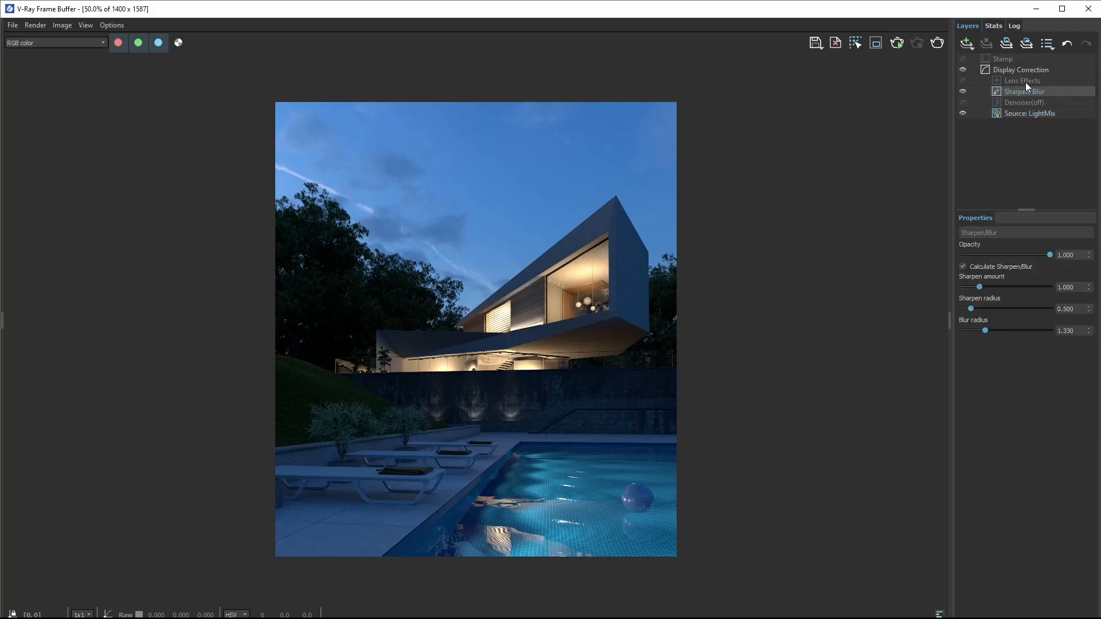
left_click(1023, 81)
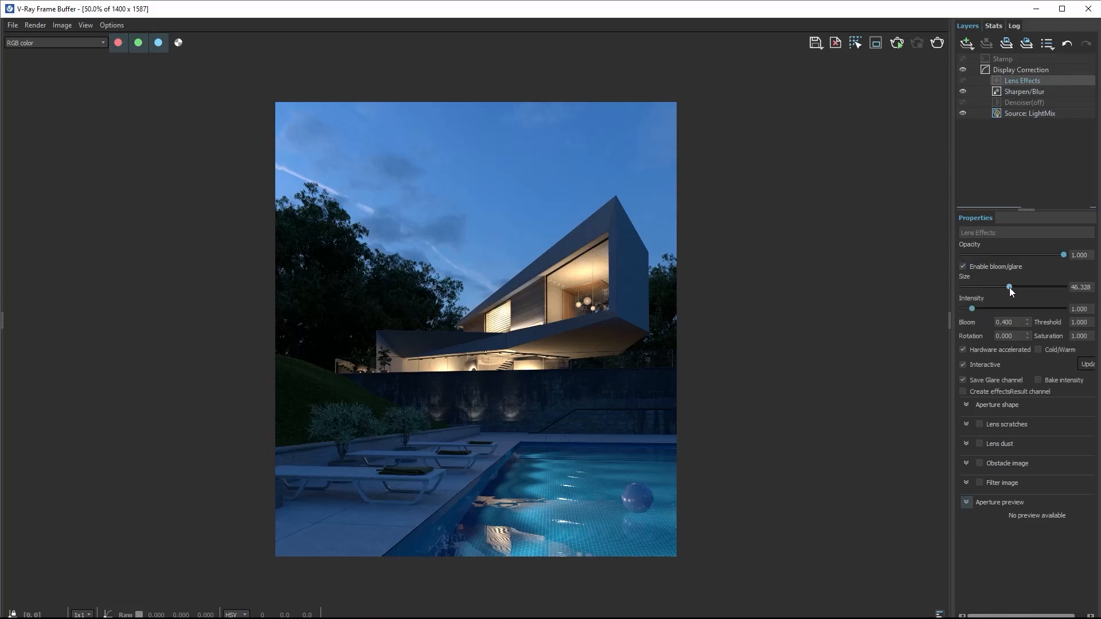
left_click_drag(973, 309, 995, 309)
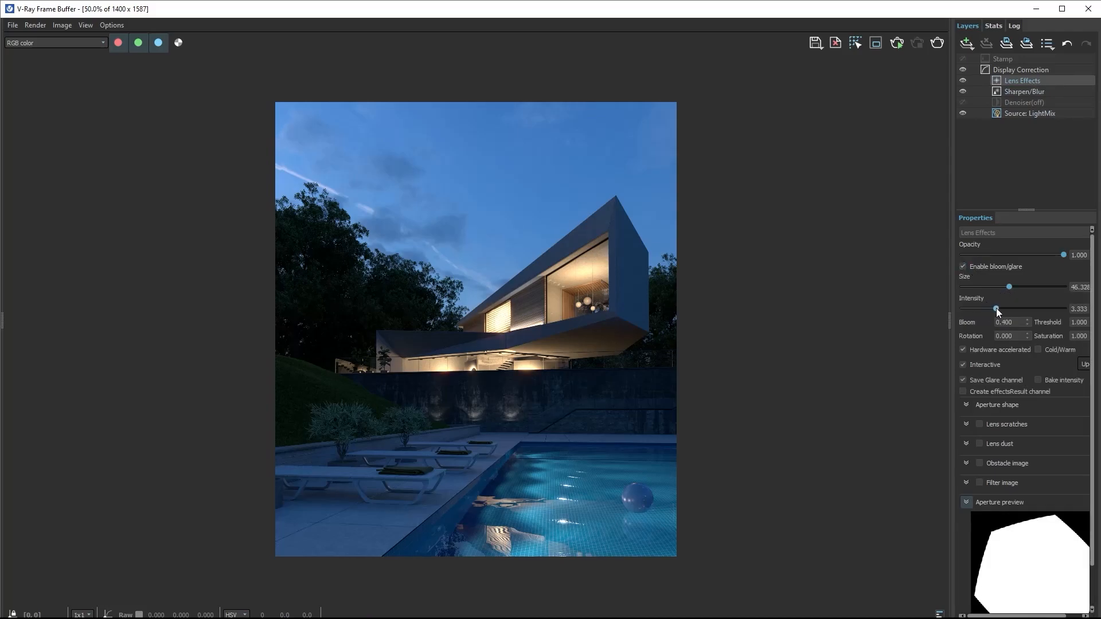
left_click(966, 44)
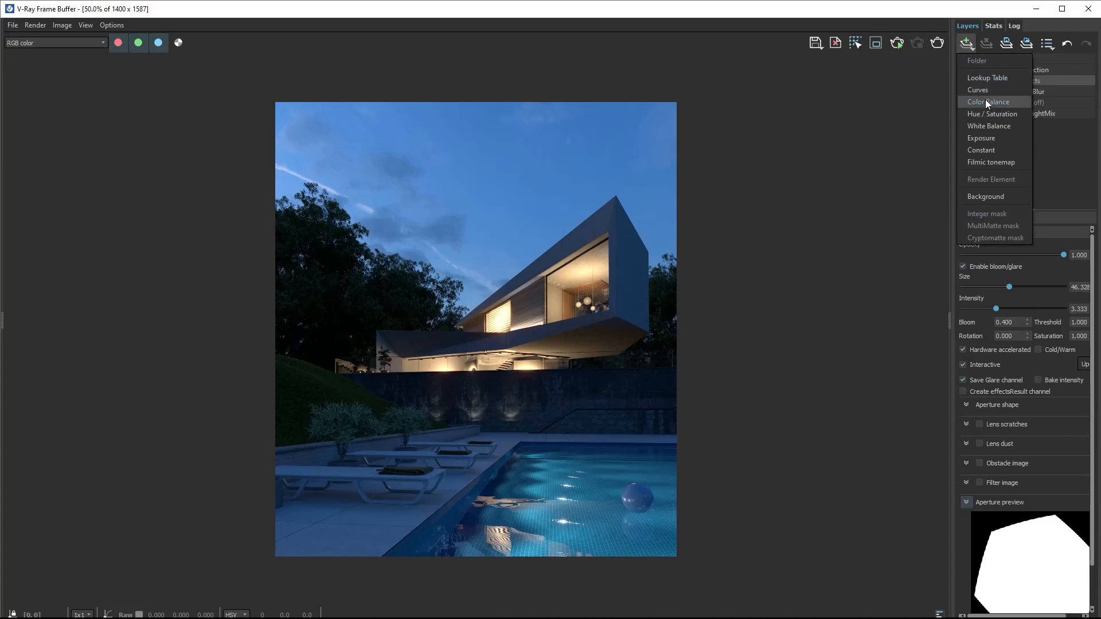
mouse_move(991, 113)
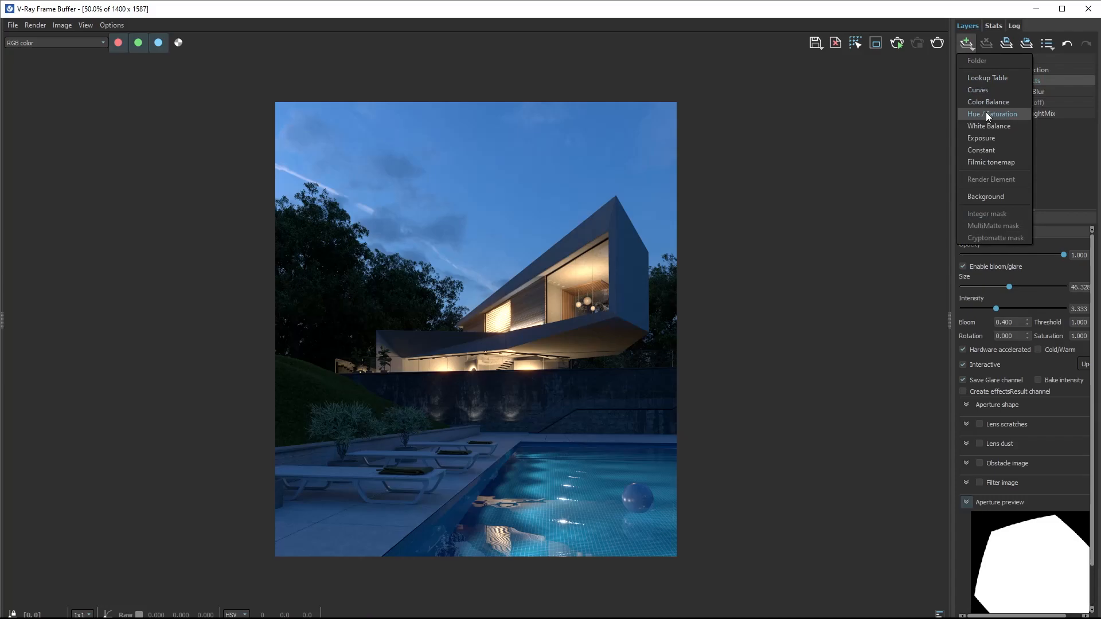
- Add a Hue / Saturation layer and an Exposure layer to the layer stack
left_click(992, 113)
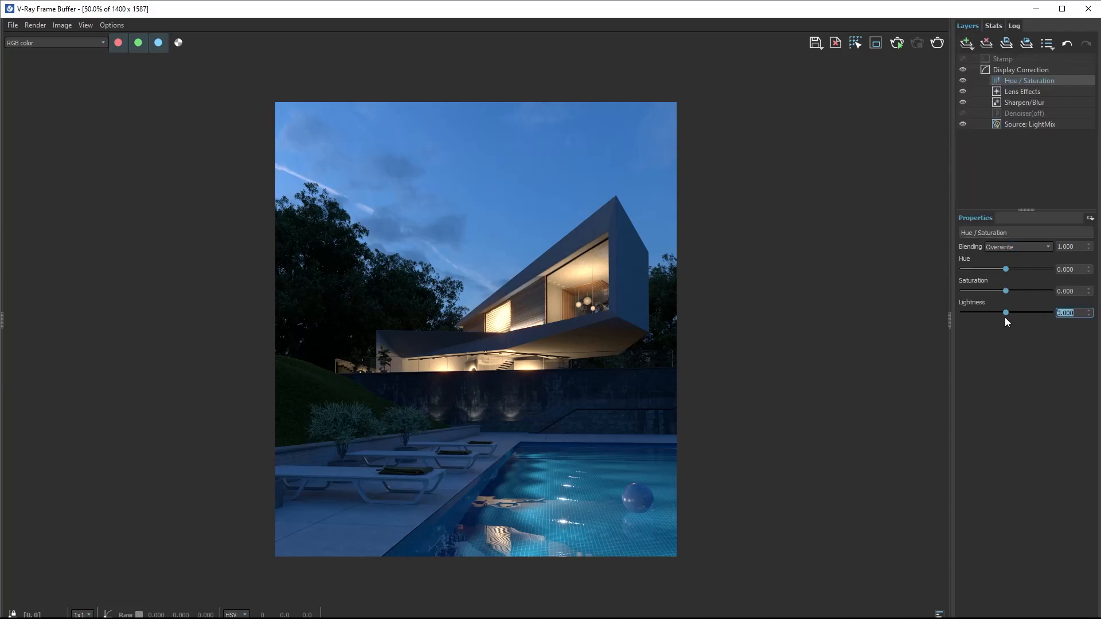
left_click_drag(1005, 291, 1012, 290)
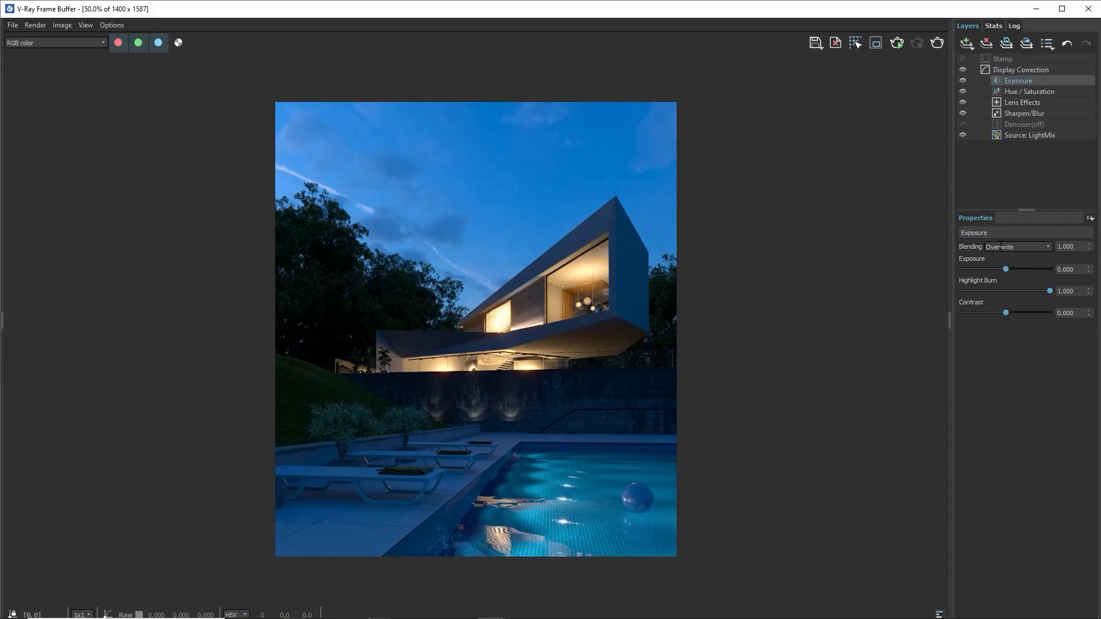
- On the Exposure layer, set Exposure to 0.098 and Highlight Burn to 0.791
left_click_drag(1005, 269, 1005, 269)
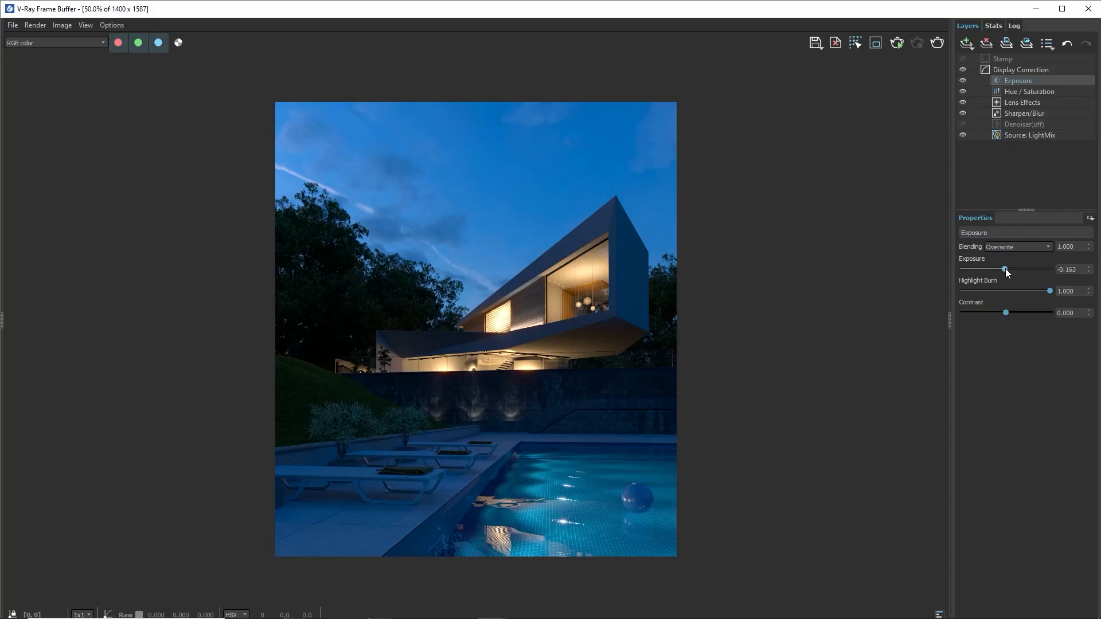
left_click_drag(1004, 269, 1008, 270)
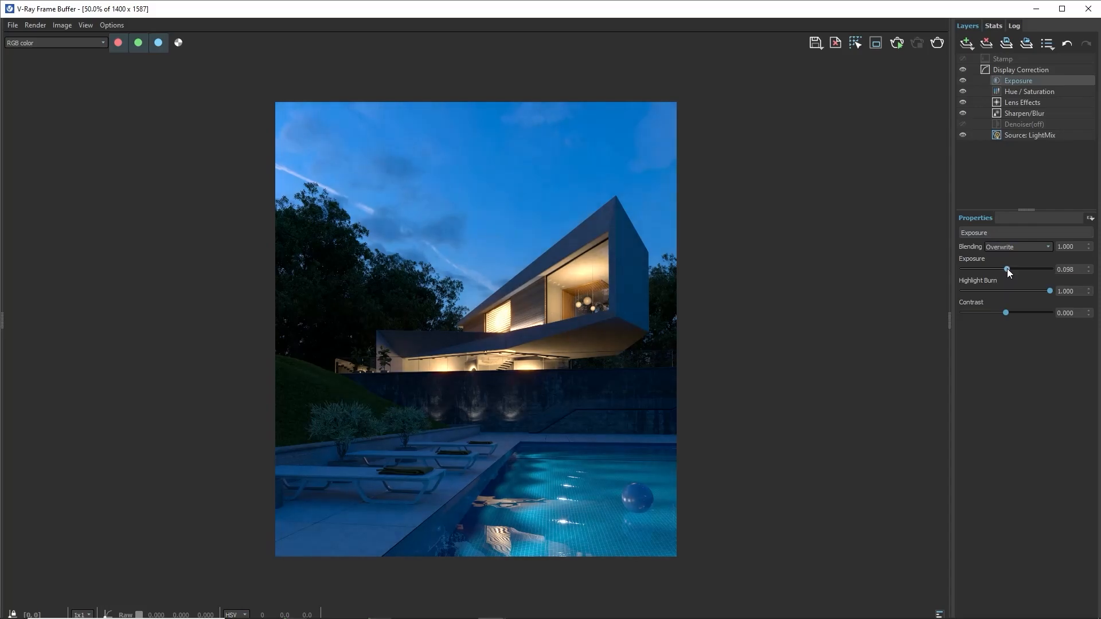
left_click_drag(1049, 290, 1030, 291)
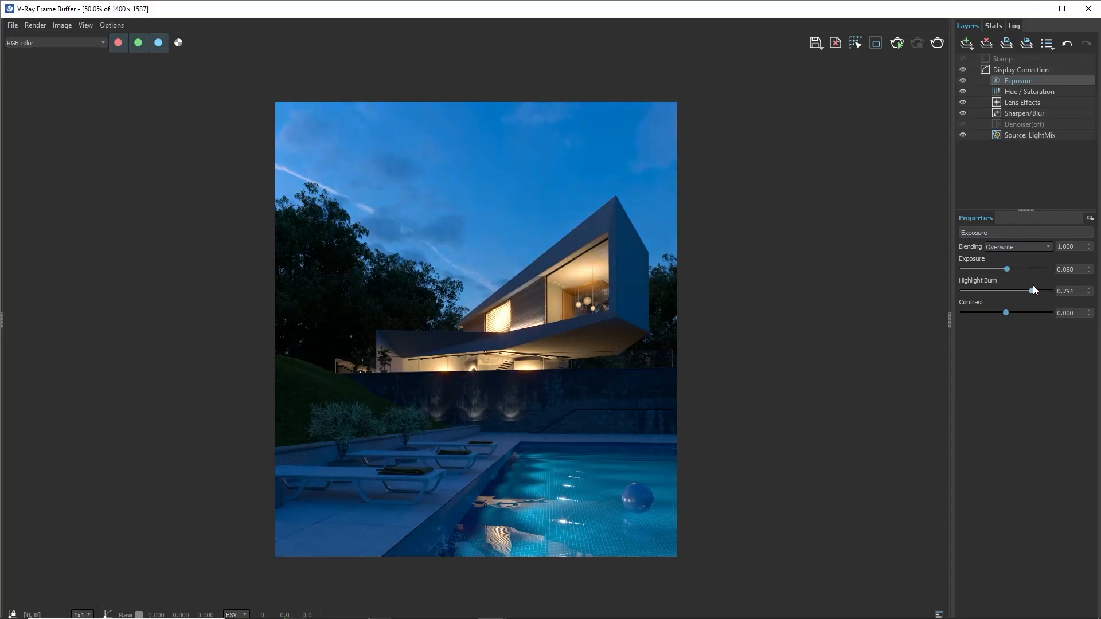